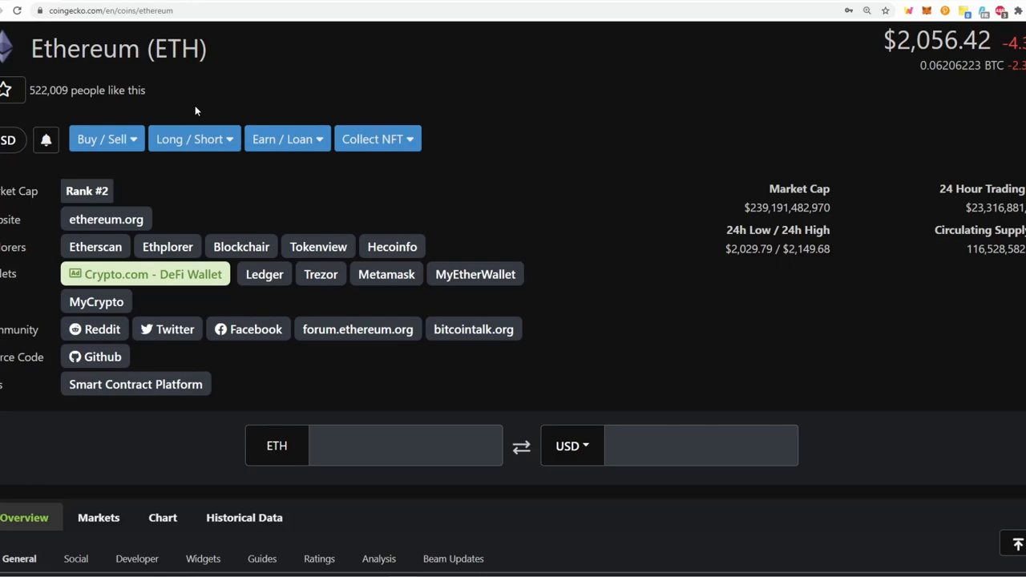
pyautogui.moveTo(872, 85)
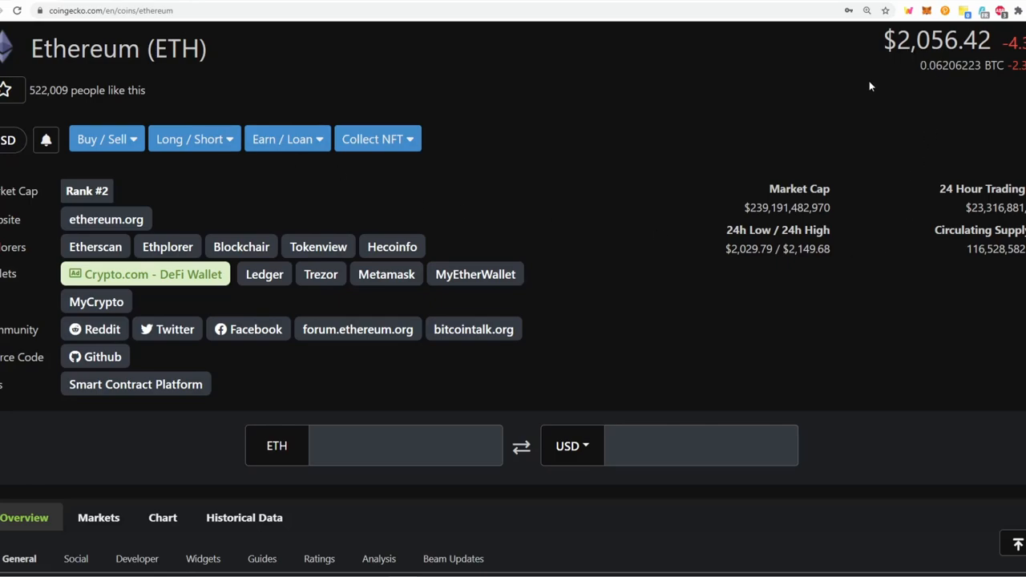
pyautogui.moveTo(747, 190)
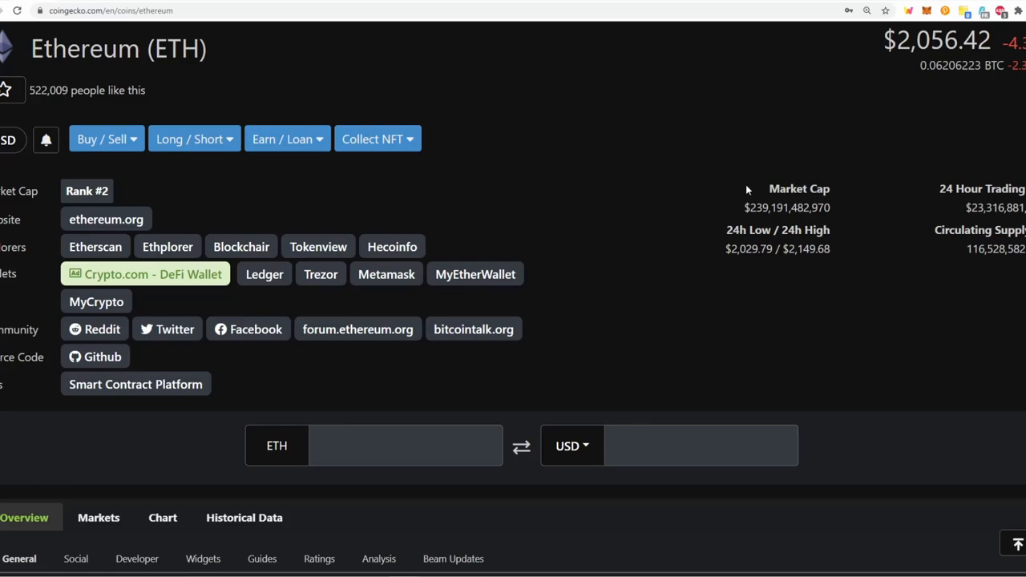
pyautogui.moveTo(747, 190)
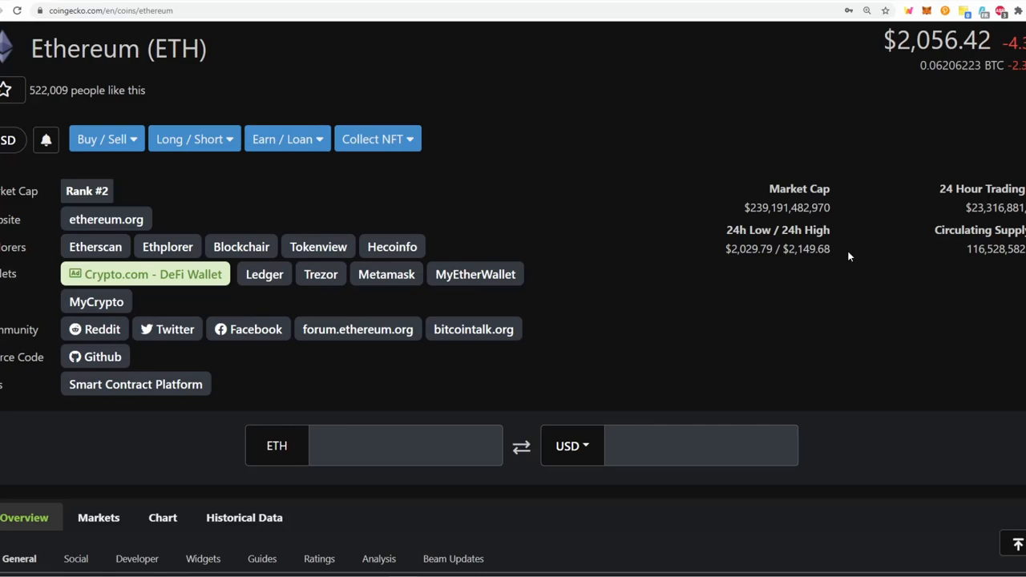
pyautogui.moveTo(716, 245)
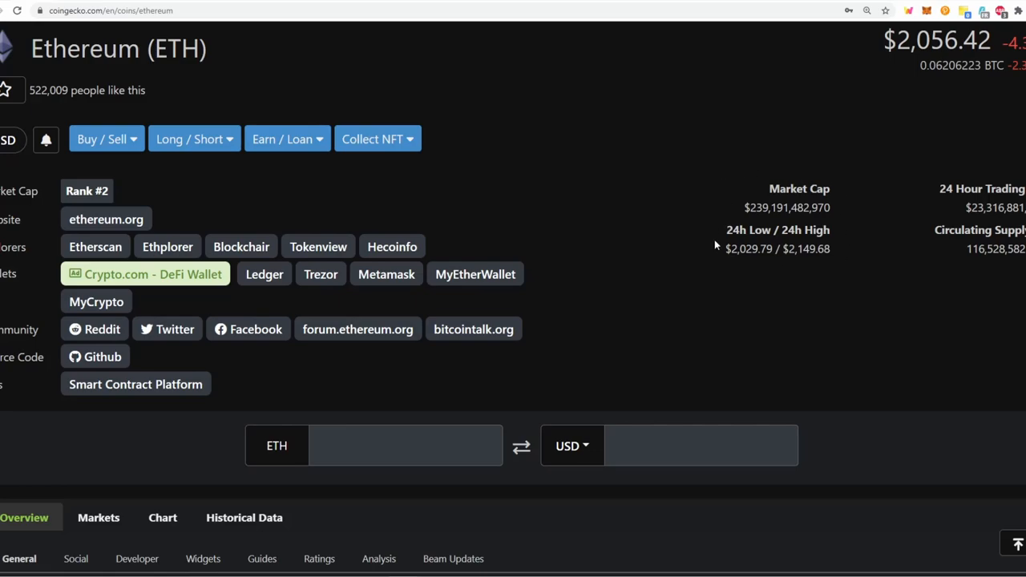
pyautogui.moveTo(729, 263)
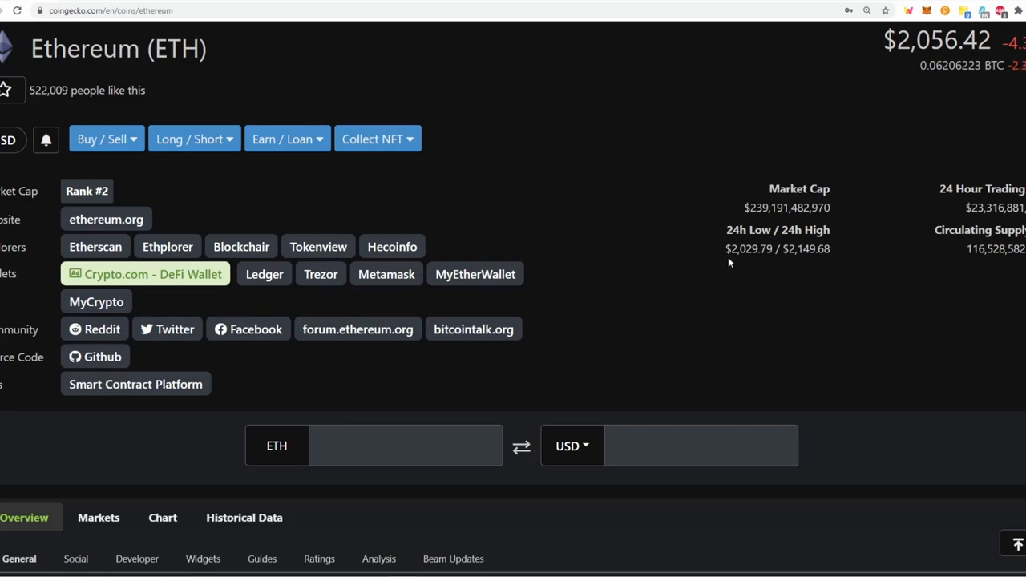
# - Scroll down the Ethereum page to the 24-hour price chart and all-time high/low figures
pyautogui.scroll(-3)
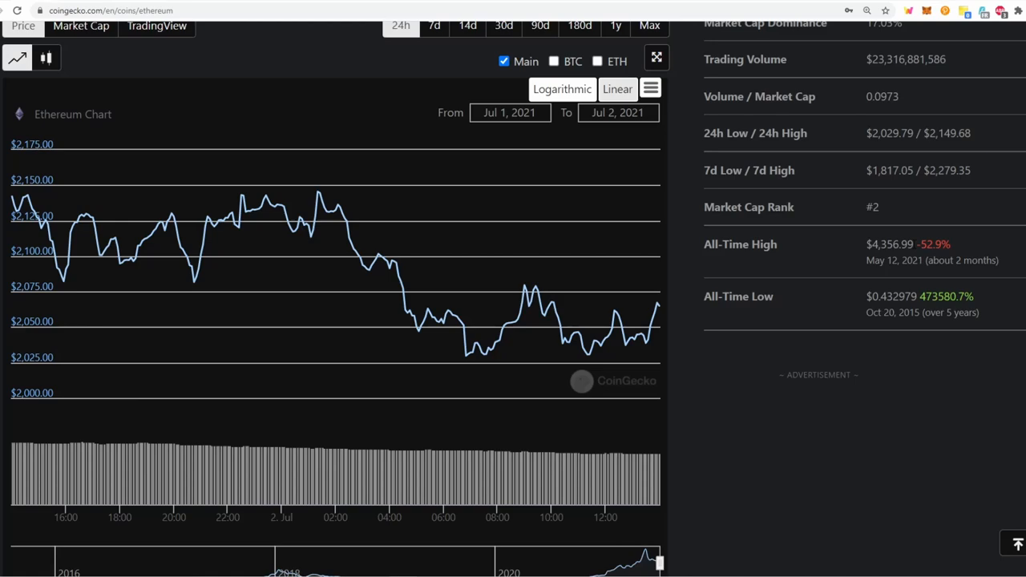
pyautogui.moveTo(686, 336)
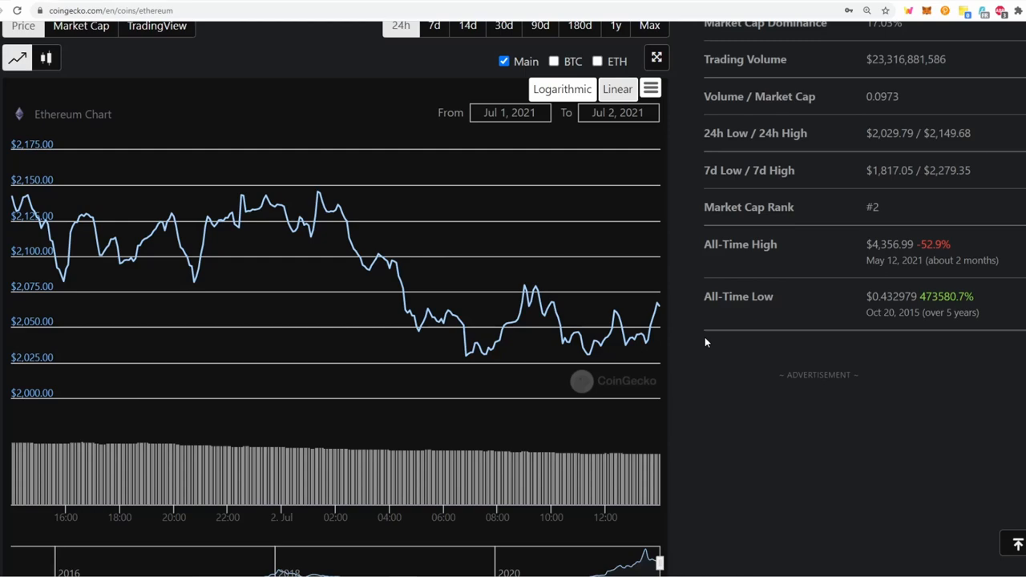
pyautogui.moveTo(333, 210)
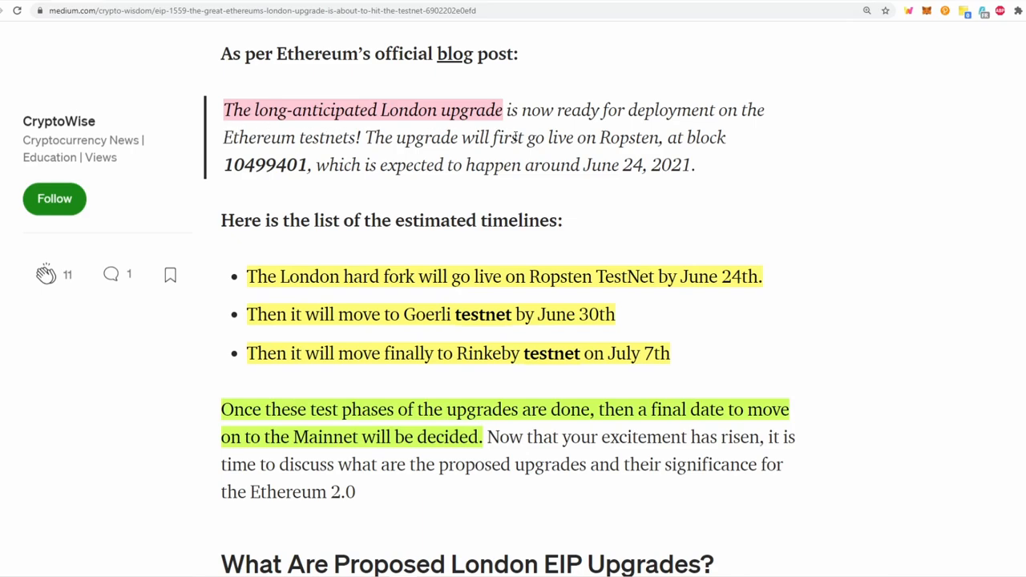
pyautogui.moveTo(800, 311)
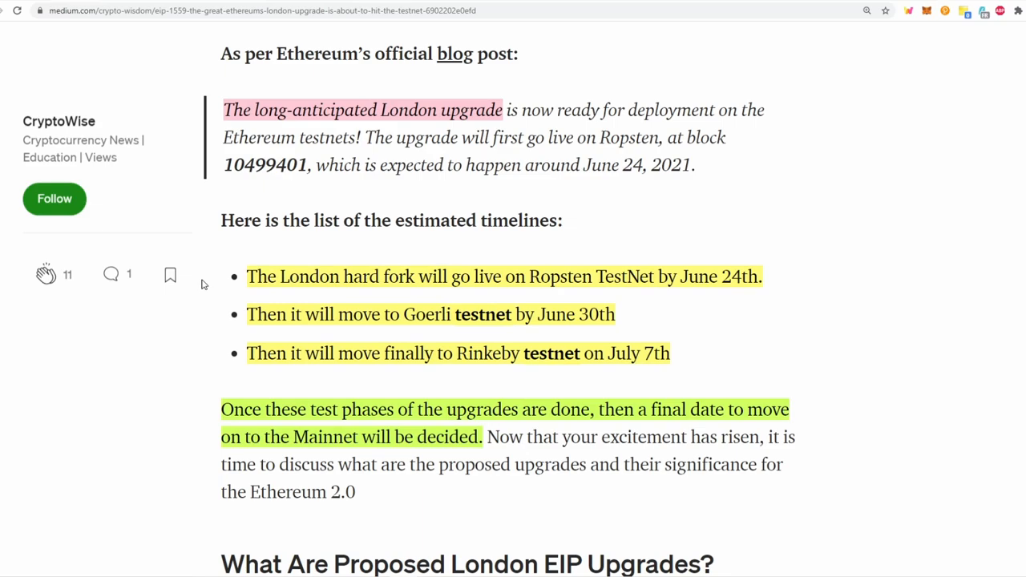
pyautogui.moveTo(792, 308)
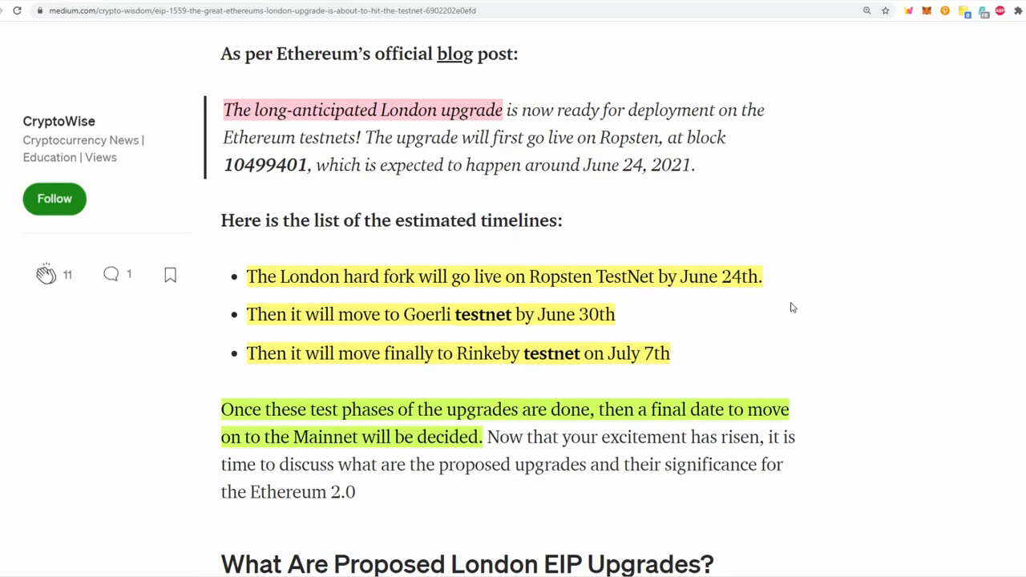
pyautogui.moveTo(768, 364)
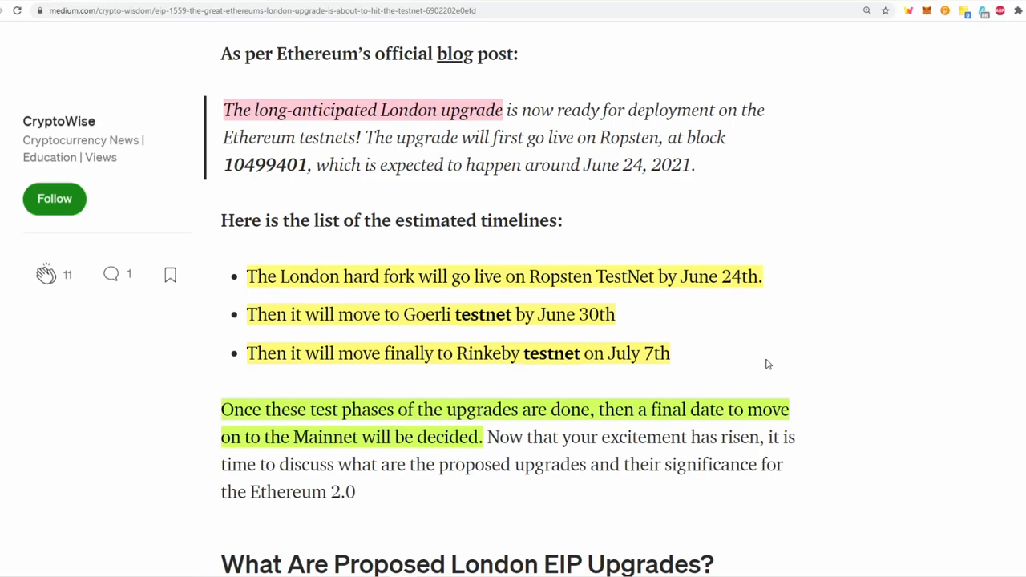
pyautogui.moveTo(295, 303)
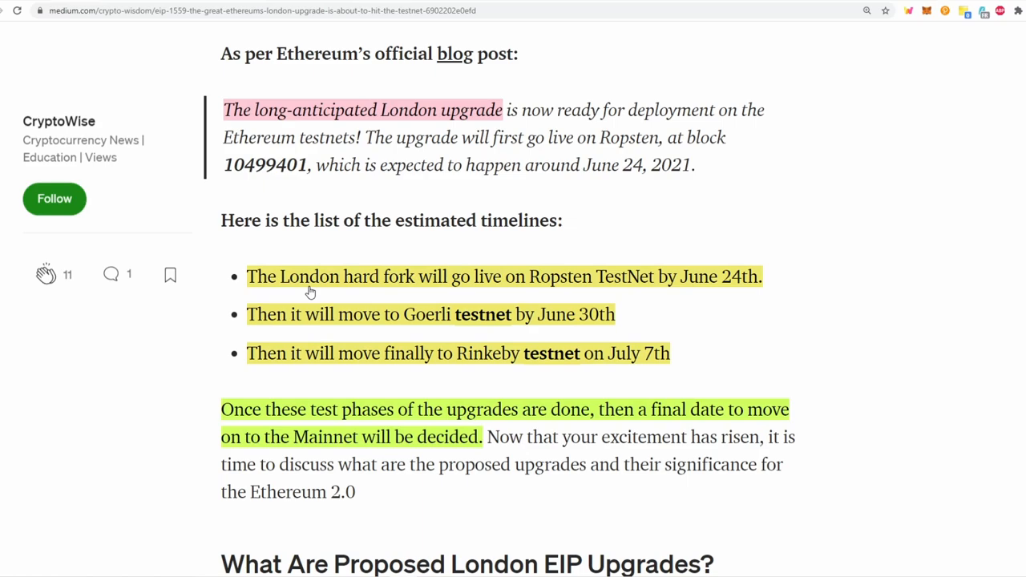
pyautogui.moveTo(692, 284)
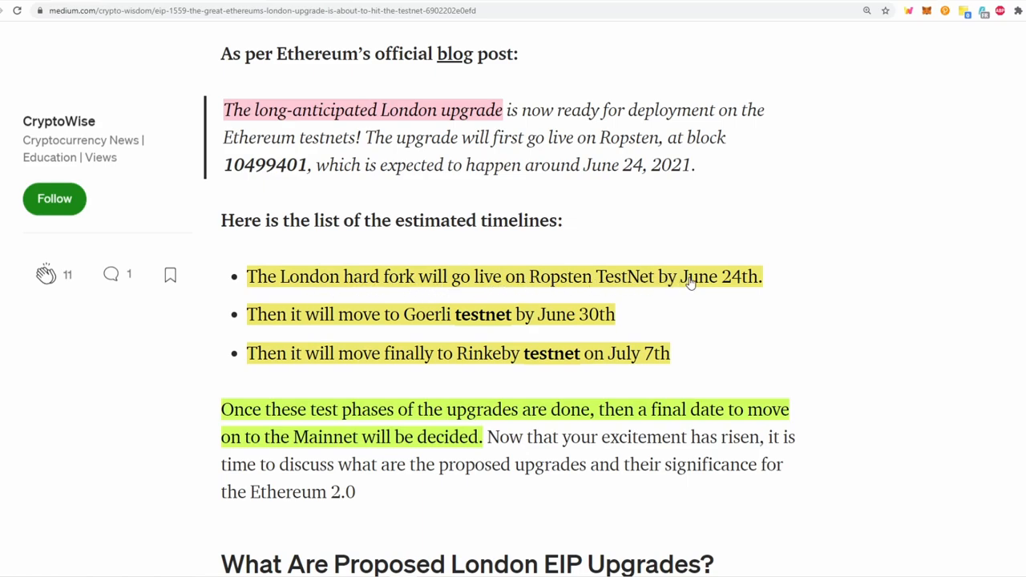
pyautogui.moveTo(381, 314)
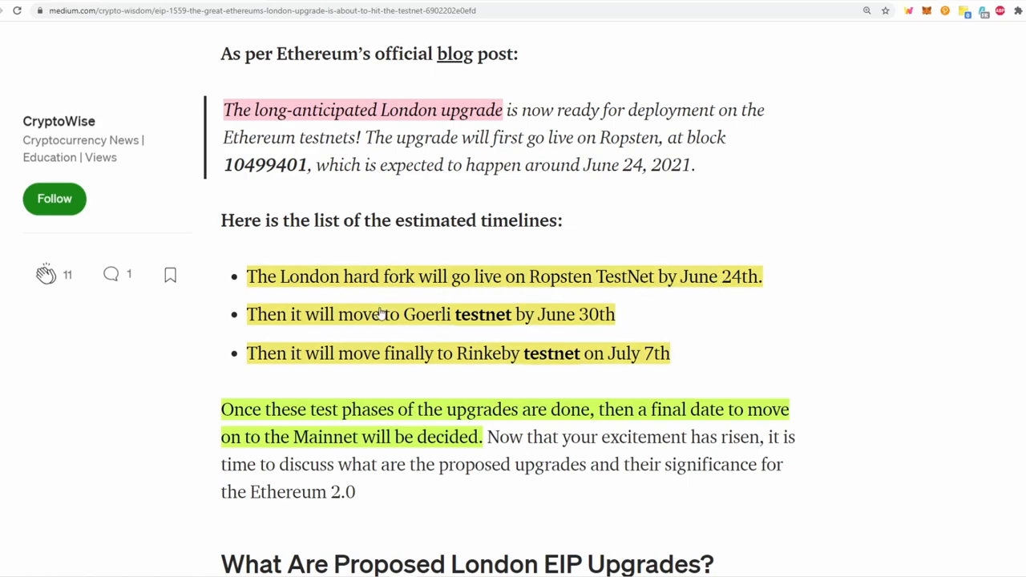
pyautogui.moveTo(573, 319)
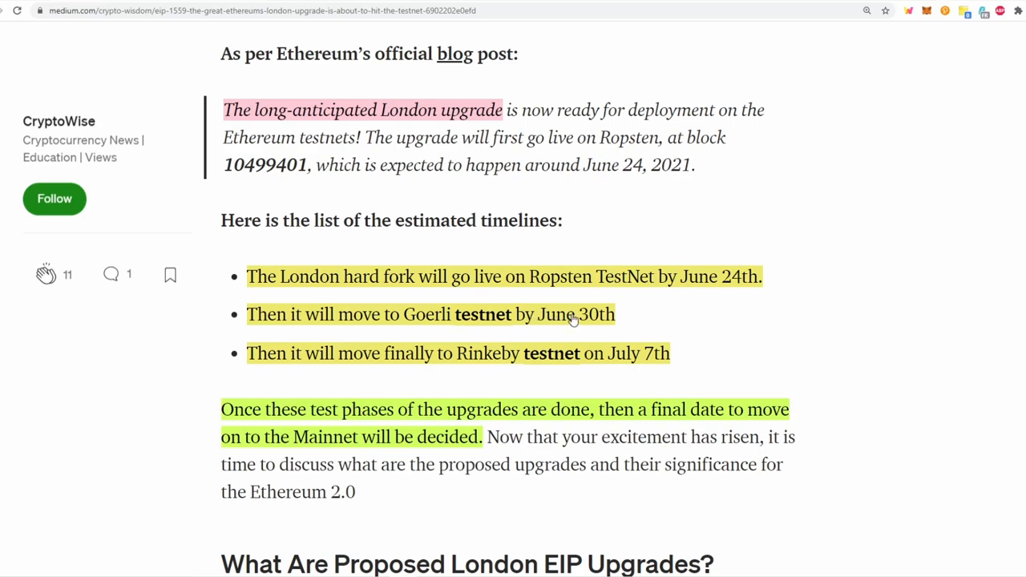
pyautogui.moveTo(341, 369)
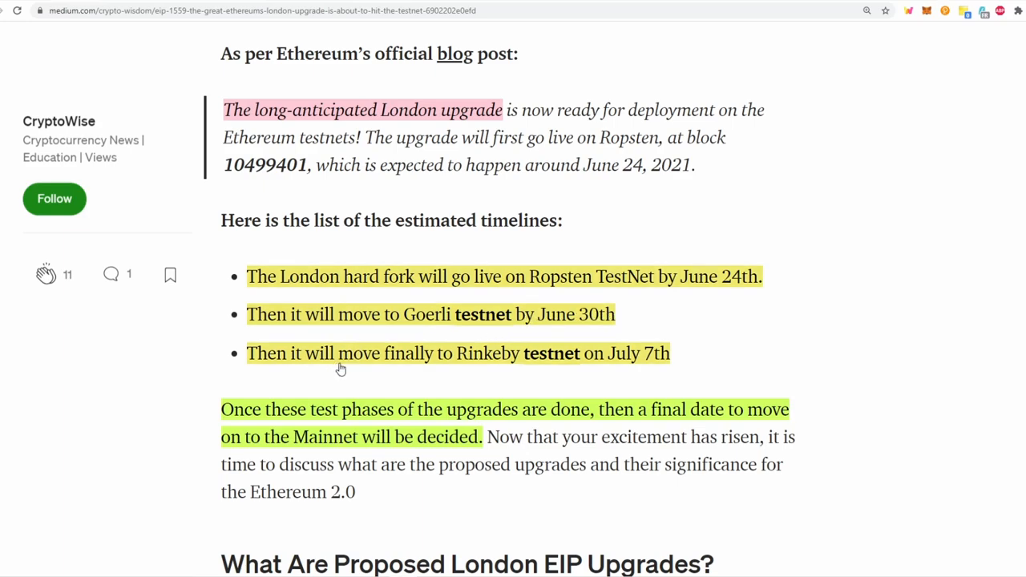
pyautogui.moveTo(658, 349)
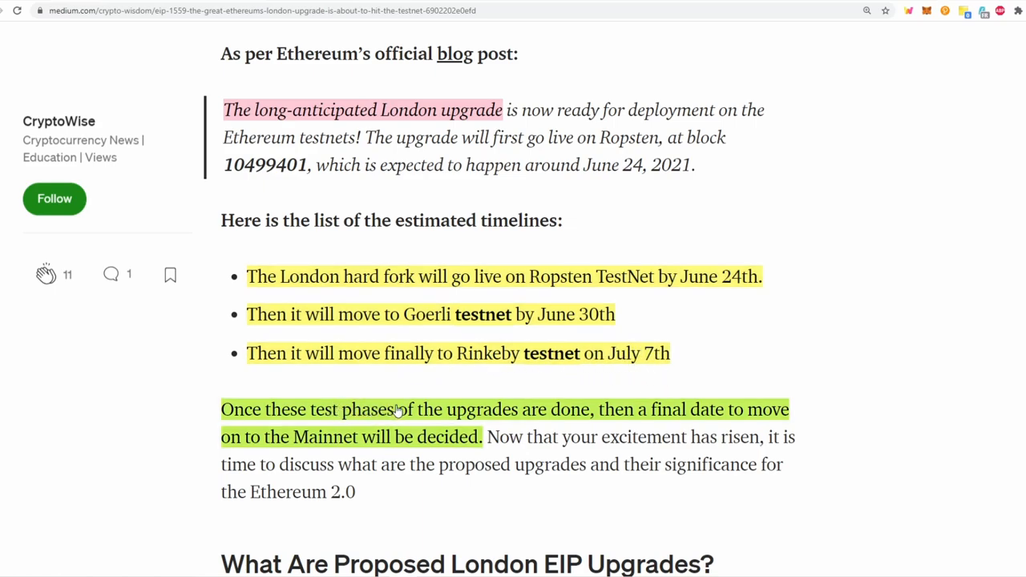
pyautogui.moveTo(576, 409)
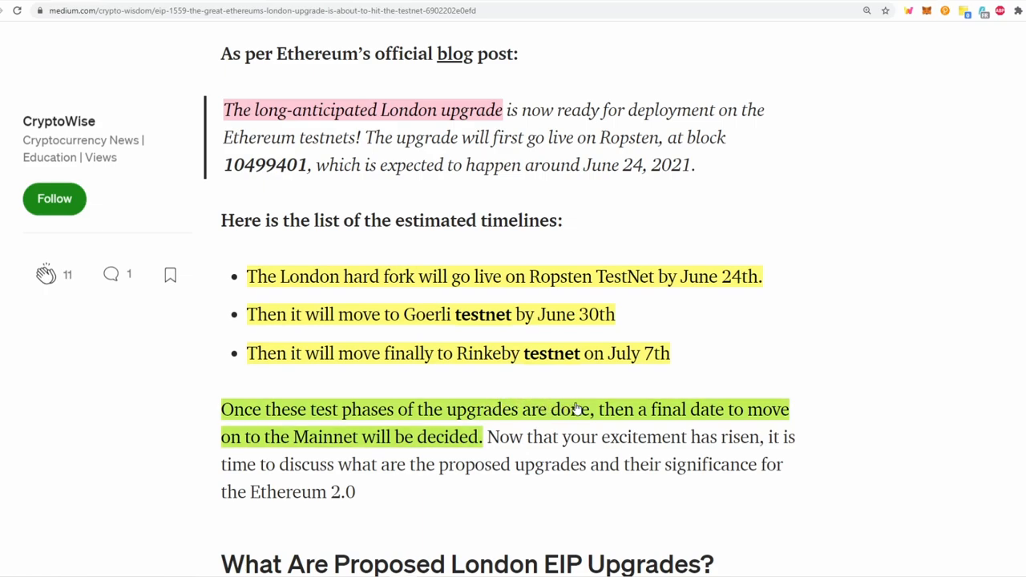
pyautogui.moveTo(800, 406)
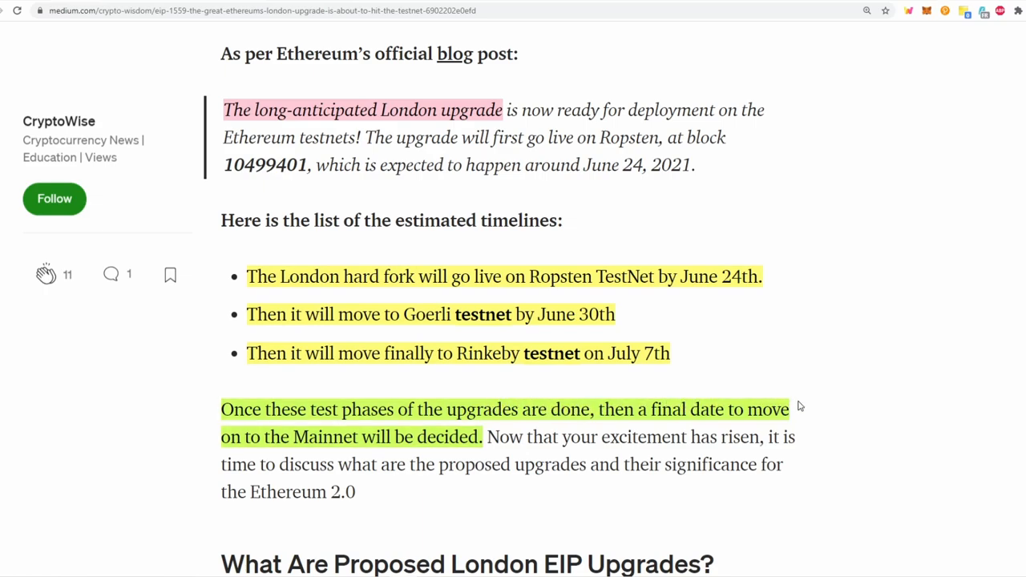
pyautogui.moveTo(416, 445)
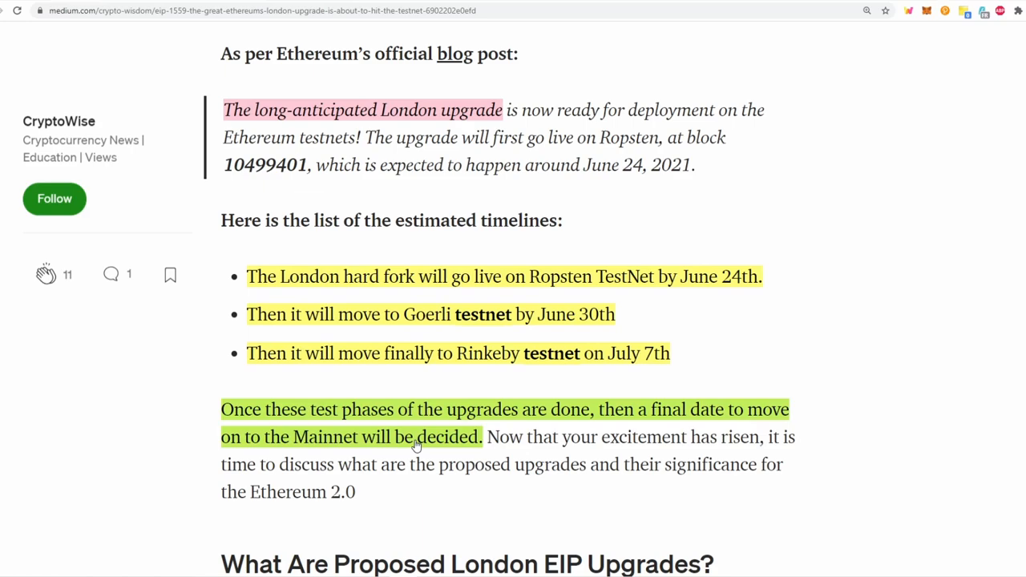
pyautogui.moveTo(640, 361)
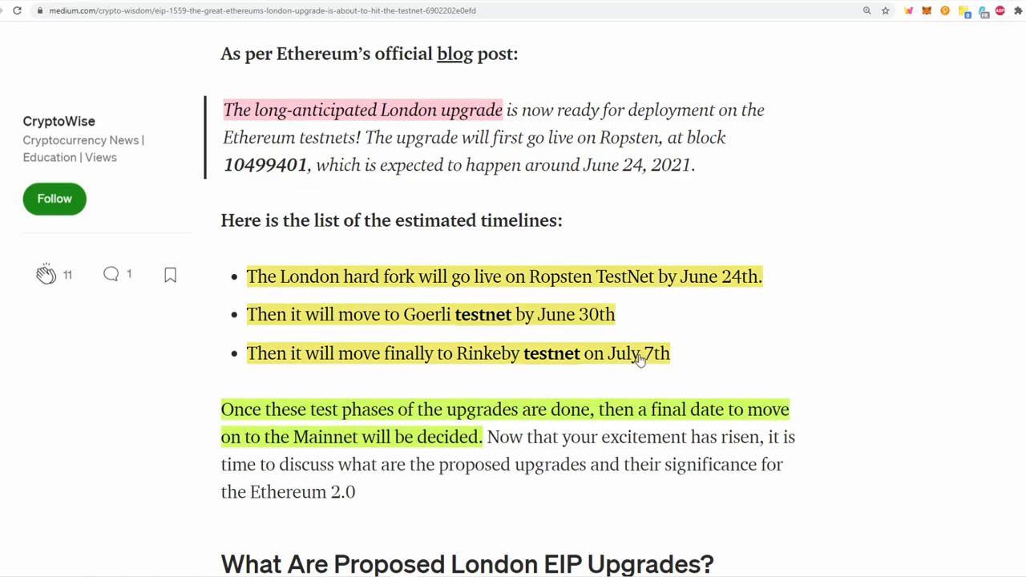
pyautogui.moveTo(614, 388)
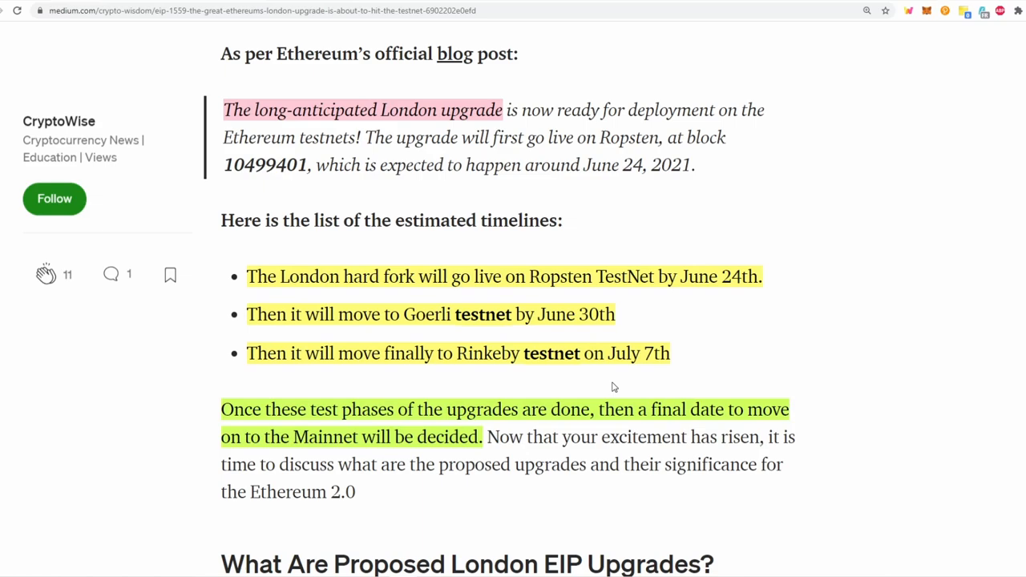
# - Bring up the watchtheburn.com fee-burn tracker after reading the London upgrade testnet timeline
pyautogui.click(80, 10)
pyautogui.write('watchtheburn.com')
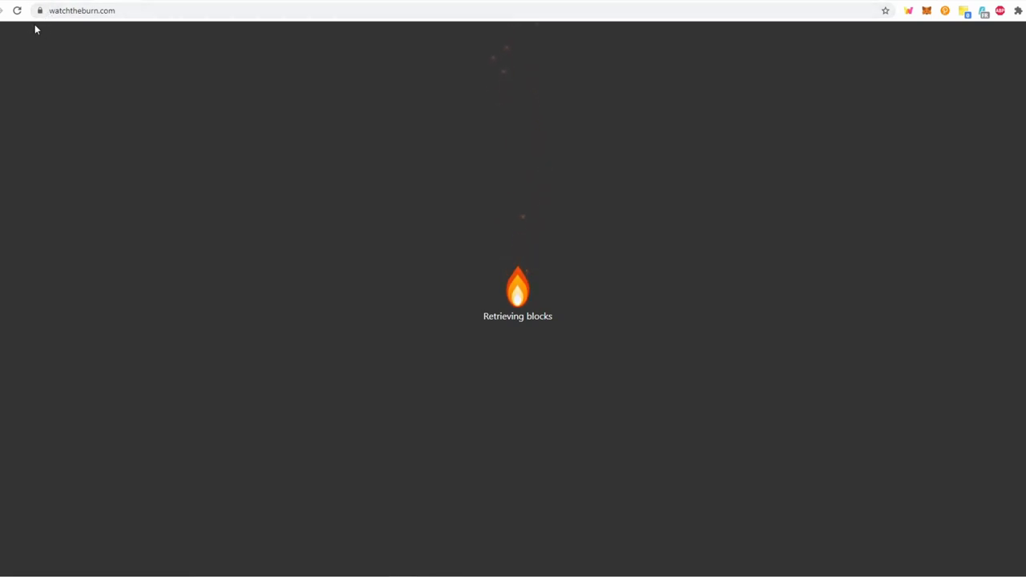
pyautogui.moveTo(56, 34)
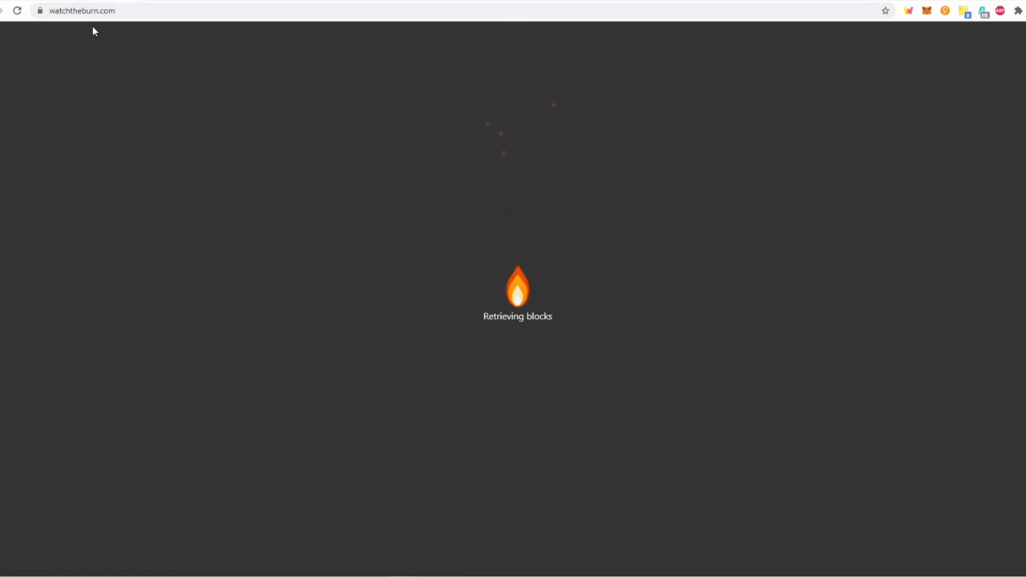
pyautogui.moveTo(159, 4)
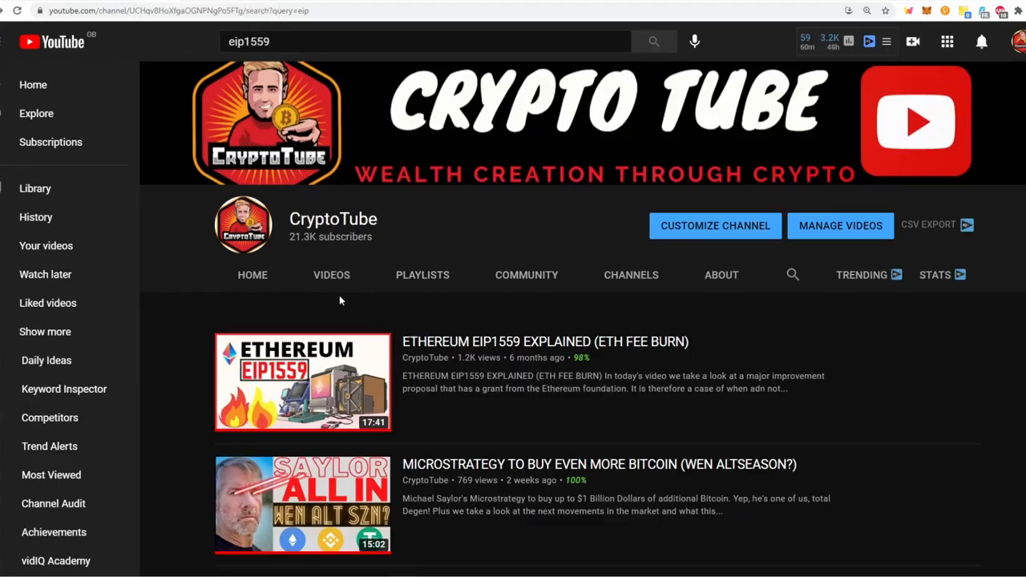
pyautogui.moveTo(269, 323)
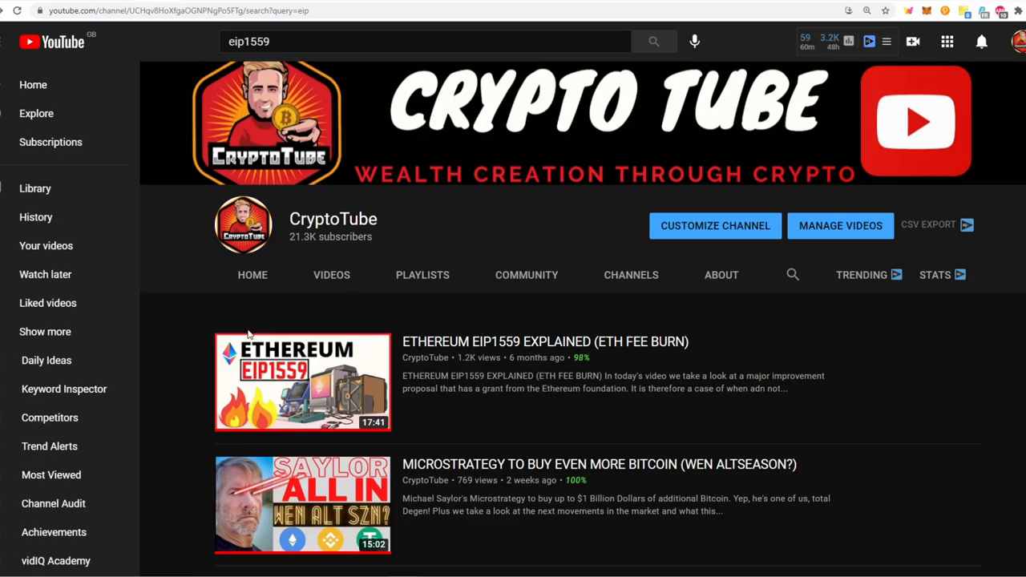
pyautogui.moveTo(644, 402)
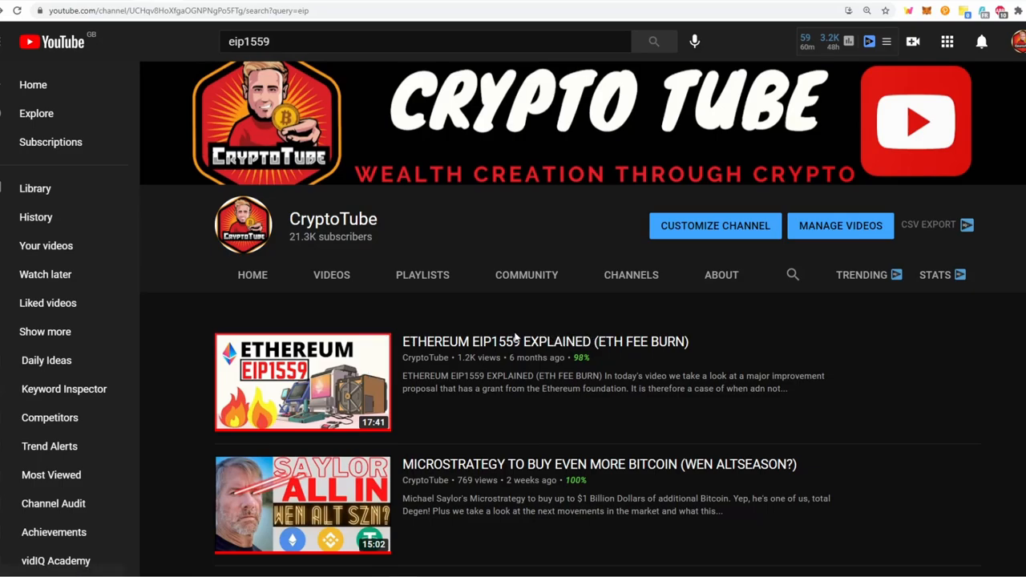
pyautogui.moveTo(456, 369)
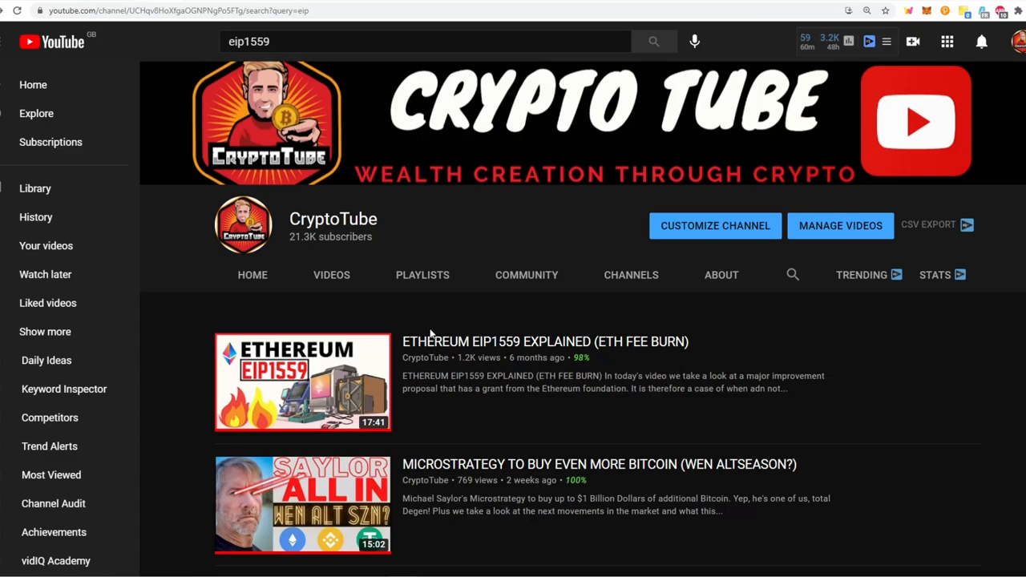
pyautogui.moveTo(534, 428)
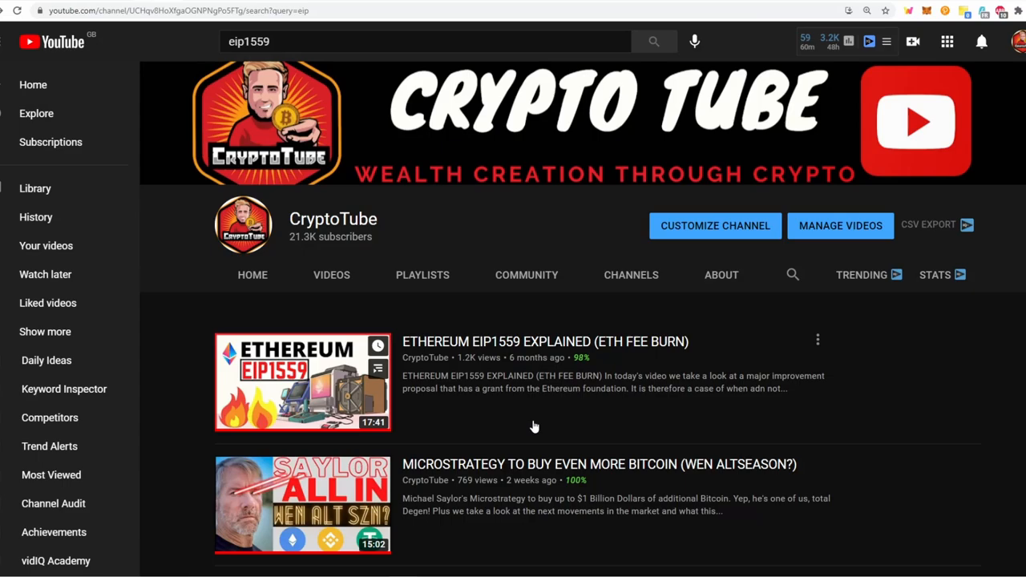
pyautogui.moveTo(452, 438)
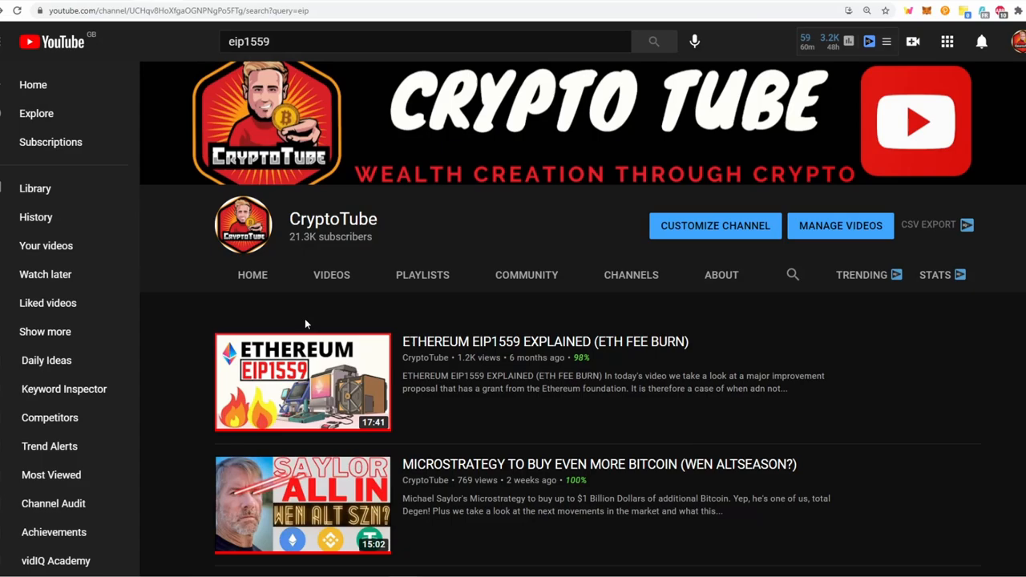
pyautogui.moveTo(486, 440)
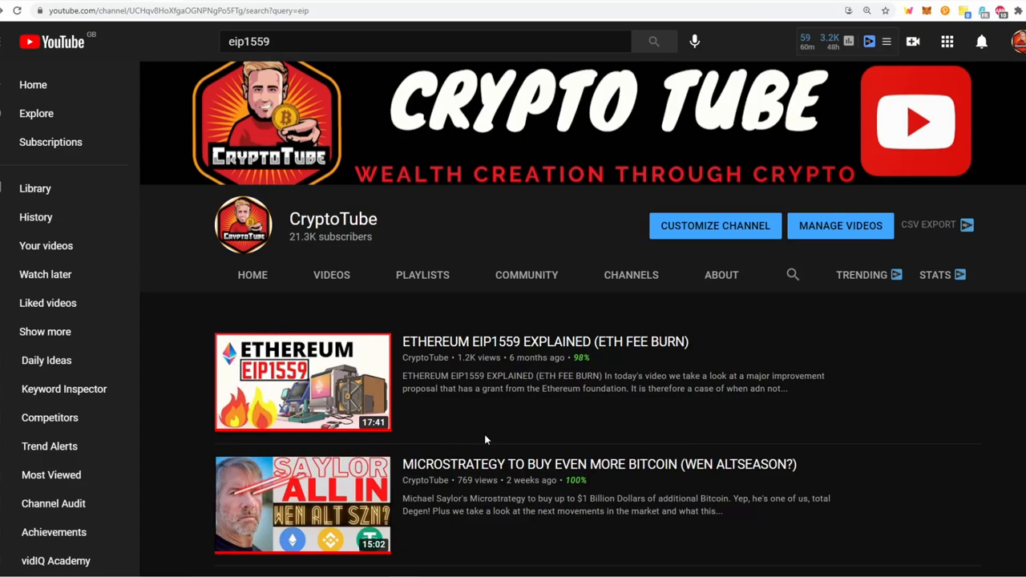
pyautogui.moveTo(454, 325)
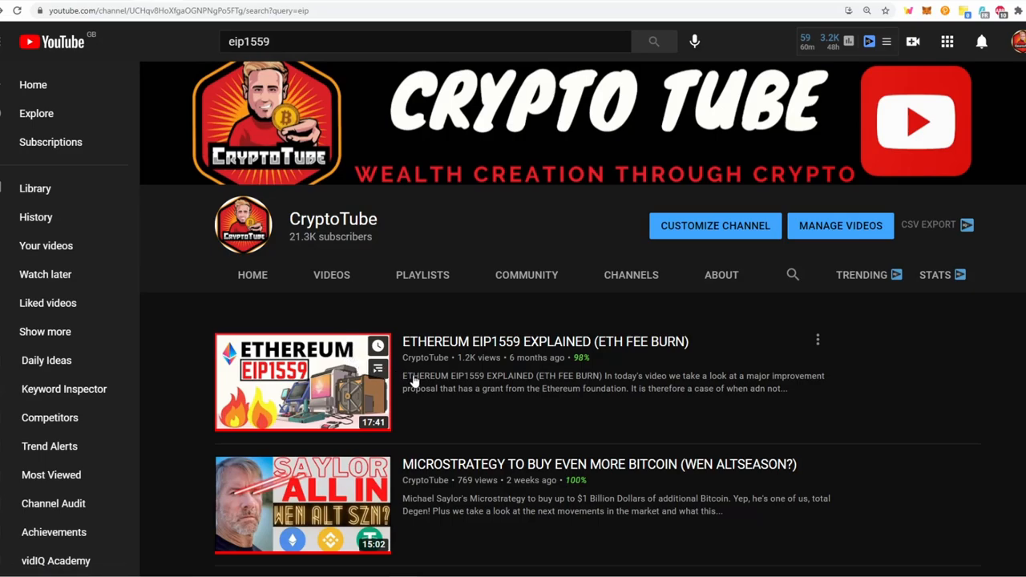
pyautogui.moveTo(453, 387)
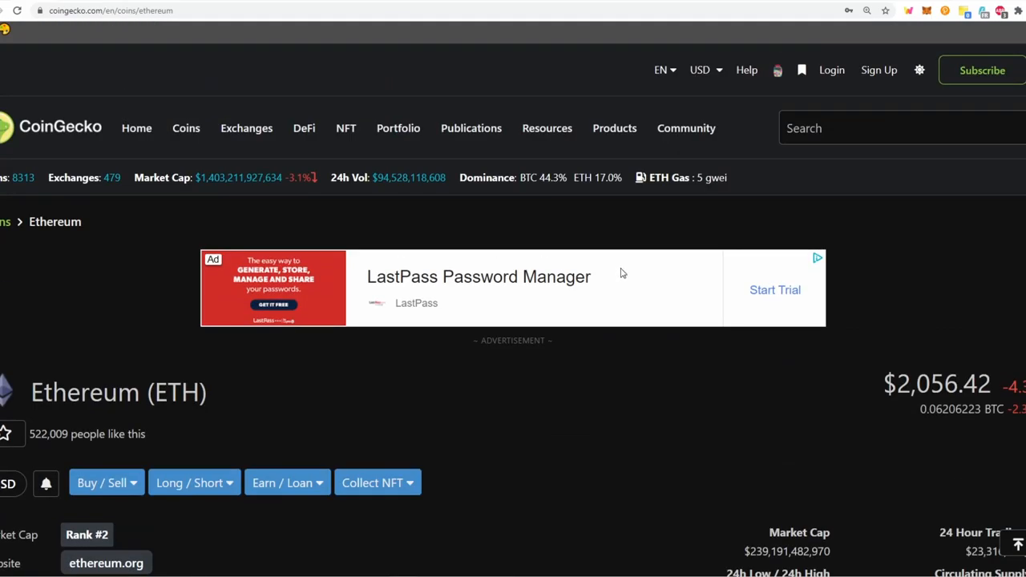
pyautogui.moveTo(690, 168)
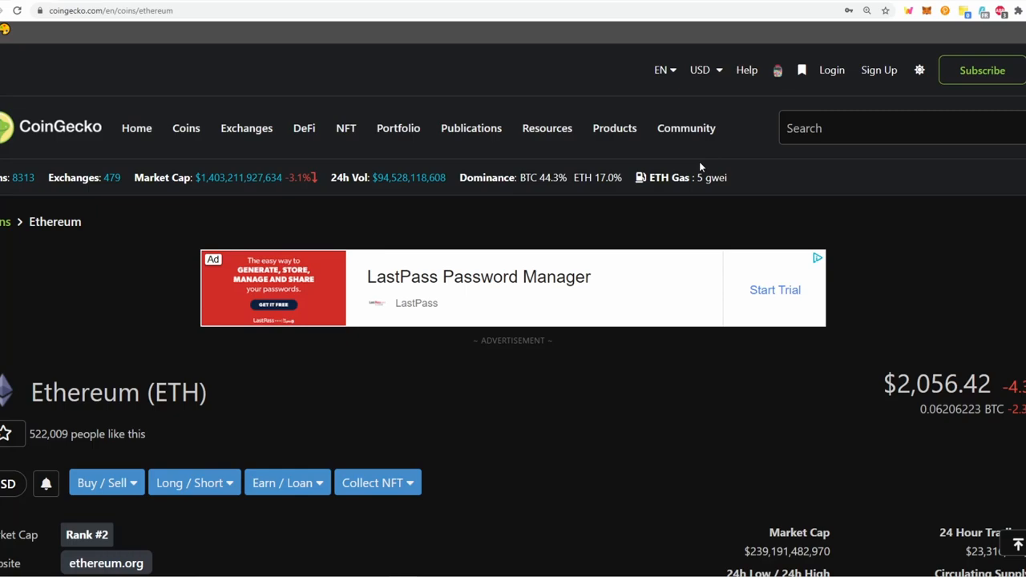
pyautogui.moveTo(711, 203)
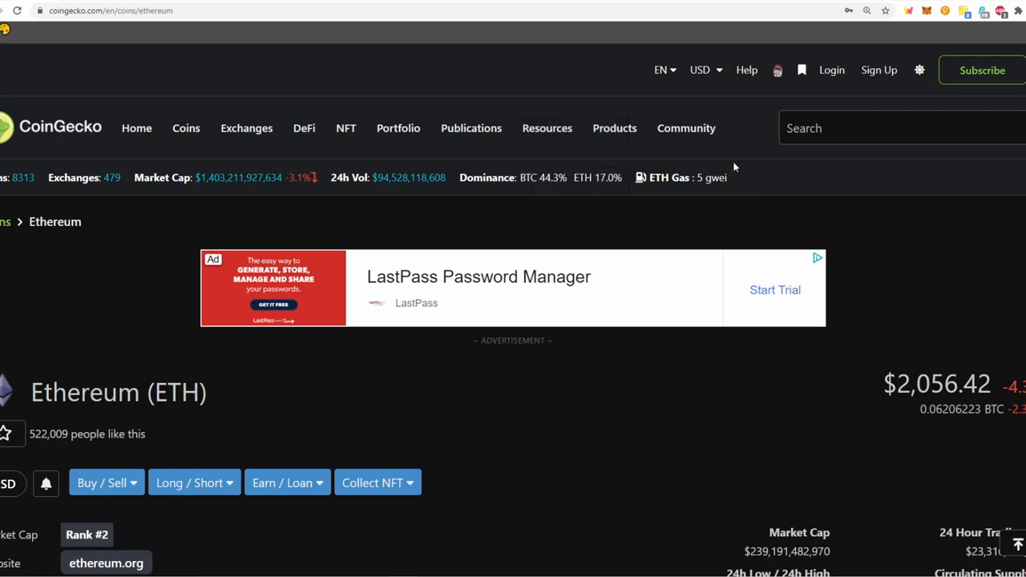
pyautogui.moveTo(697, 213)
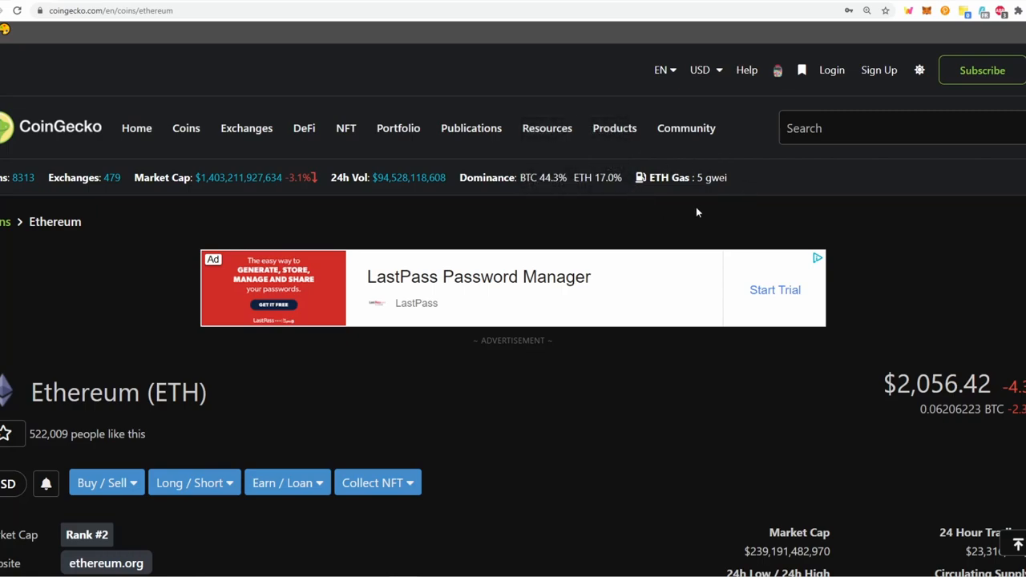
pyautogui.moveTo(722, 201)
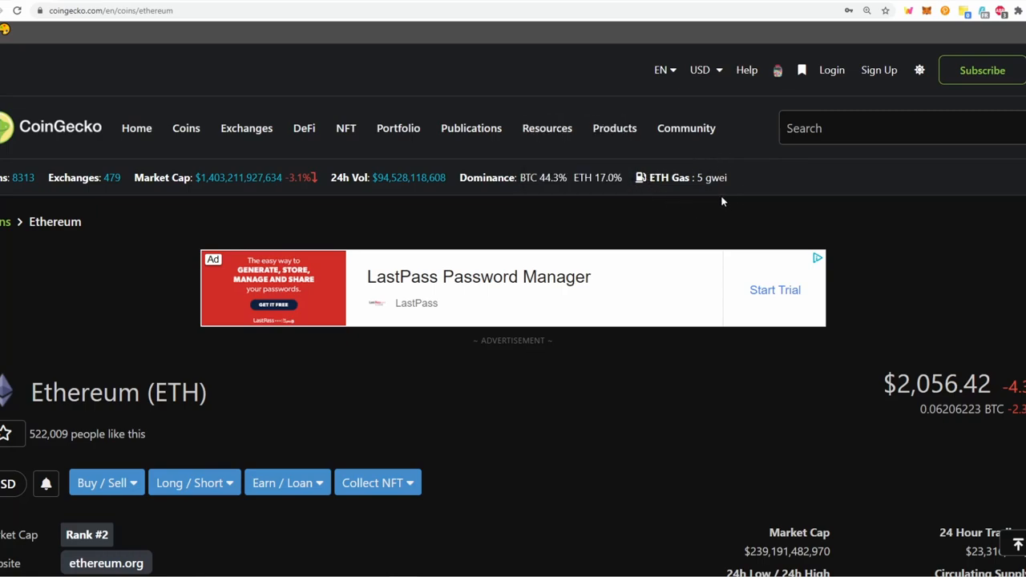
pyautogui.moveTo(559, 205)
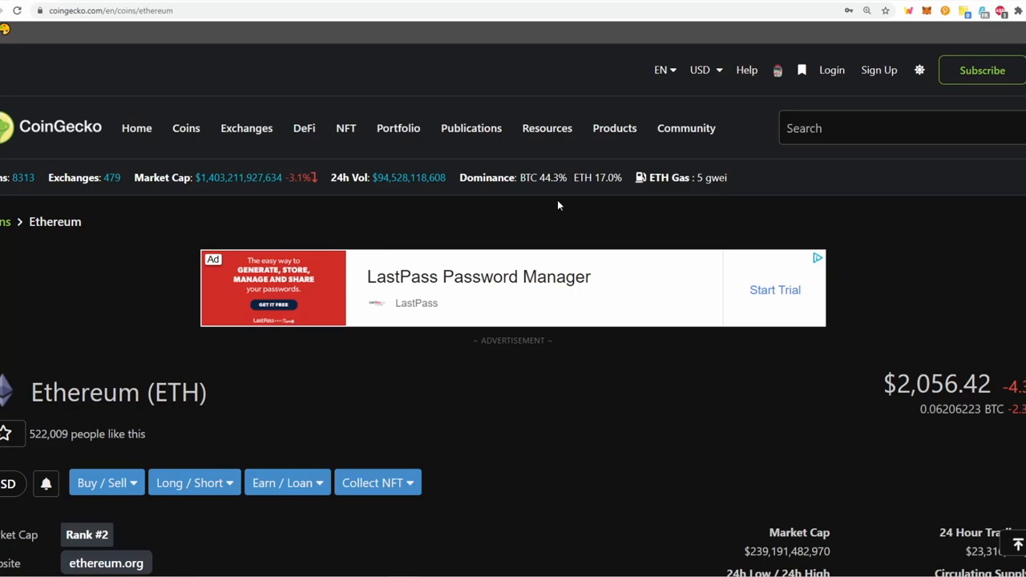
pyautogui.moveTo(160, 4)
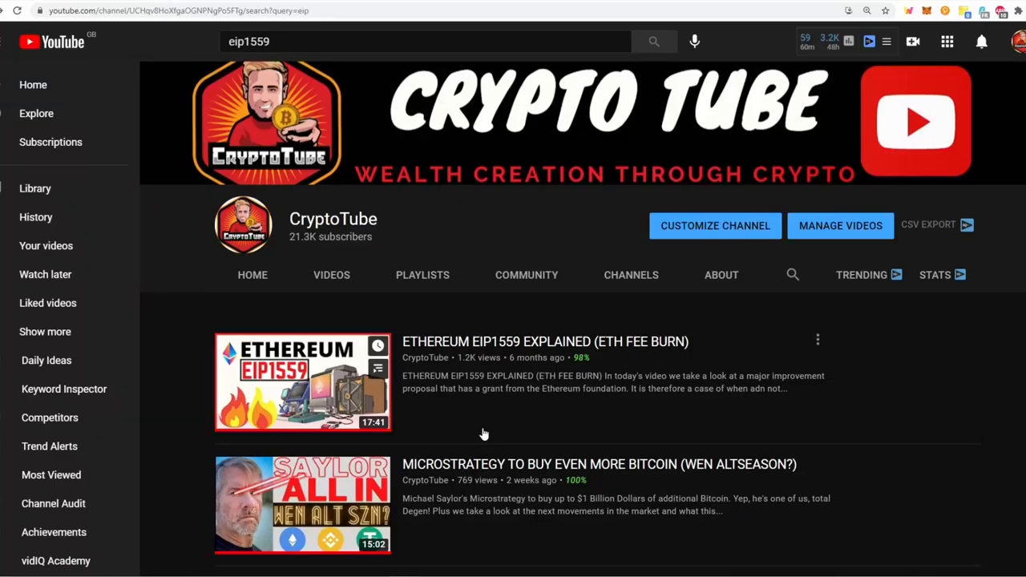
pyautogui.moveTo(470, 423)
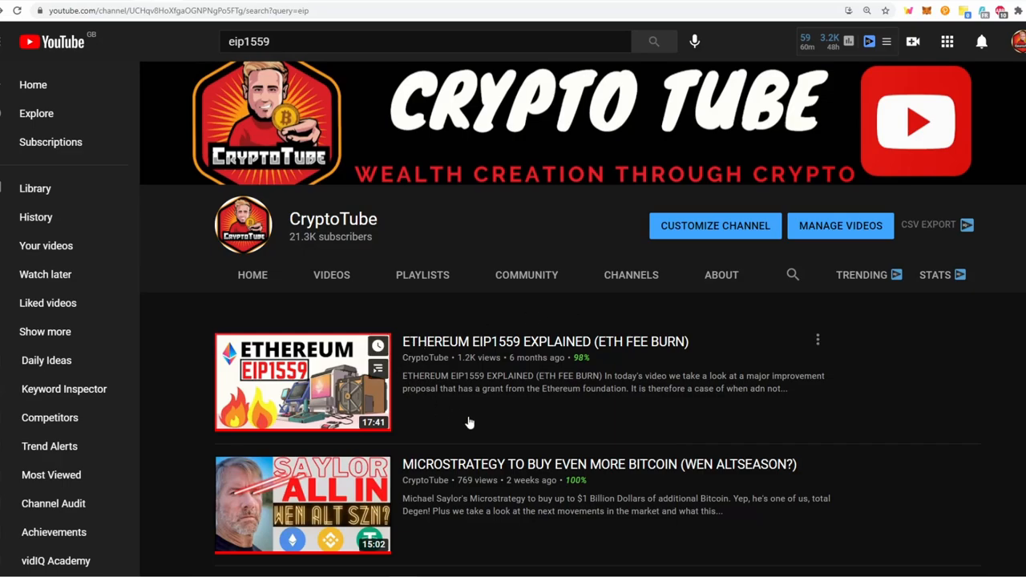
pyautogui.moveTo(528, 433)
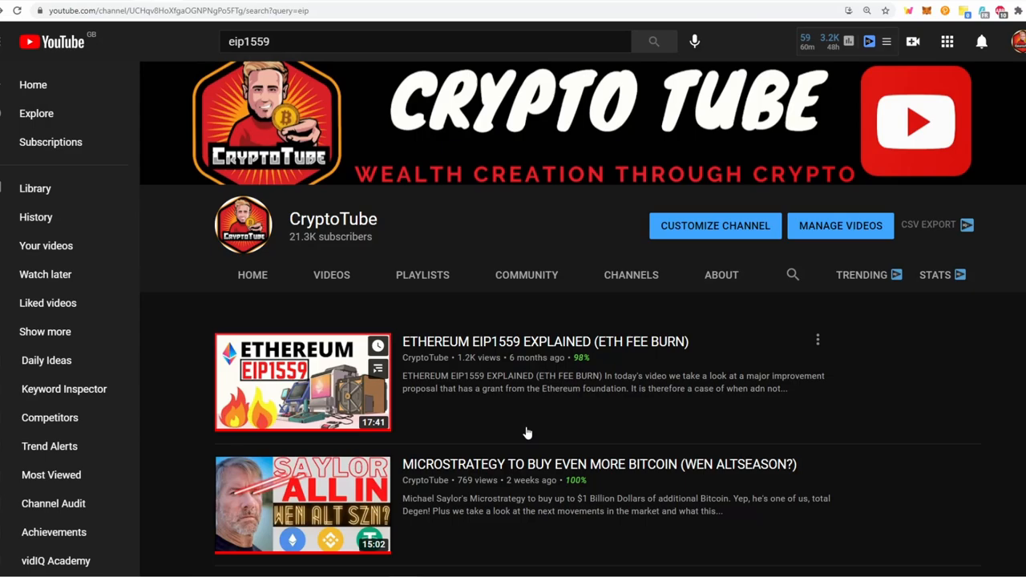
pyautogui.moveTo(187, 43)
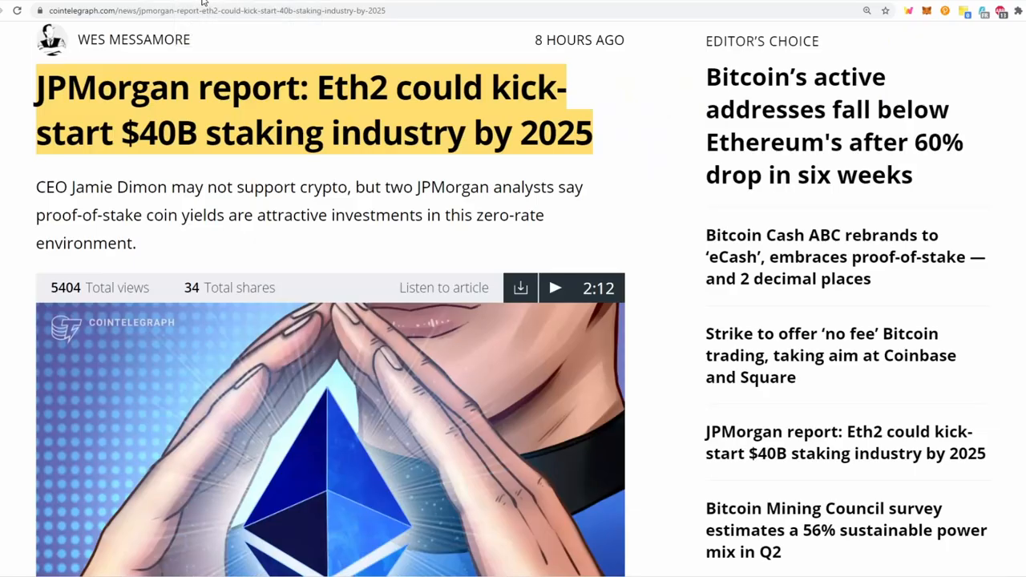
pyautogui.moveTo(662, 265)
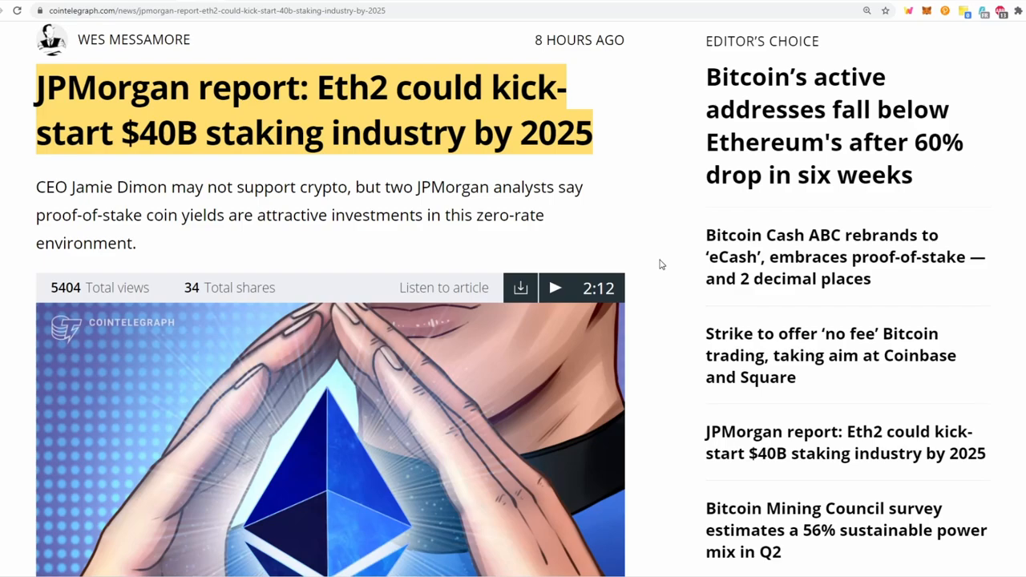
pyautogui.moveTo(455, 146)
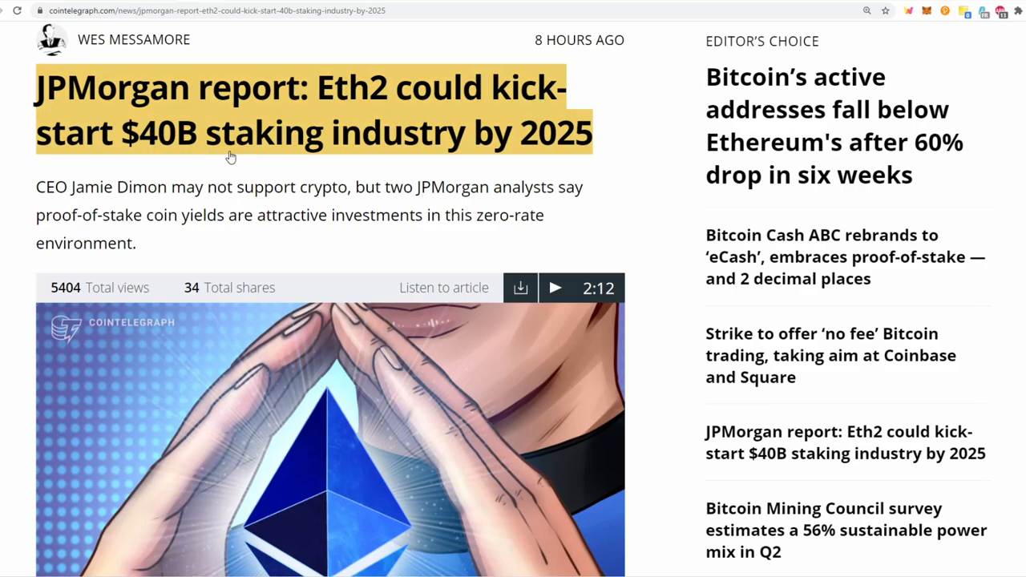
pyautogui.moveTo(536, 147)
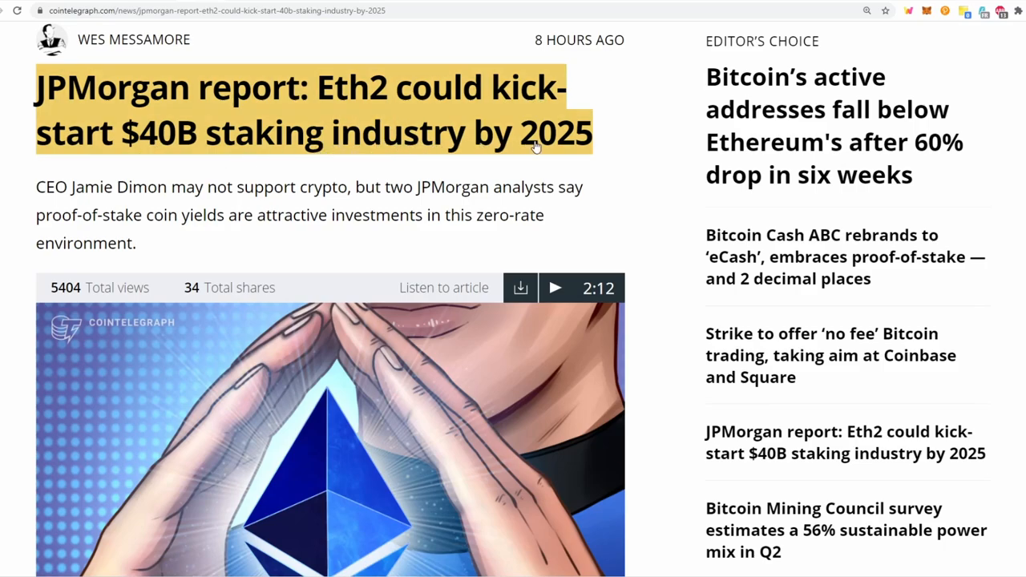
pyautogui.moveTo(698, 242)
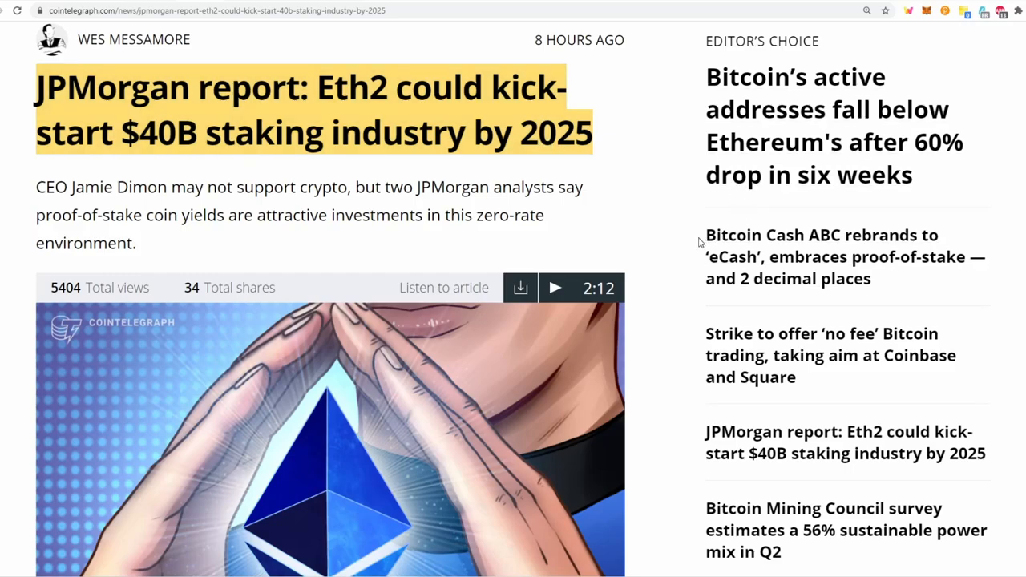
# - Scroll the Cointelegraph article to the JPMorgan analysts' staking-yield quote, then view Etherscan's Eth2 Deposit Contract
pyautogui.scroll(-3)
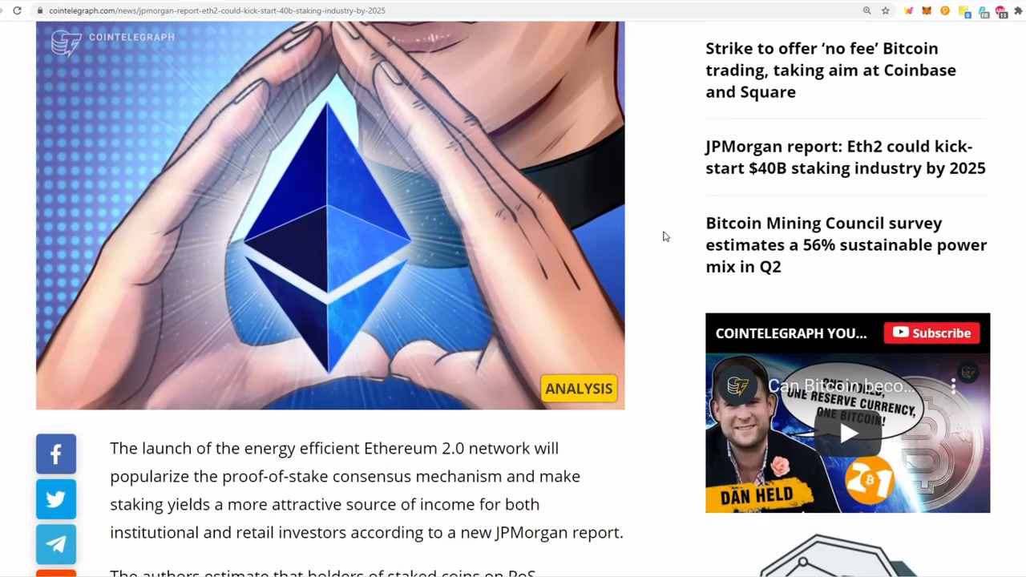
pyautogui.scroll(-3)
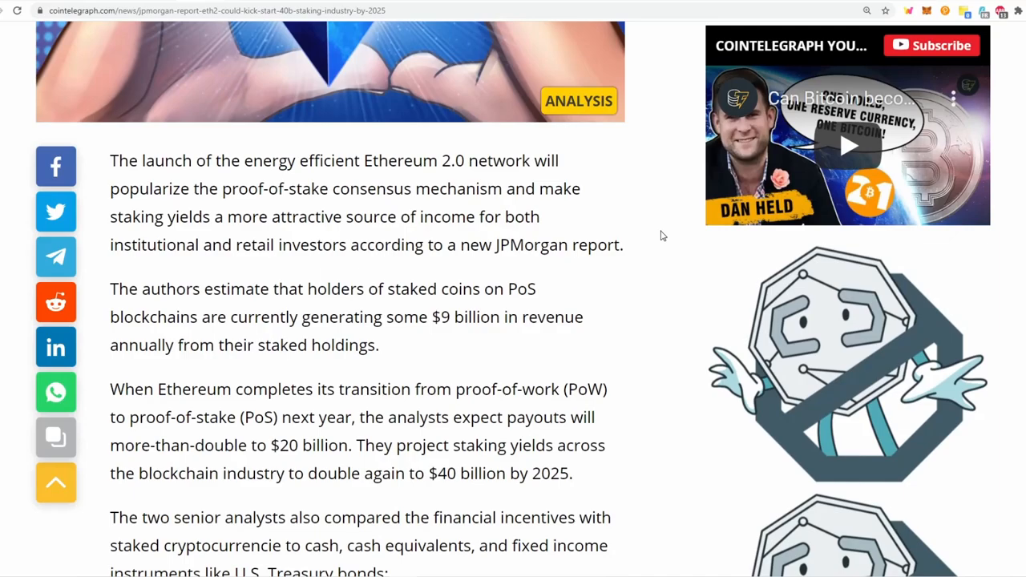
pyautogui.scroll(-3)
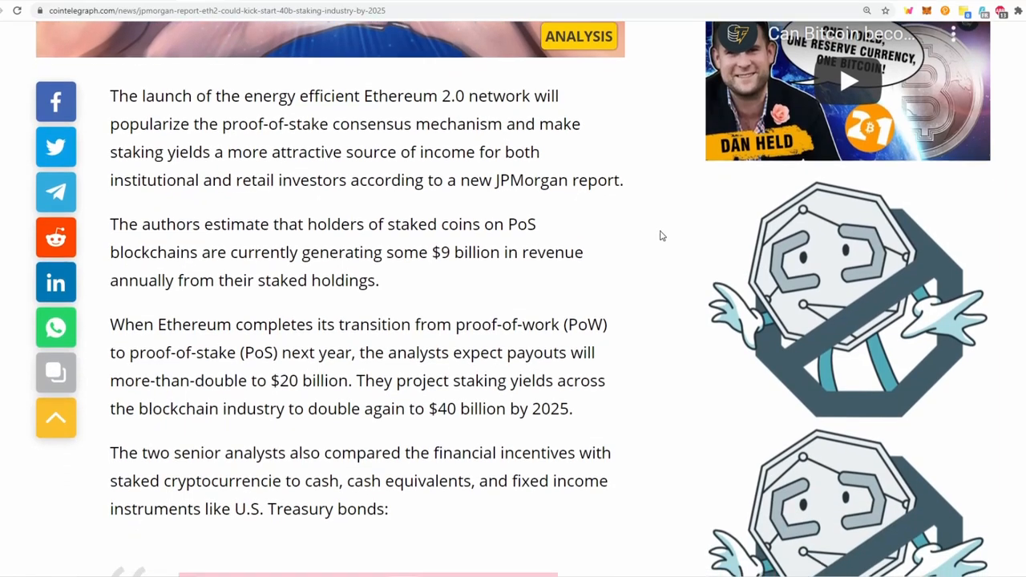
pyautogui.scroll(-3)
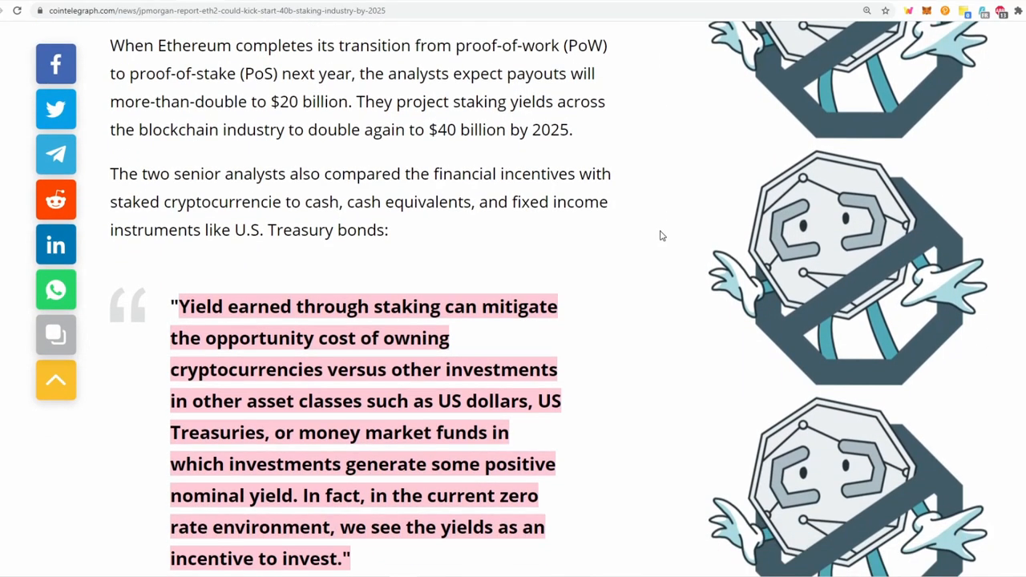
pyautogui.scroll(-3)
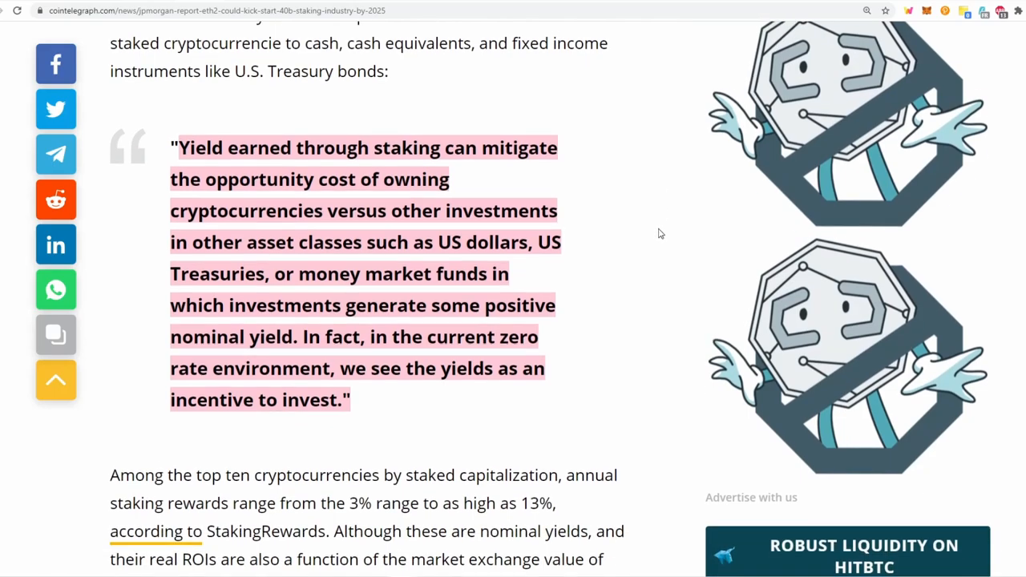
pyautogui.scroll(-3)
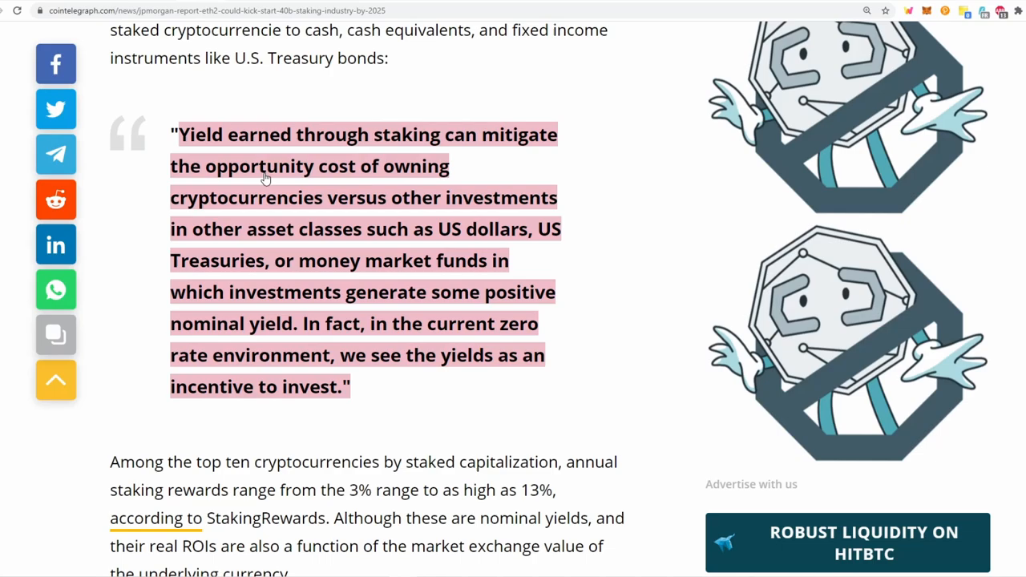
pyautogui.moveTo(445, 198)
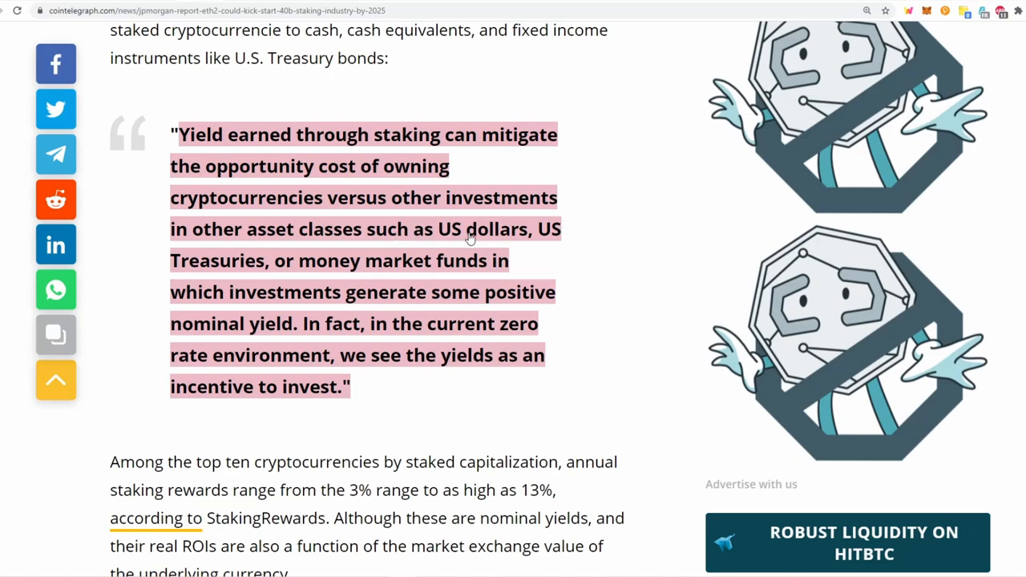
pyautogui.moveTo(397, 261)
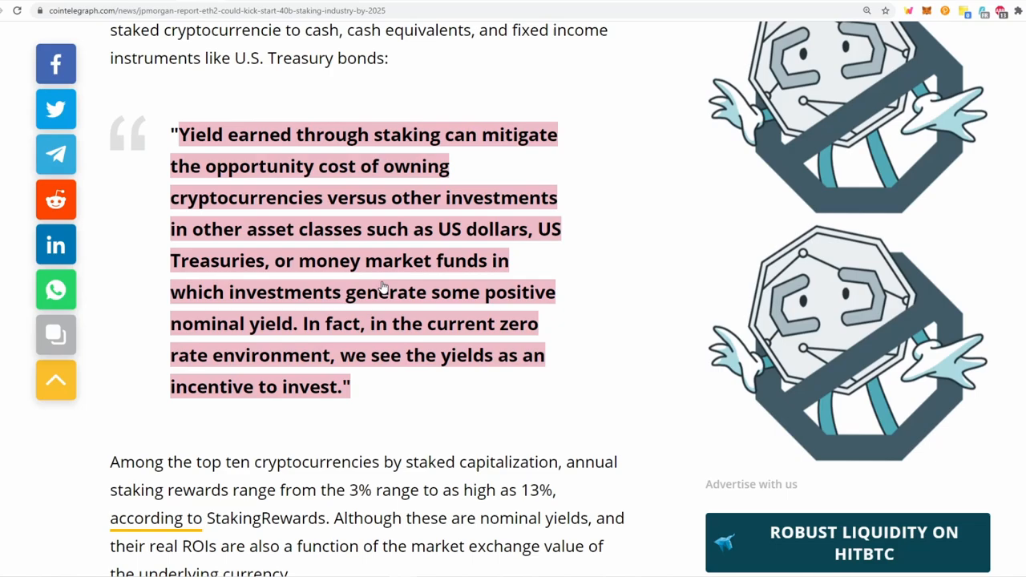
pyautogui.moveTo(238, 332)
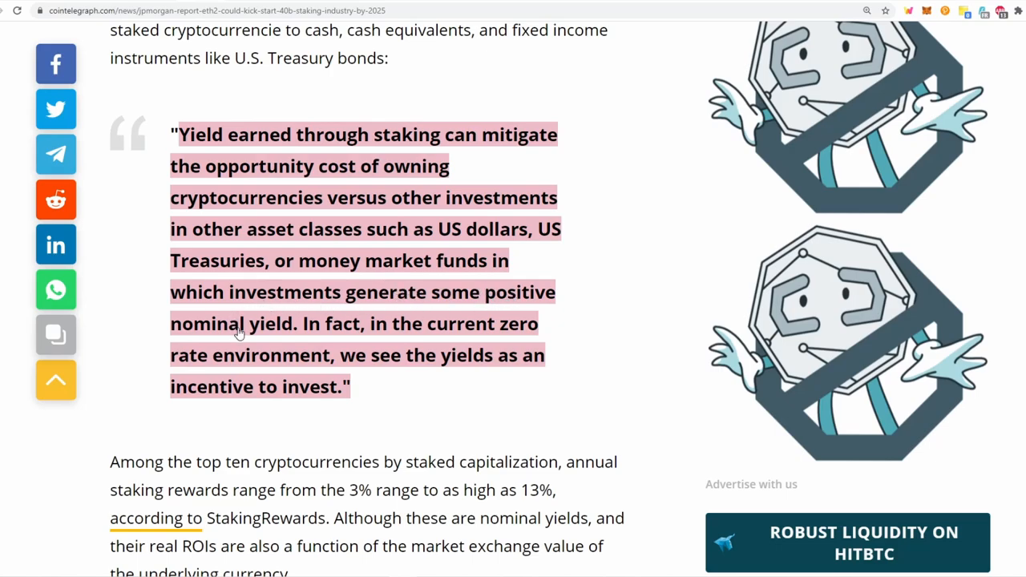
pyautogui.moveTo(495, 328)
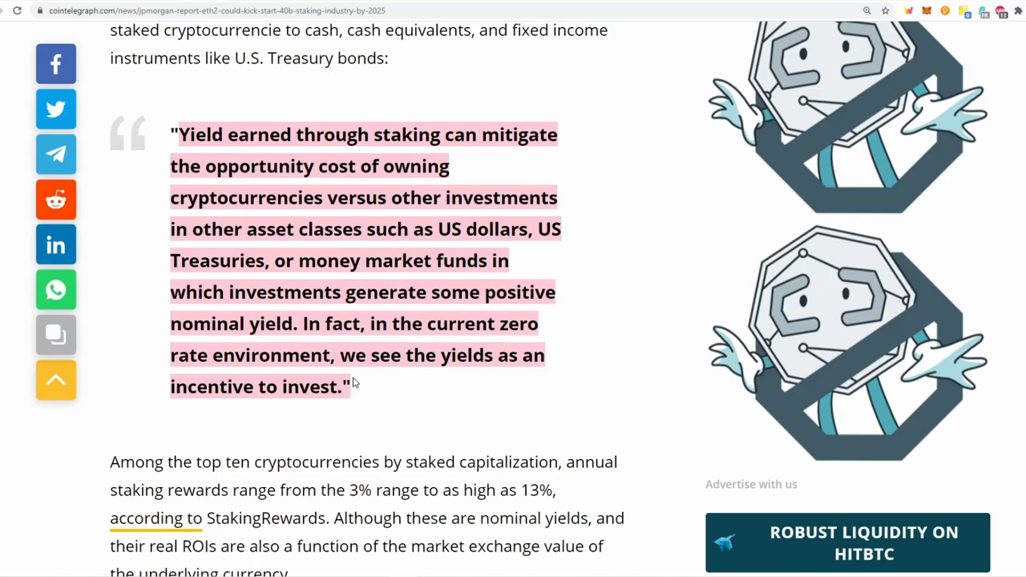
pyautogui.moveTo(619, 409)
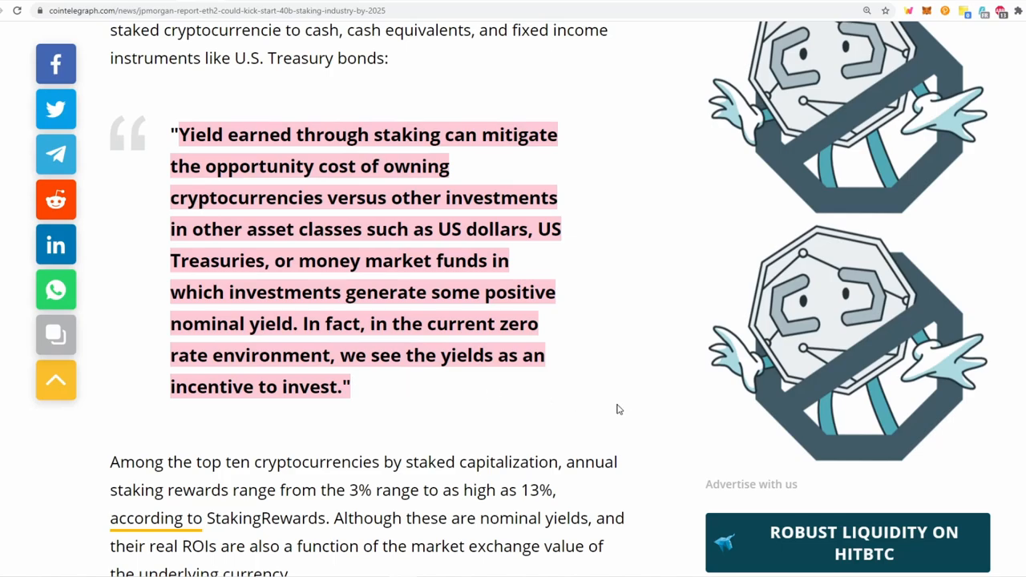
pyautogui.moveTo(642, 406)
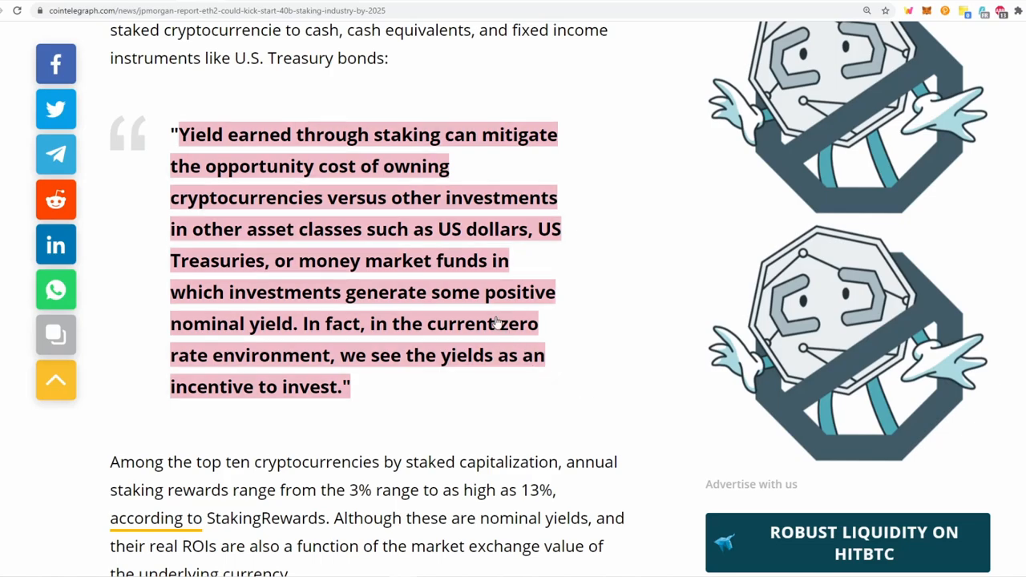
pyautogui.click(216, 10)
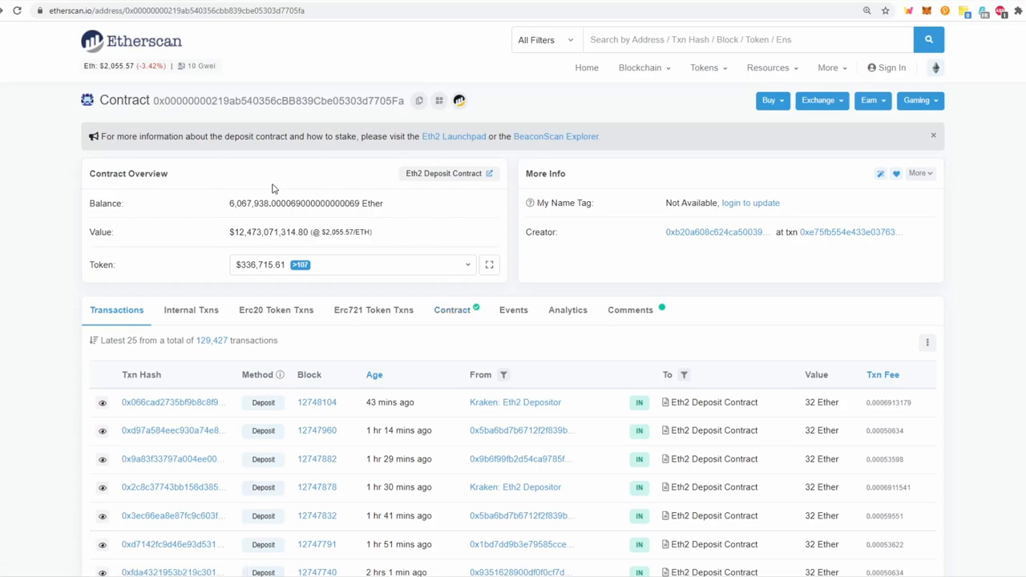
pyautogui.moveTo(247, 180)
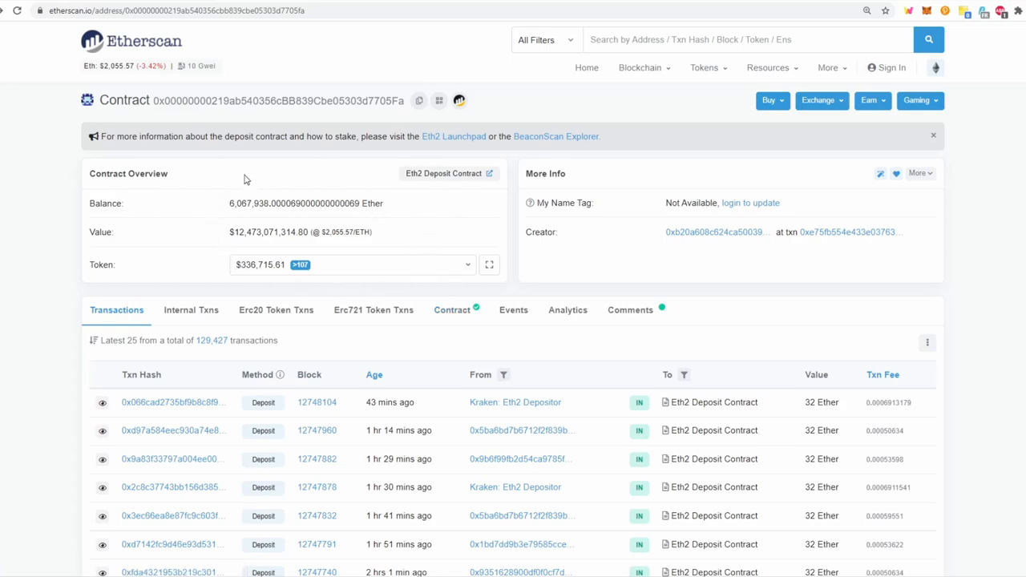
pyautogui.moveTo(260, 298)
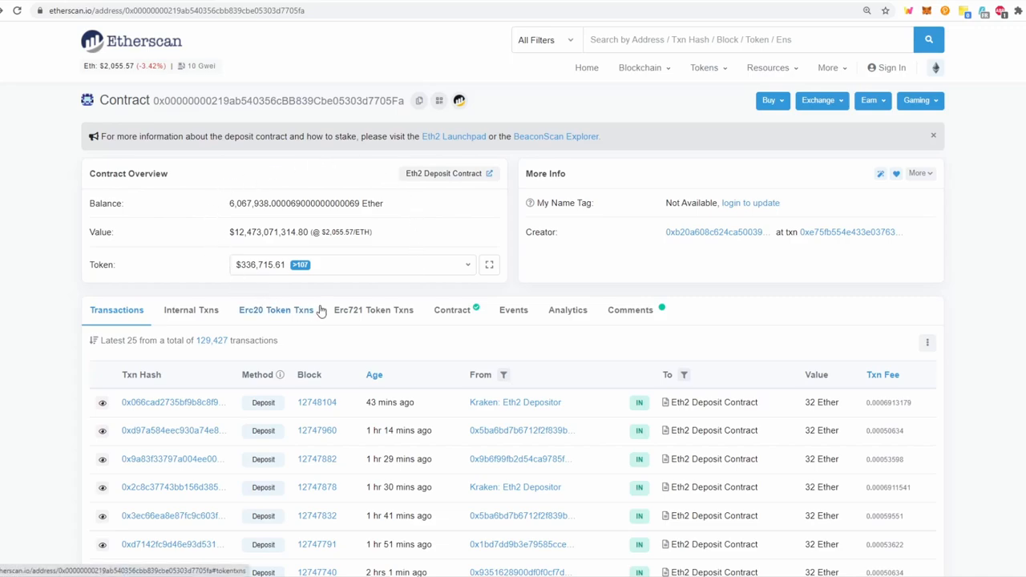
pyautogui.moveTo(276, 310)
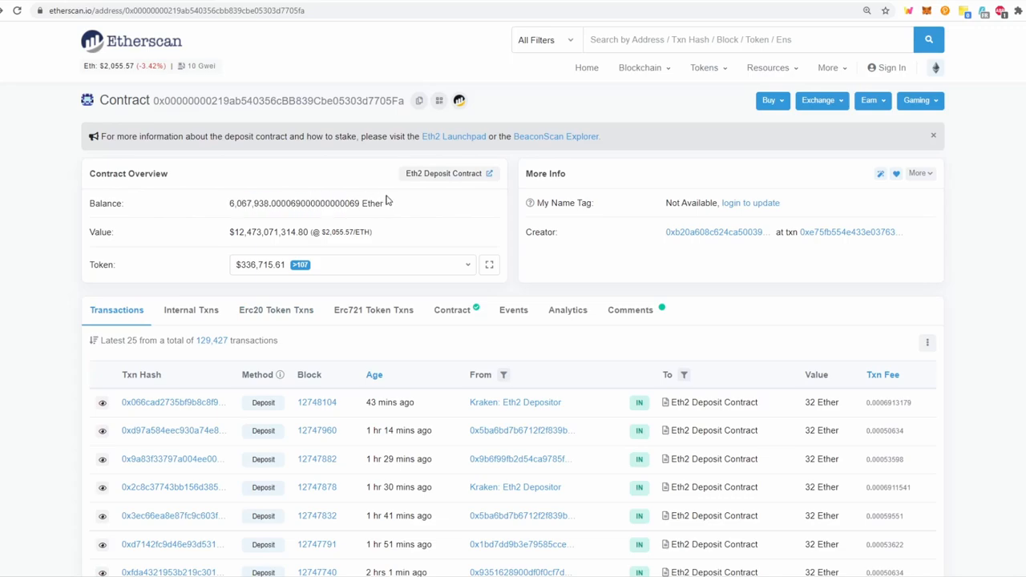
pyautogui.doubleClick(307, 203)
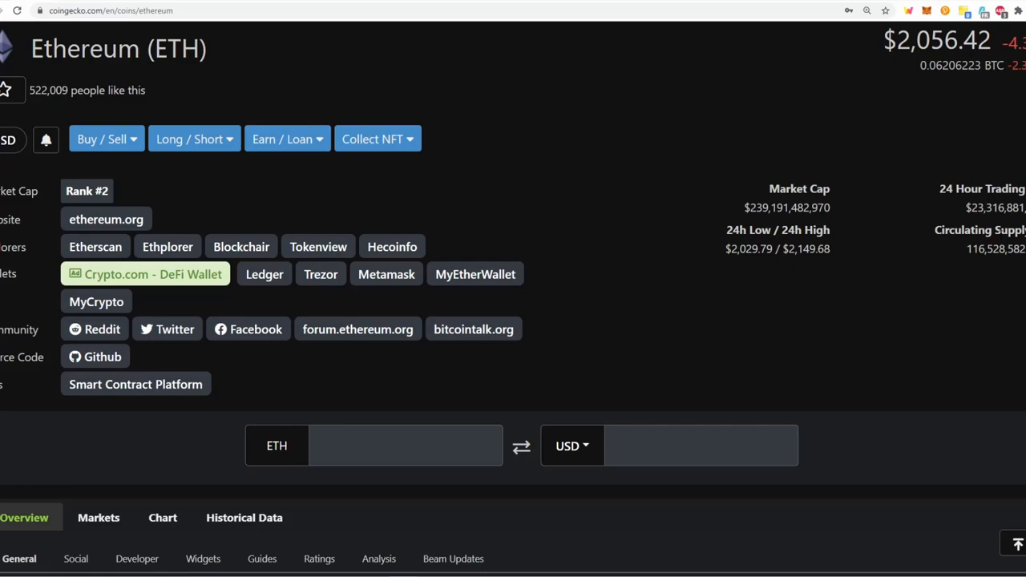
pyautogui.moveTo(241, 4)
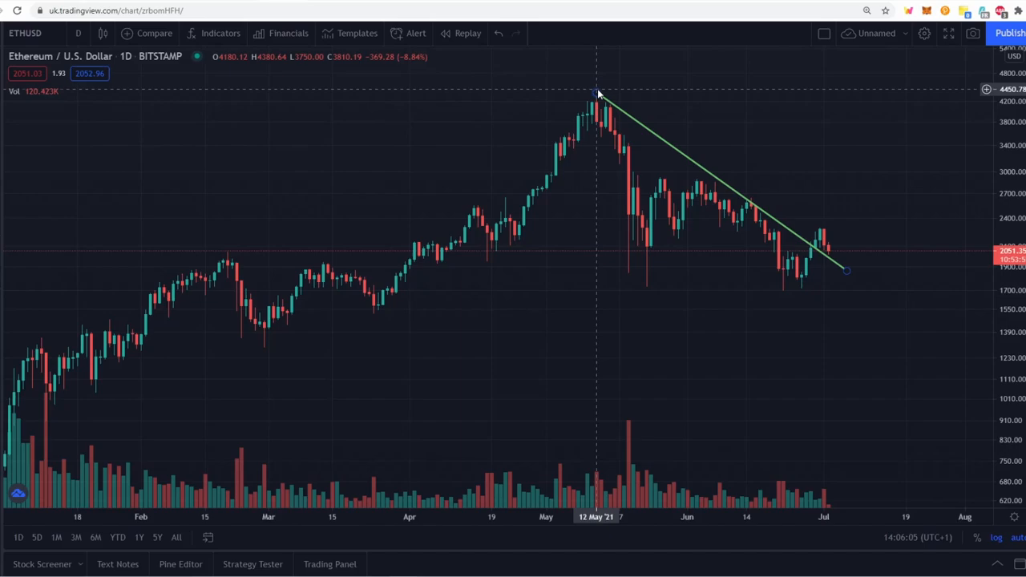
pyautogui.moveTo(393, 296)
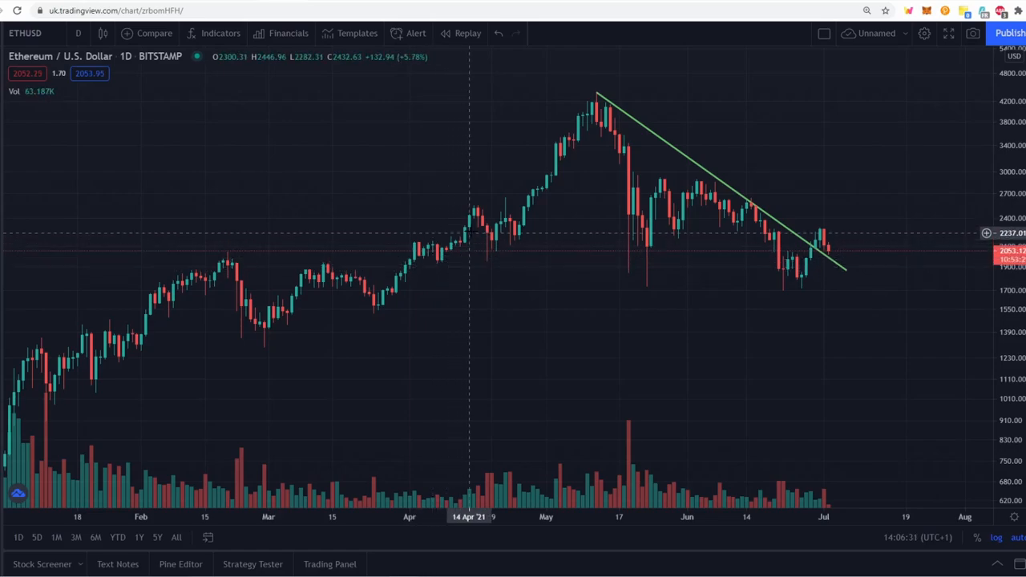
pyautogui.moveTo(547, 180)
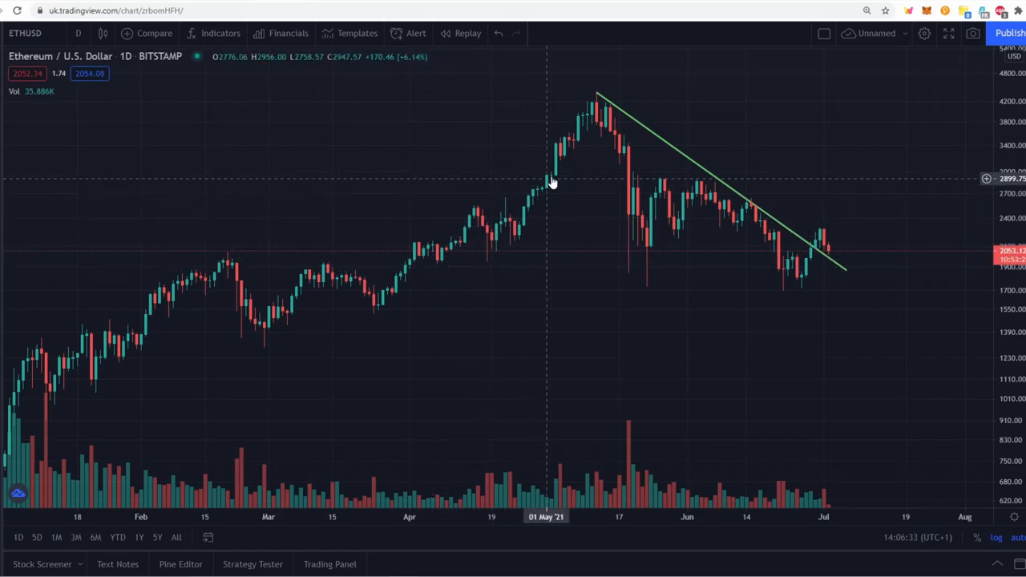
pyautogui.moveTo(592, 96)
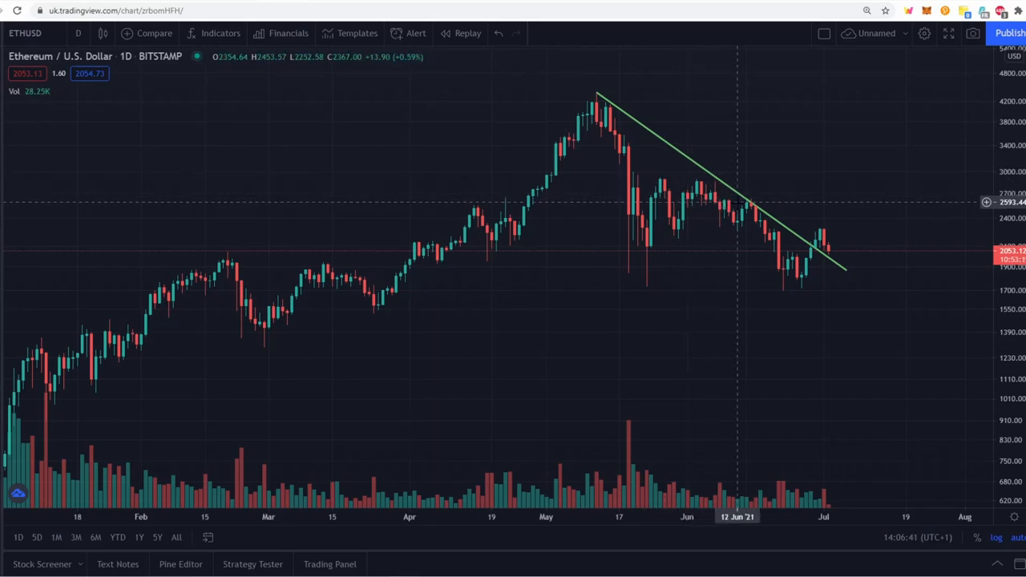
pyautogui.moveTo(810, 255)
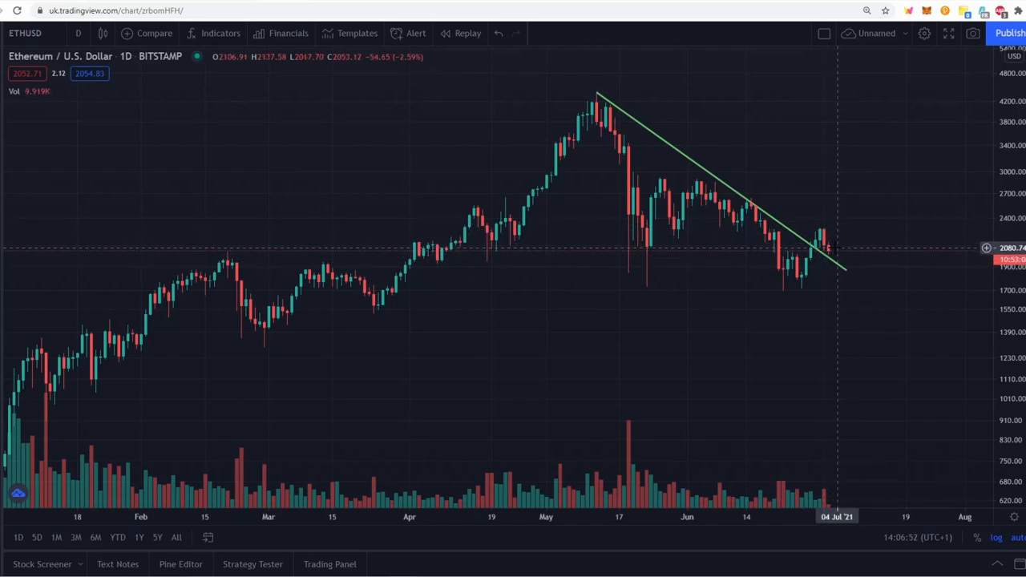
pyautogui.moveTo(834, 252)
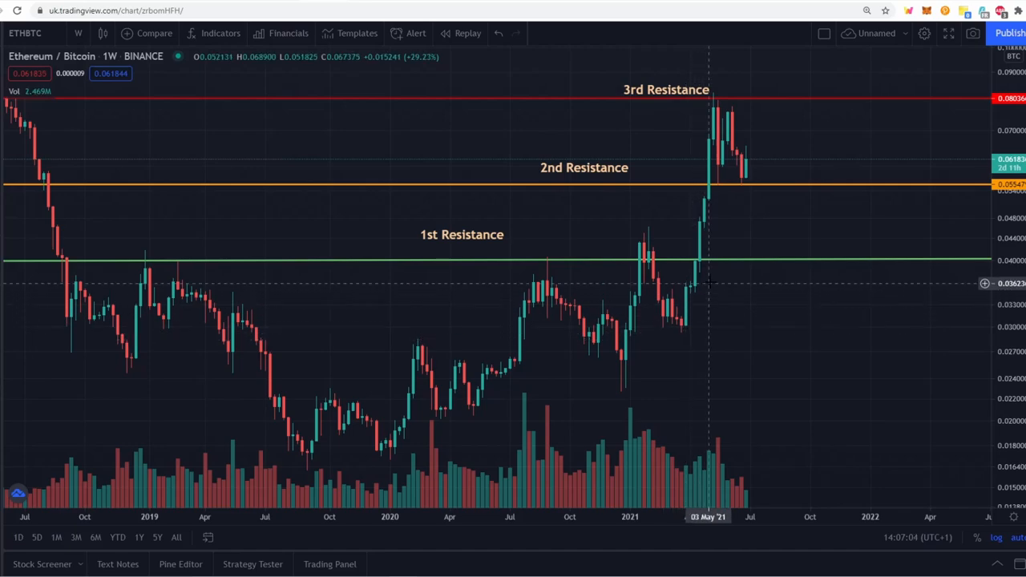
pyautogui.moveTo(721, 261)
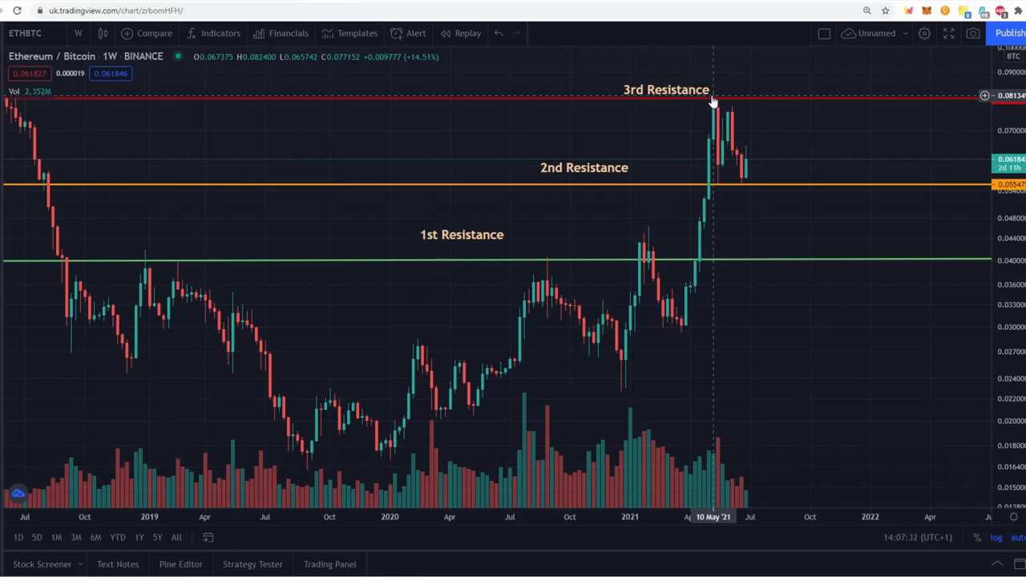
pyautogui.moveTo(737, 158)
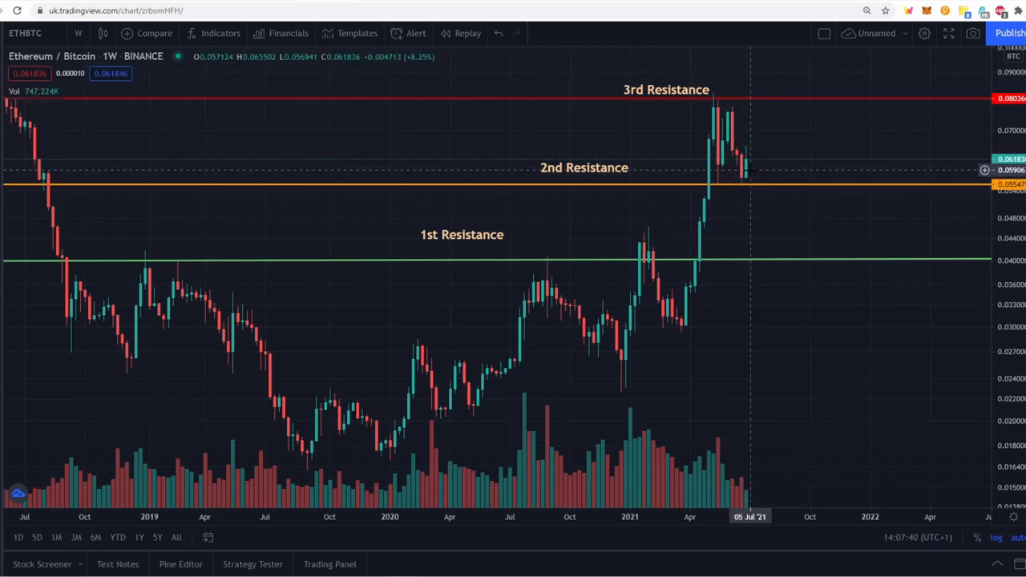
pyautogui.moveTo(746, 183)
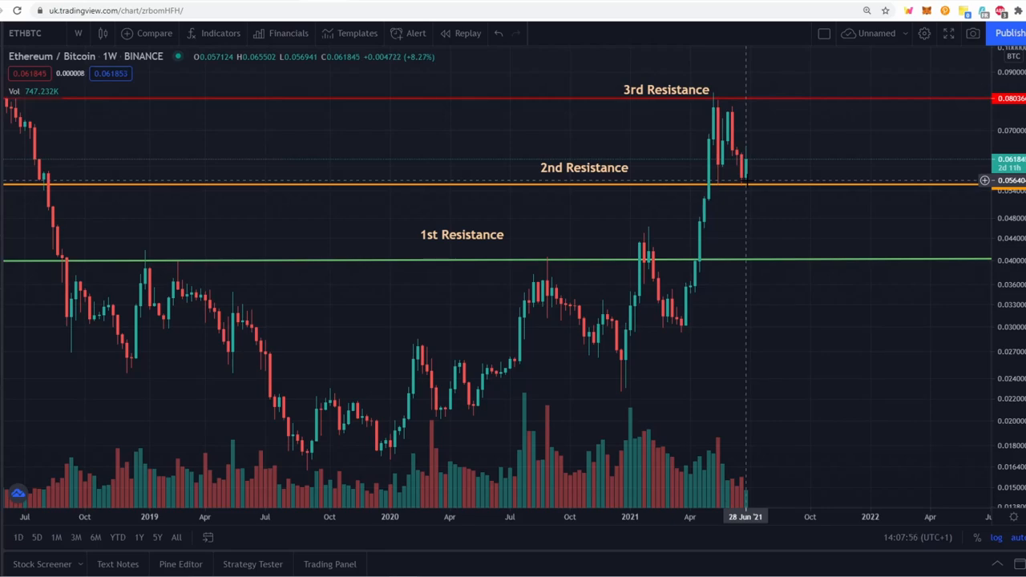
pyautogui.moveTo(740, 159)
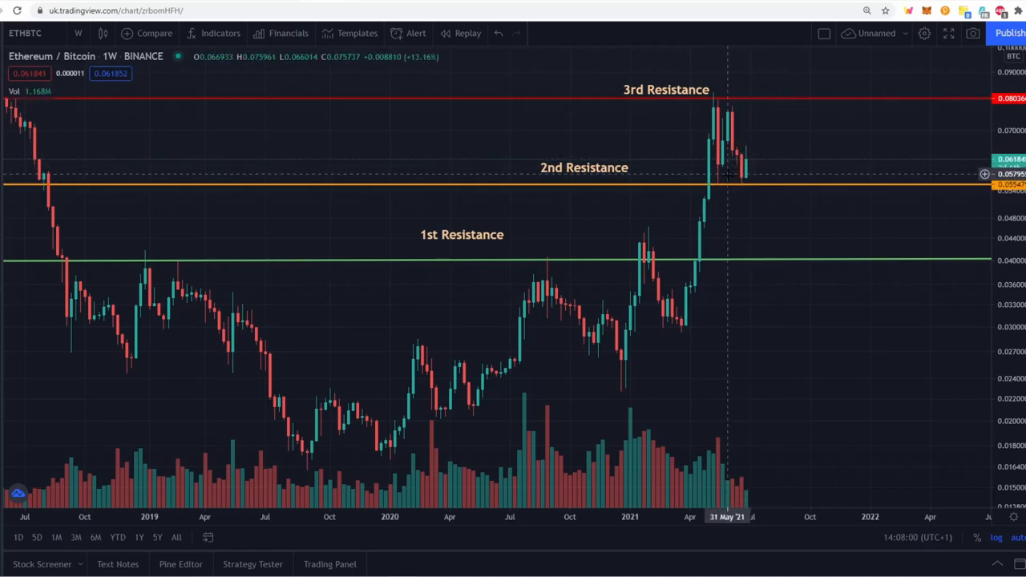
pyautogui.moveTo(739, 158)
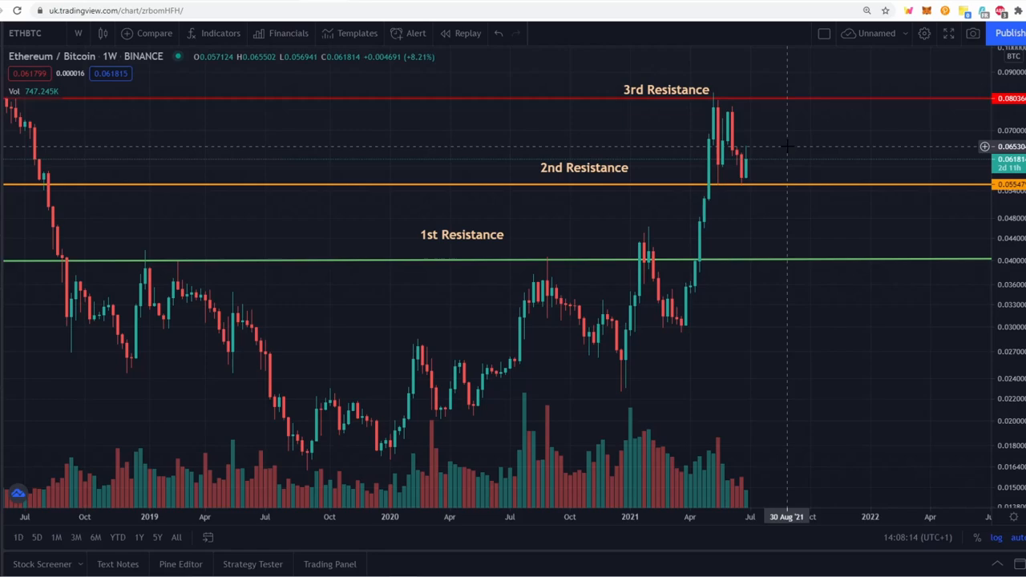
pyautogui.moveTo(772, 144)
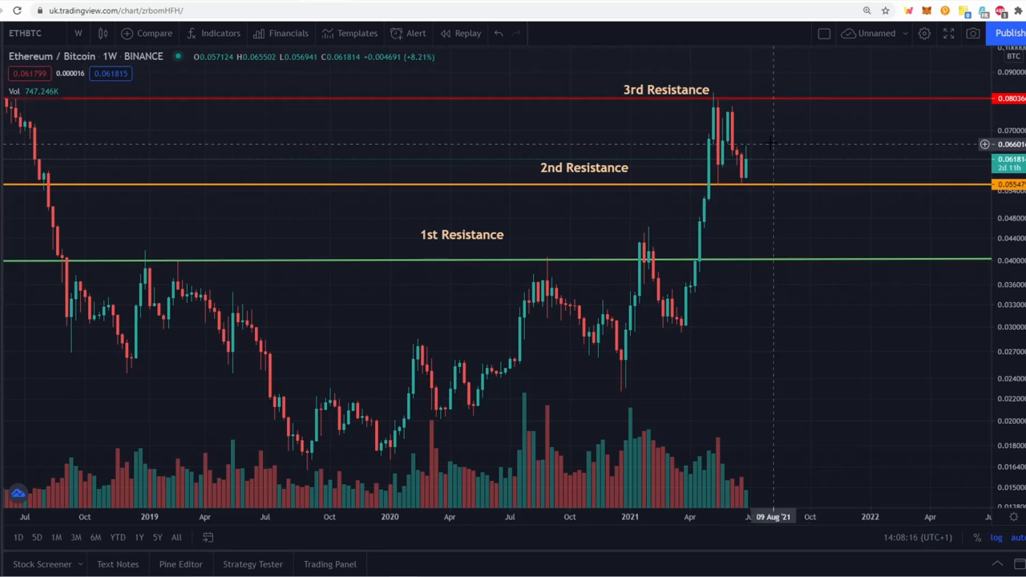
pyautogui.moveTo(746, 177)
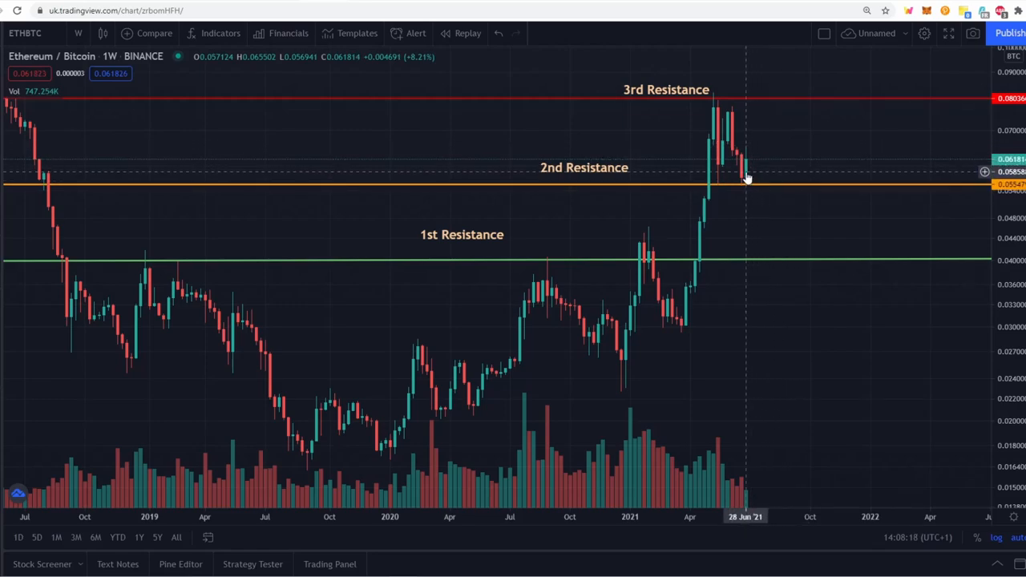
pyautogui.moveTo(796, 145)
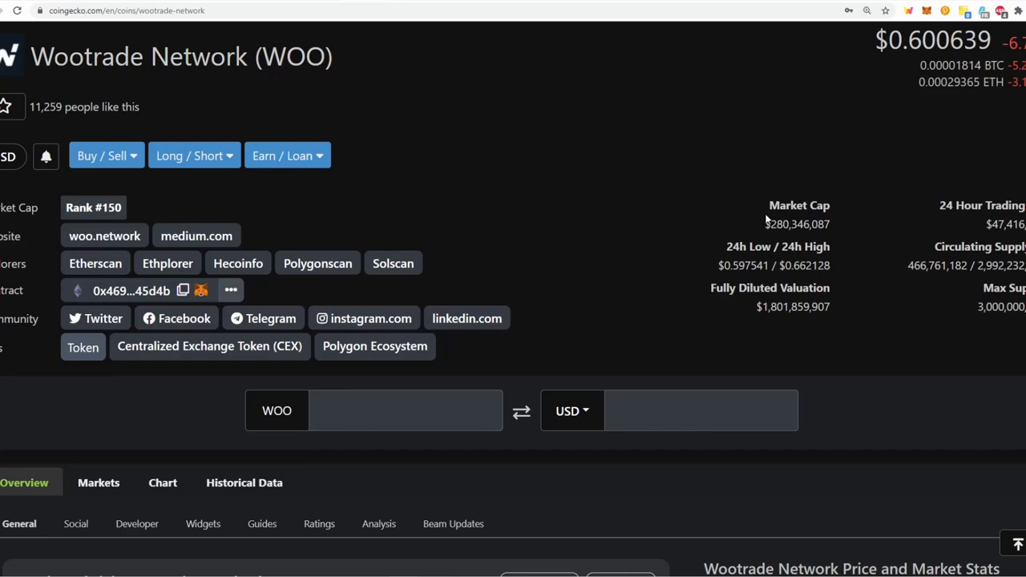
pyautogui.moveTo(753, 213)
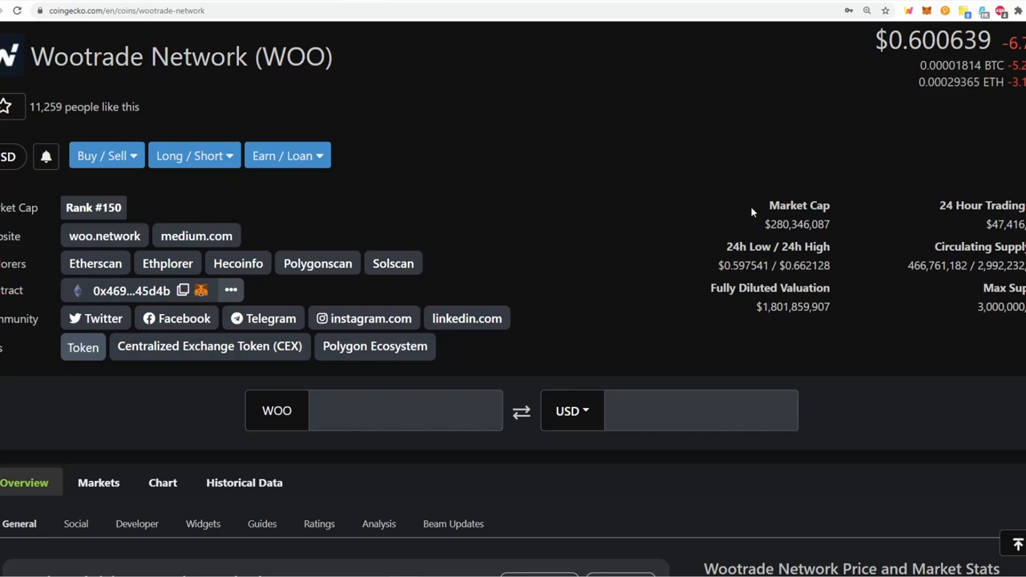
pyautogui.moveTo(831, 315)
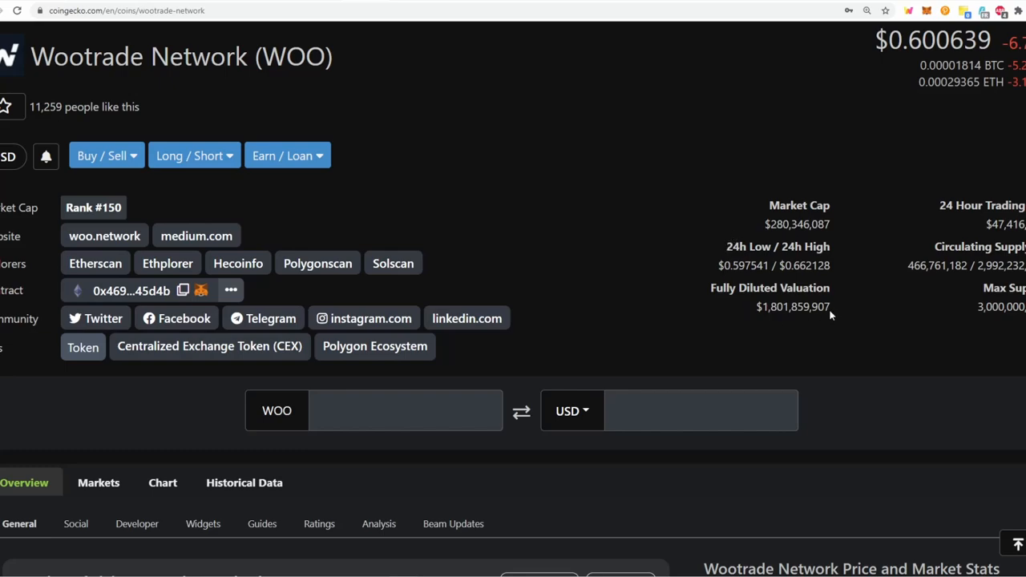
pyautogui.moveTo(787, 329)
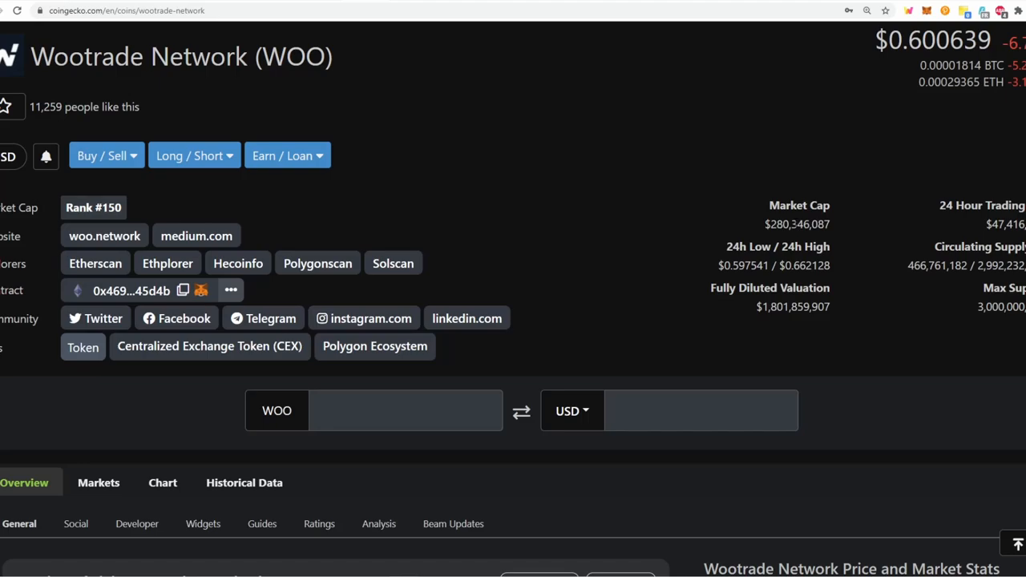
# - Scroll the Wootrade Network page down to its 90-day price chart and all-time high/low stats
pyautogui.scroll(-3)
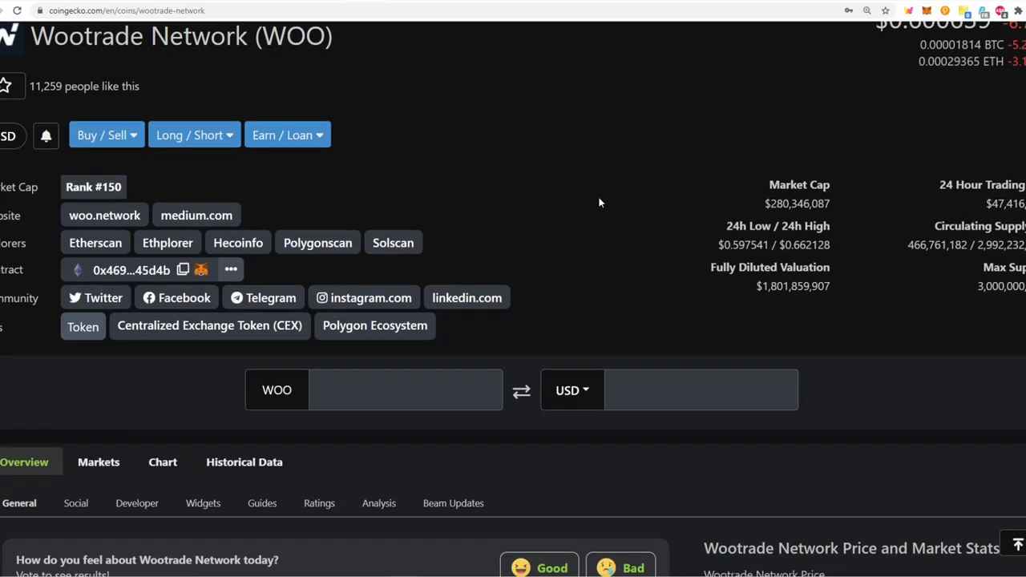
pyautogui.scroll(-3)
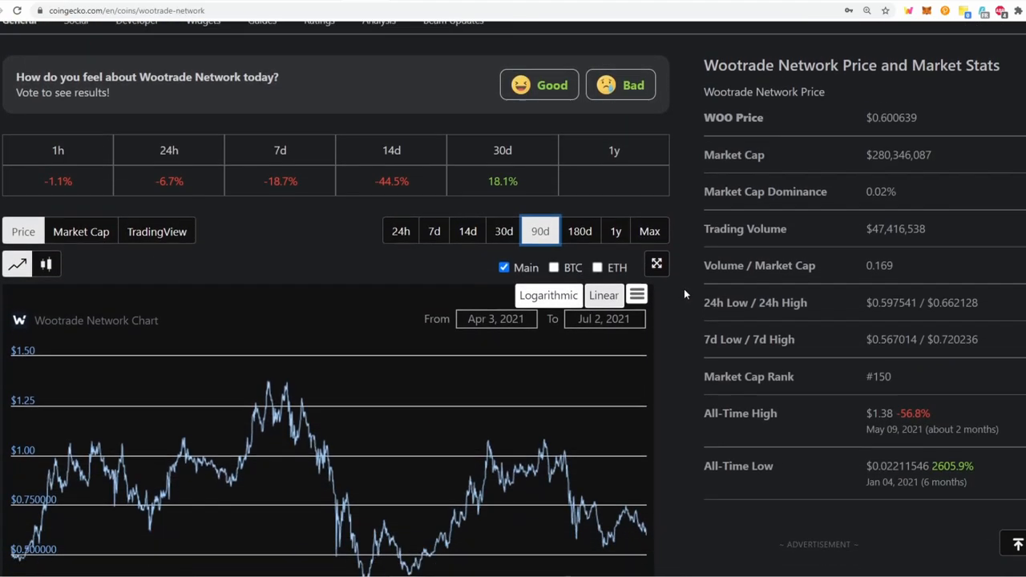
pyautogui.scroll(-3)
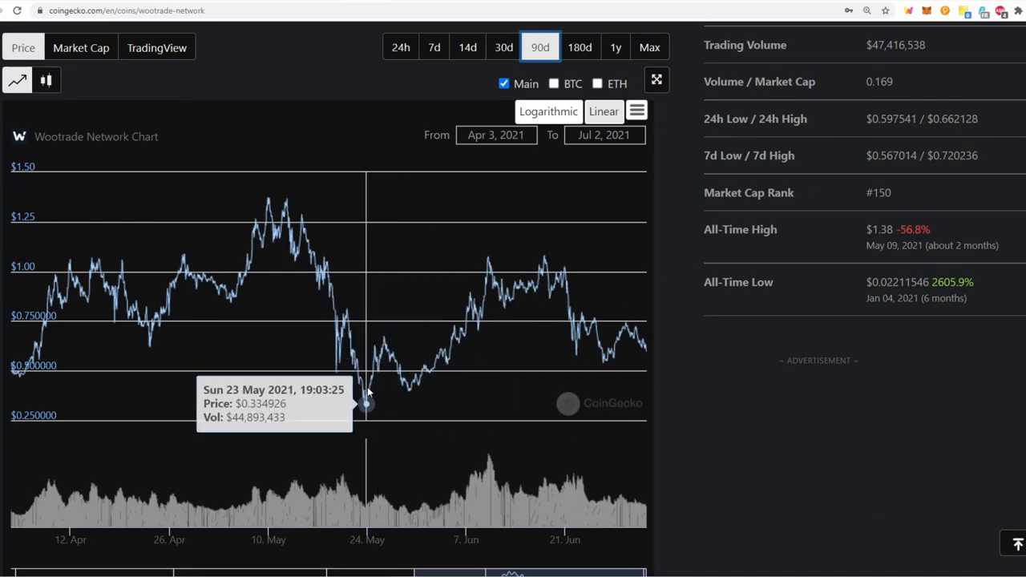
pyautogui.moveTo(477, 311)
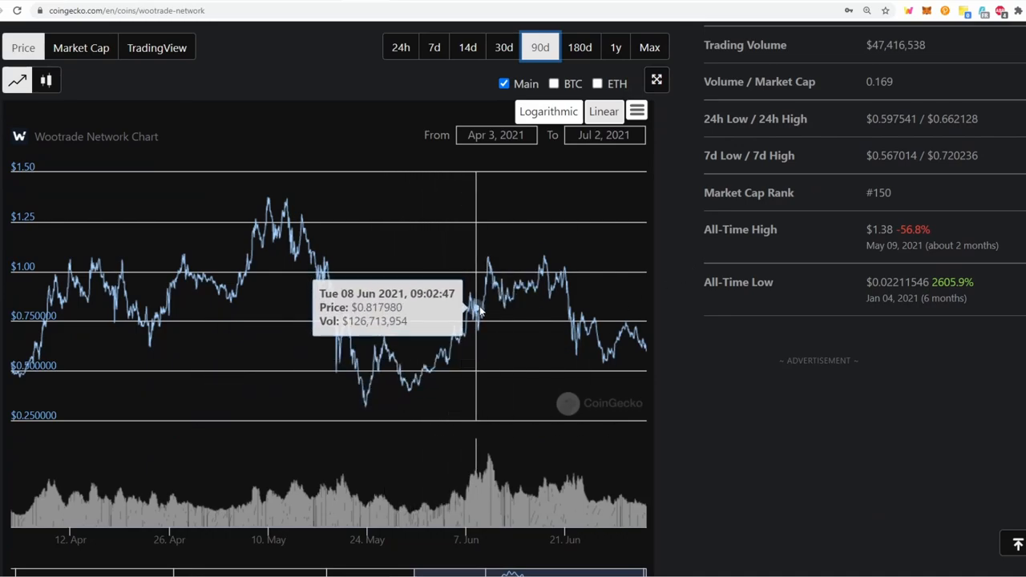
pyautogui.moveTo(544, 271)
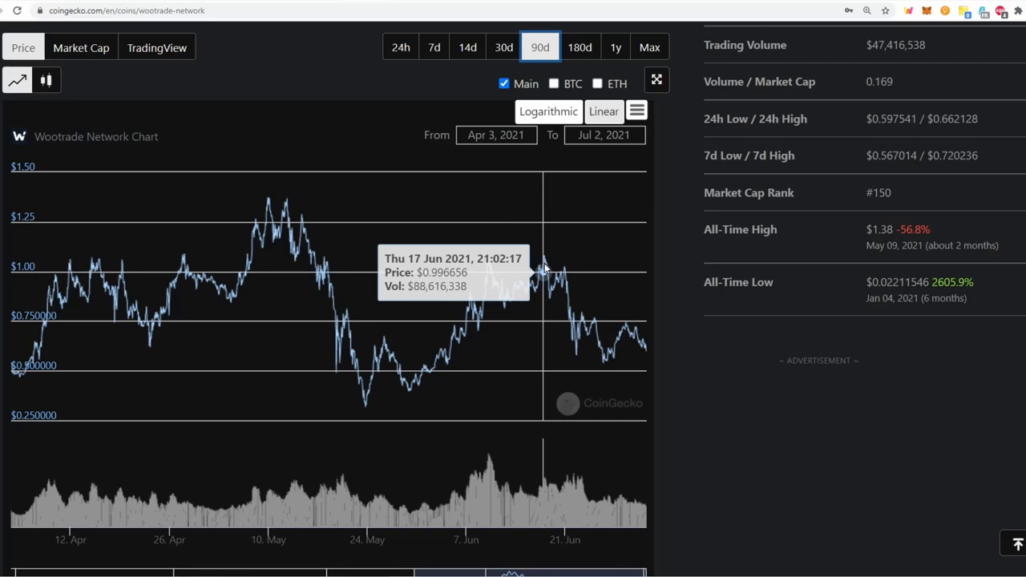
pyautogui.moveTo(545, 261)
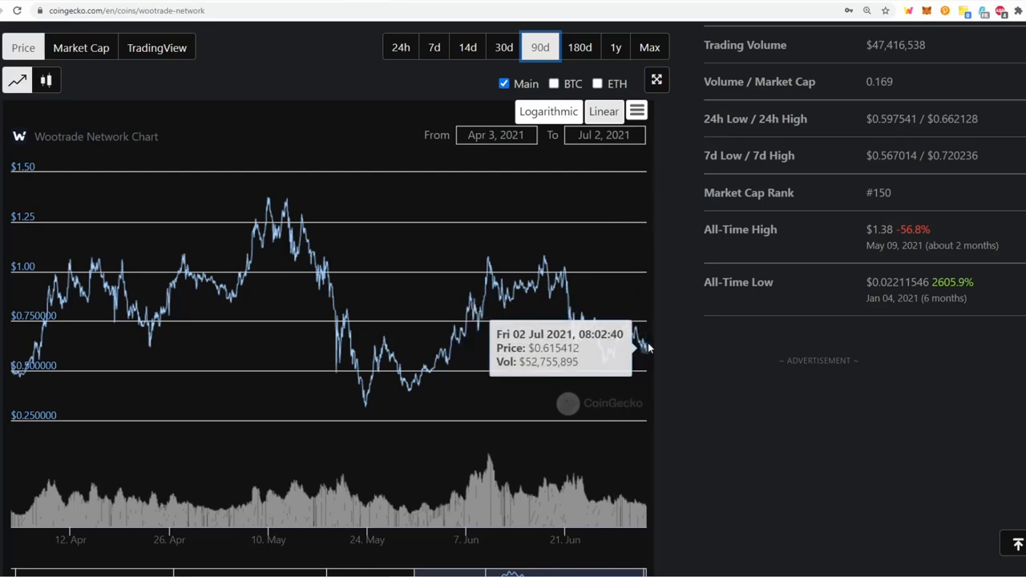
pyautogui.moveTo(649, 355)
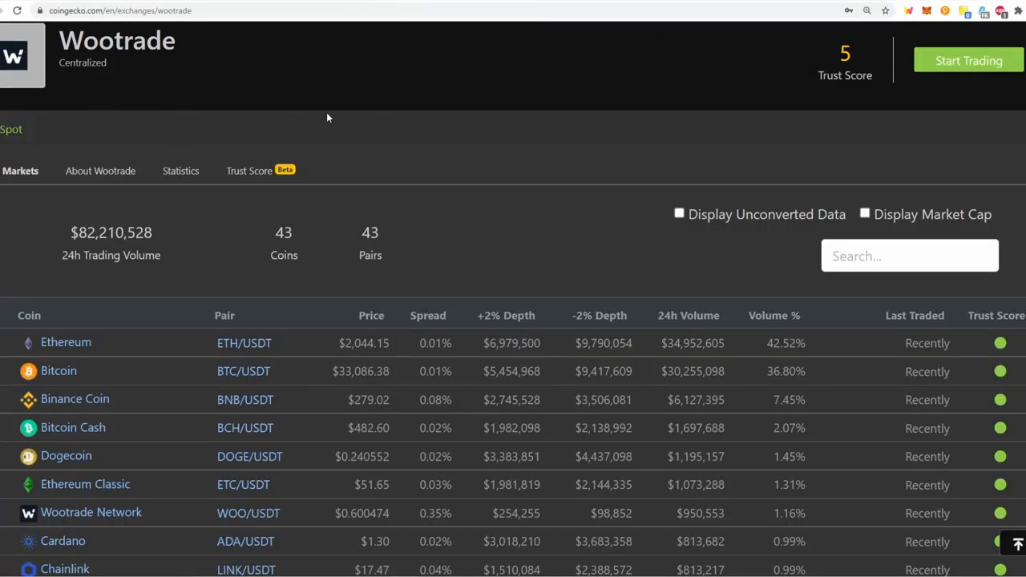
# - Scroll through the Wootrade exchange's coin pairs table, led by Ethereum and Bitcoin pairs
pyautogui.scroll(-3)
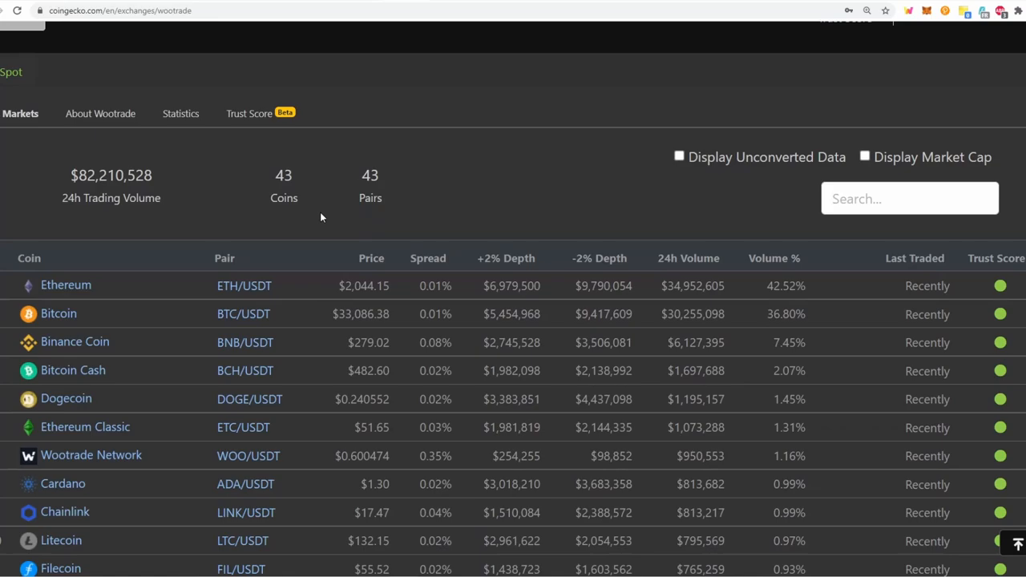
pyautogui.scroll(-3)
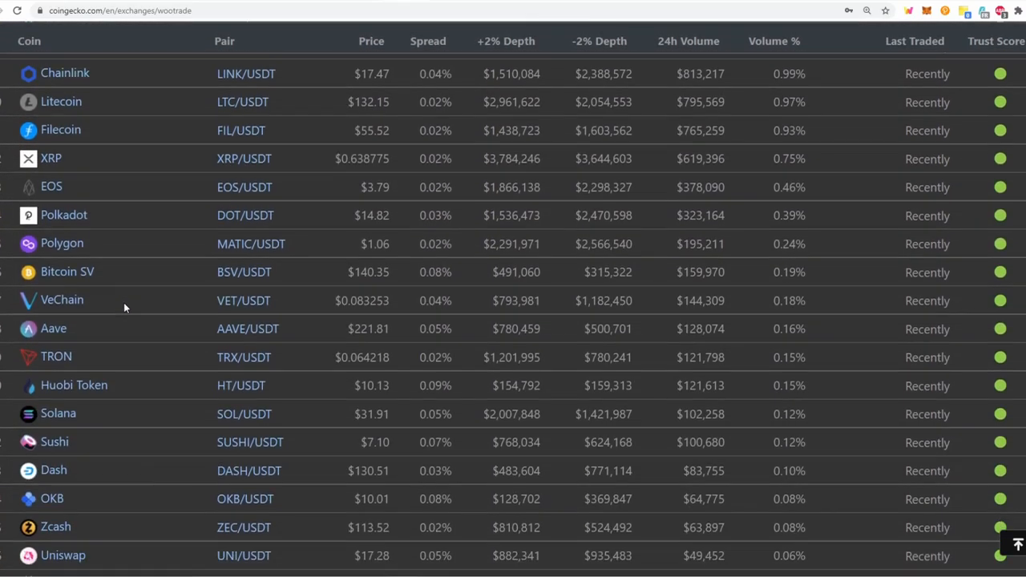
pyautogui.scroll(-3)
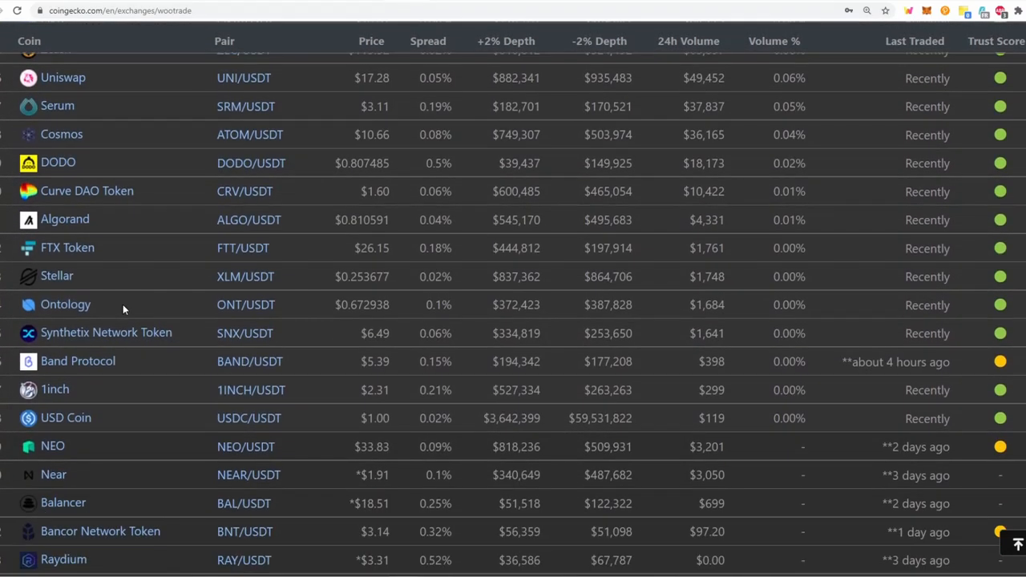
pyautogui.scroll(-3)
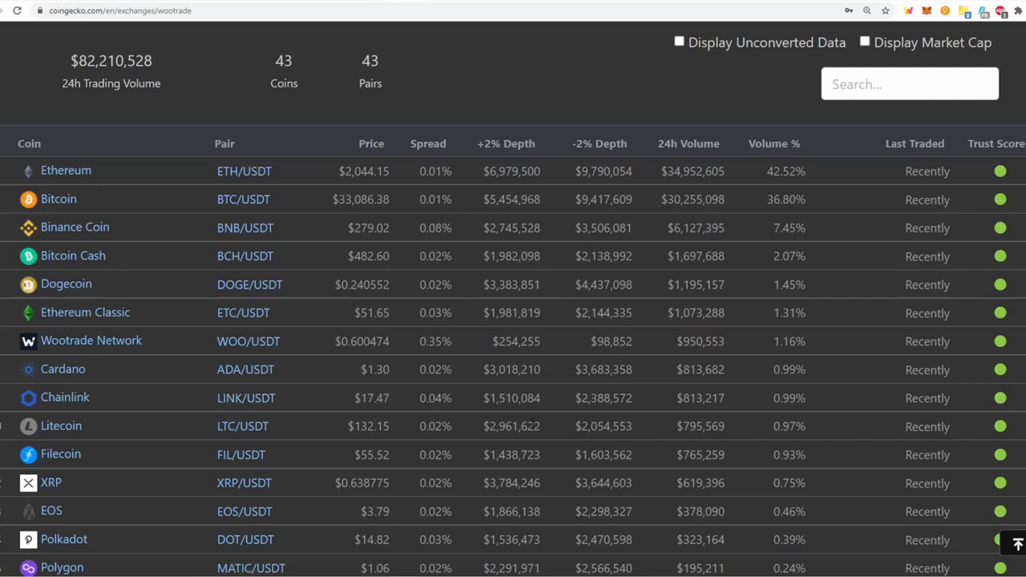
pyautogui.moveTo(163, 344)
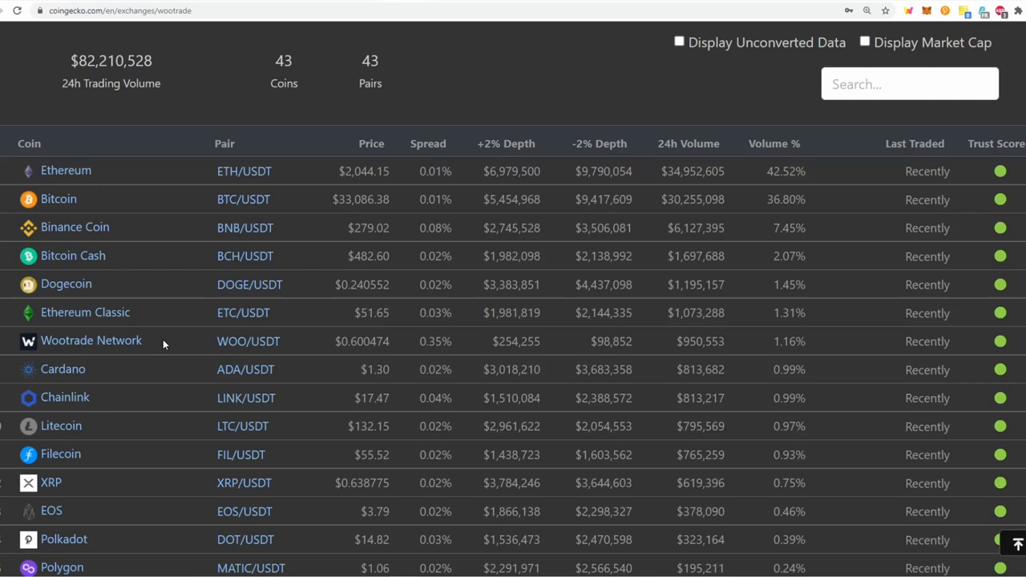
pyautogui.moveTo(158, 343)
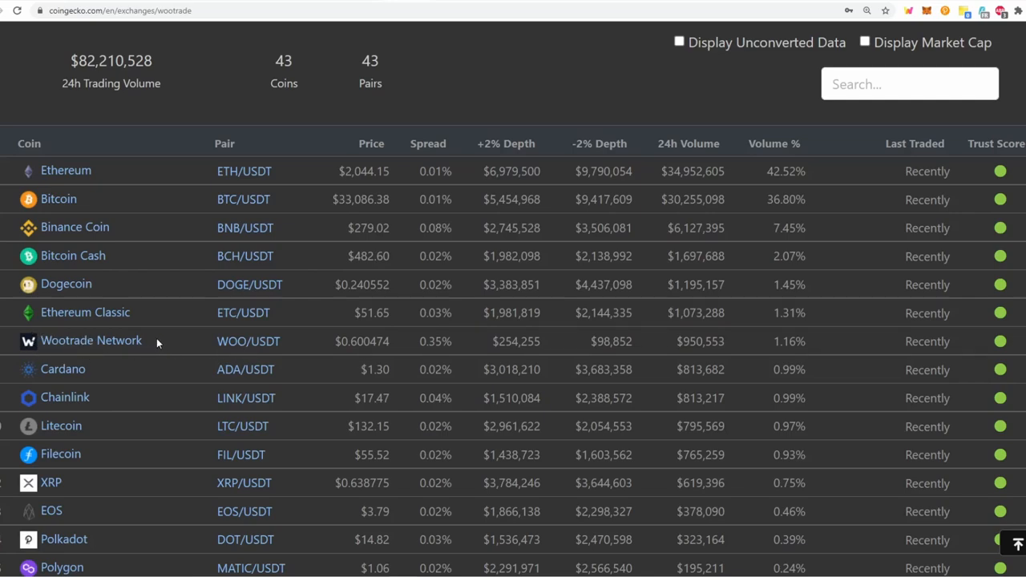
pyautogui.moveTo(112, 353)
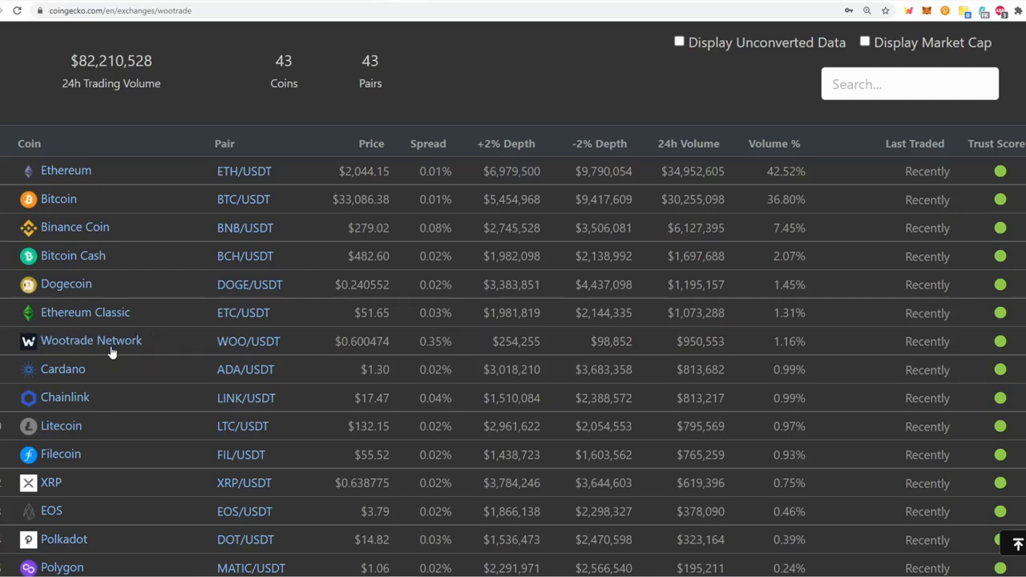
pyautogui.moveTo(331, 334)
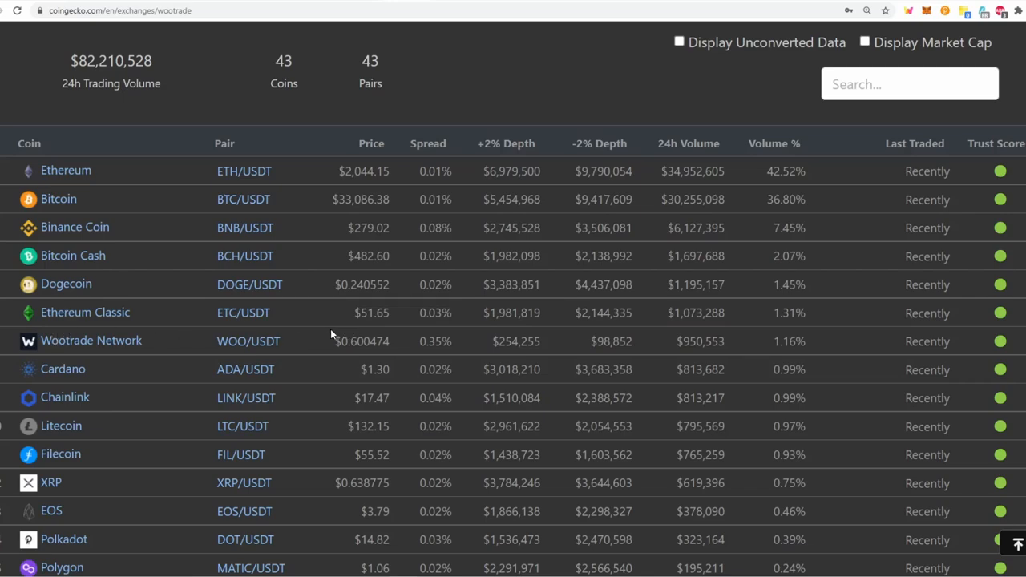
pyautogui.moveTo(83, 410)
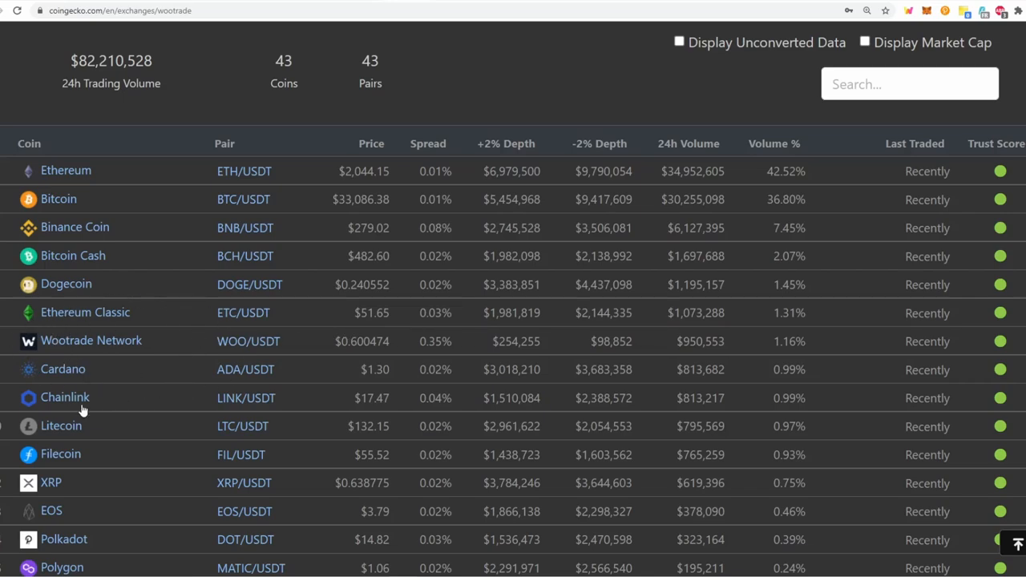
pyautogui.moveTo(436, 121)
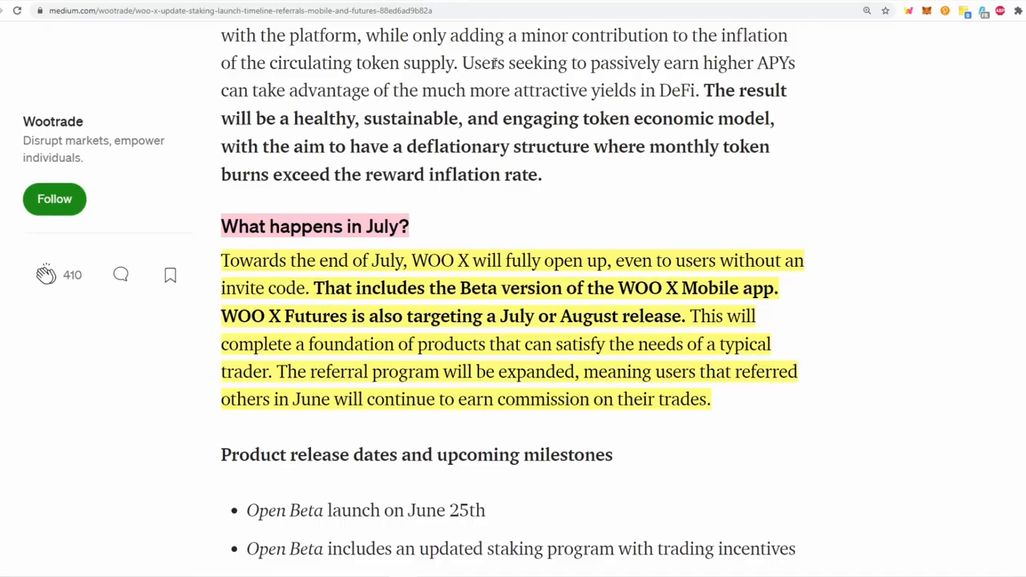
pyautogui.moveTo(775, 237)
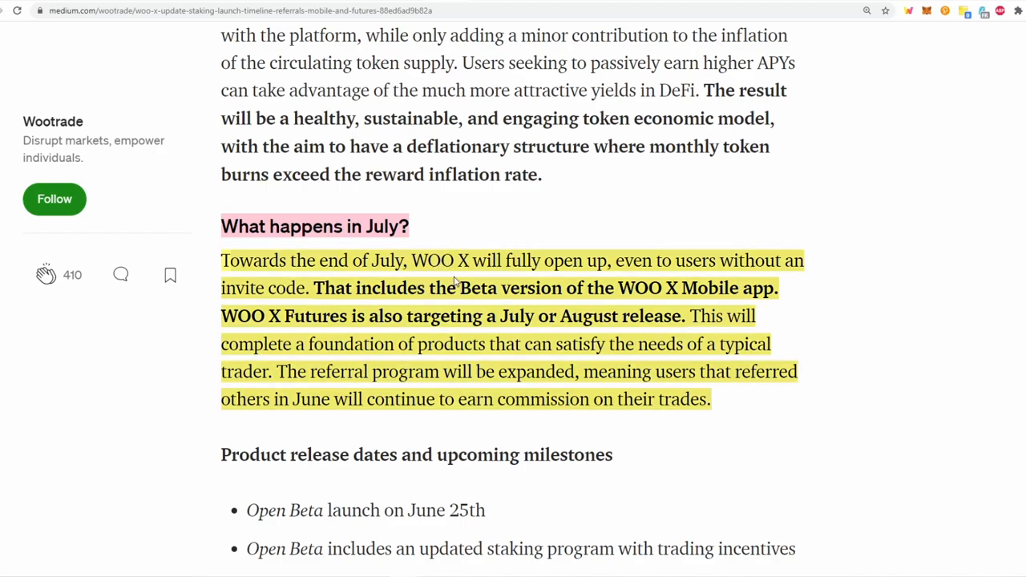
pyautogui.moveTo(595, 272)
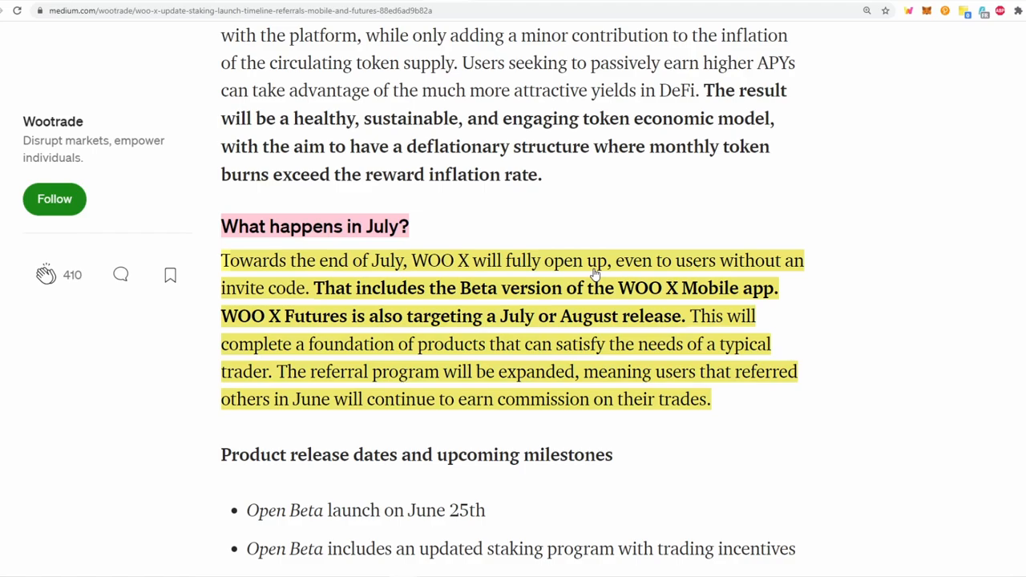
pyautogui.moveTo(282, 288)
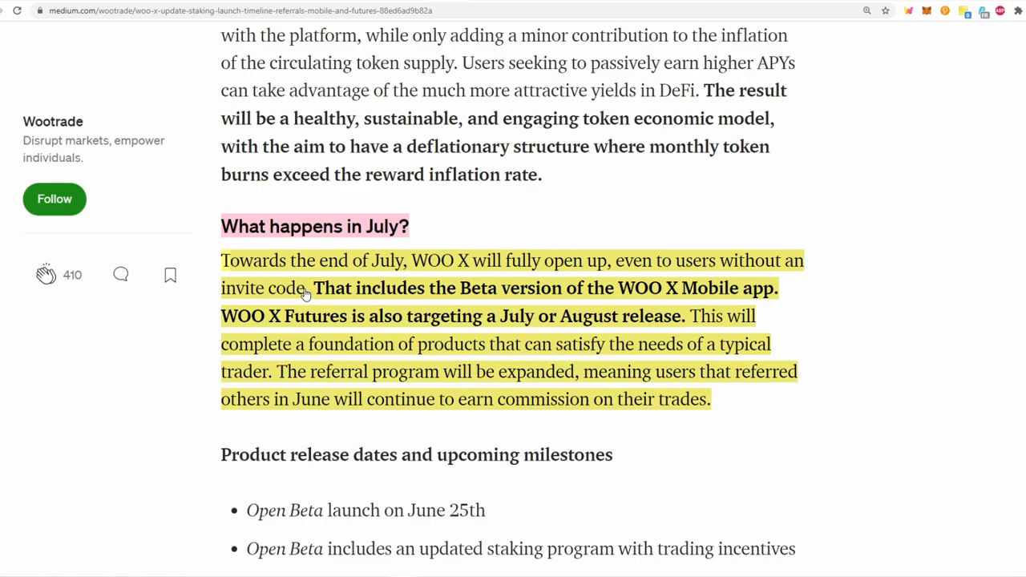
pyautogui.moveTo(305, 275)
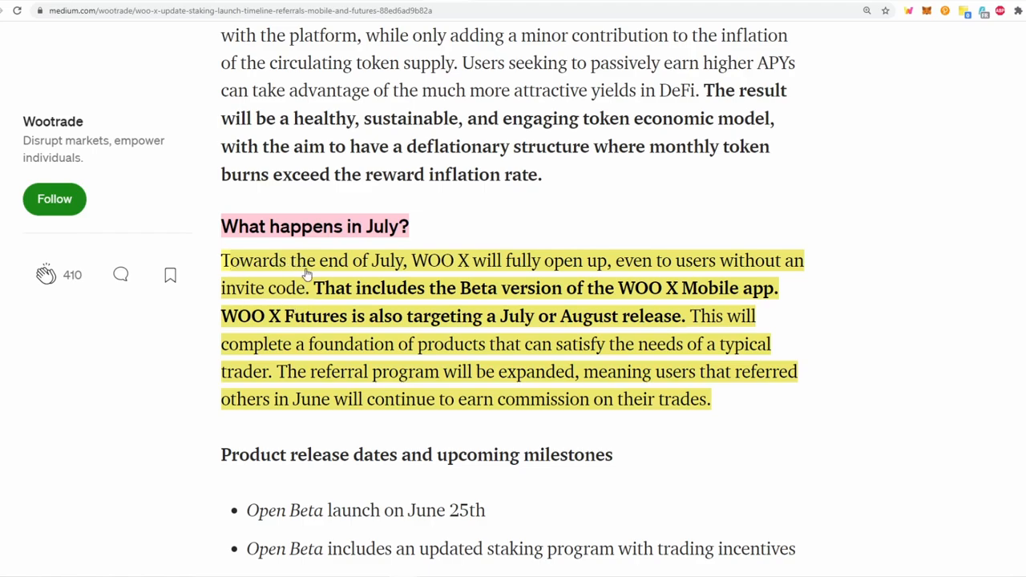
pyautogui.moveTo(310, 294)
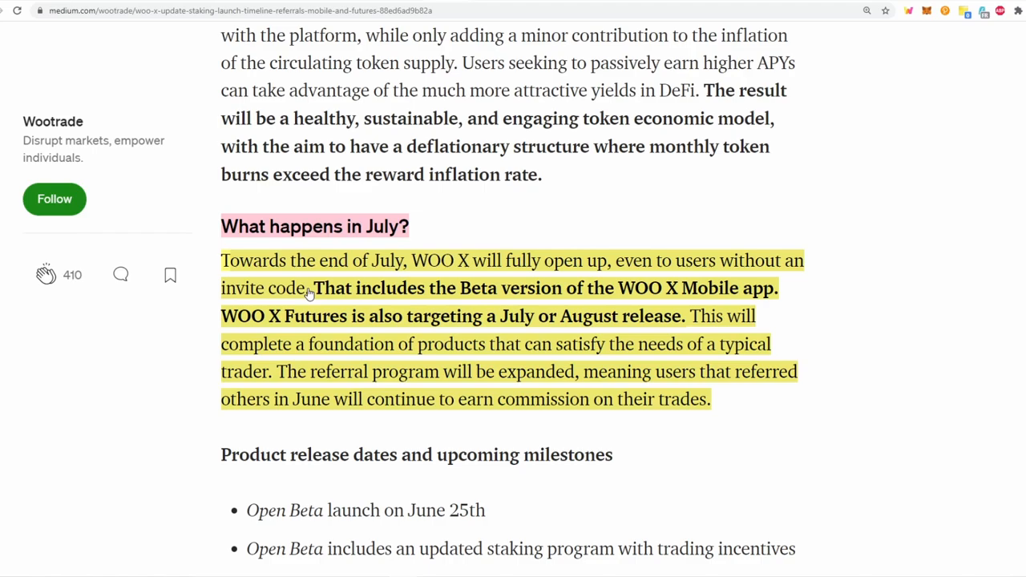
pyautogui.moveTo(425, 270)
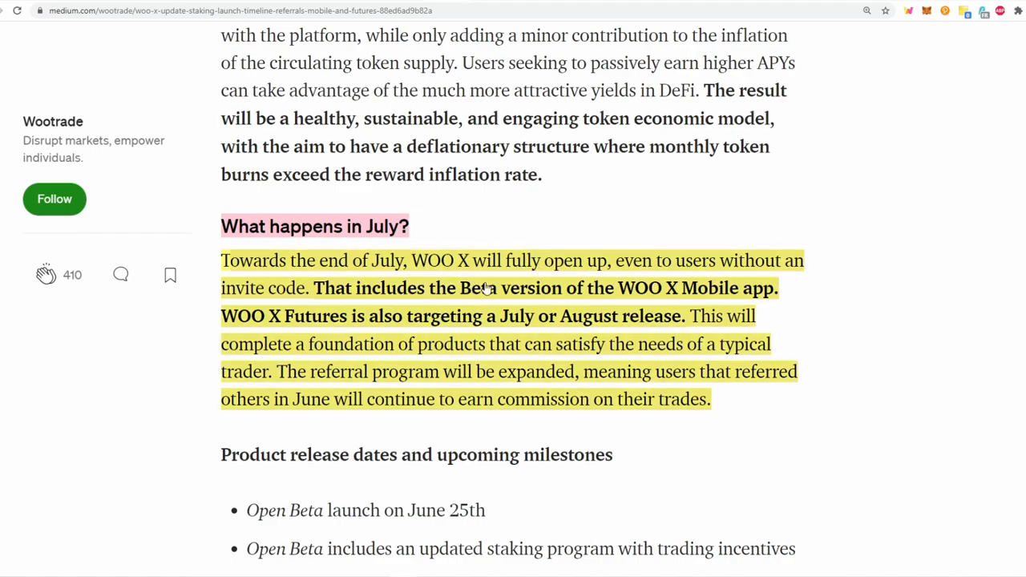
pyautogui.moveTo(712, 291)
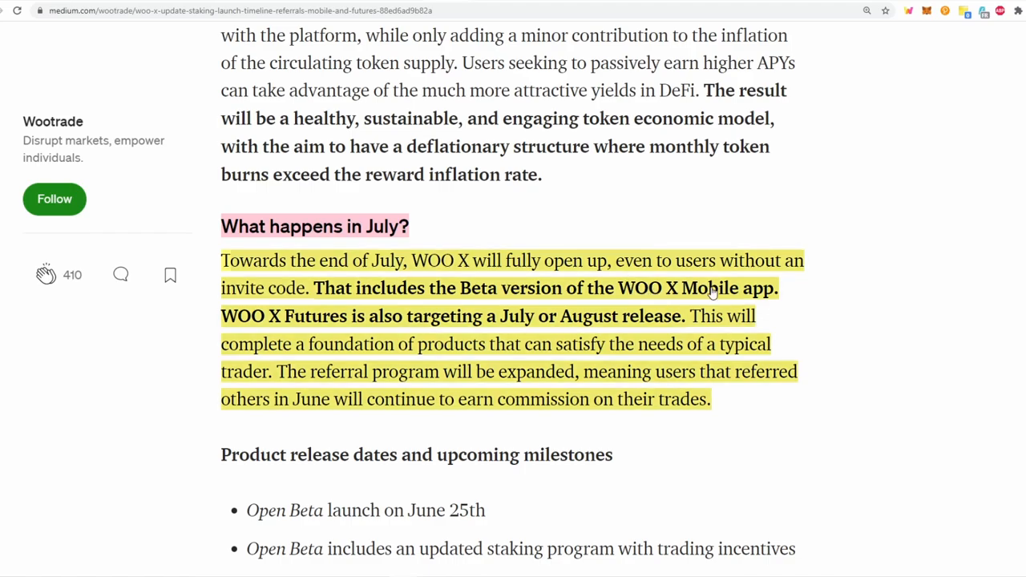
pyautogui.moveTo(311, 335)
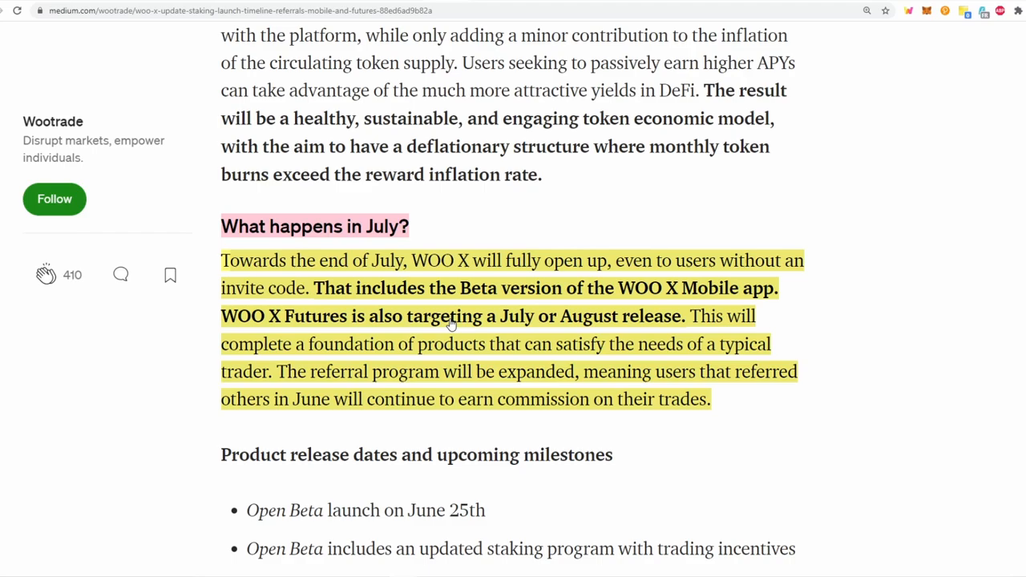
pyautogui.moveTo(528, 319)
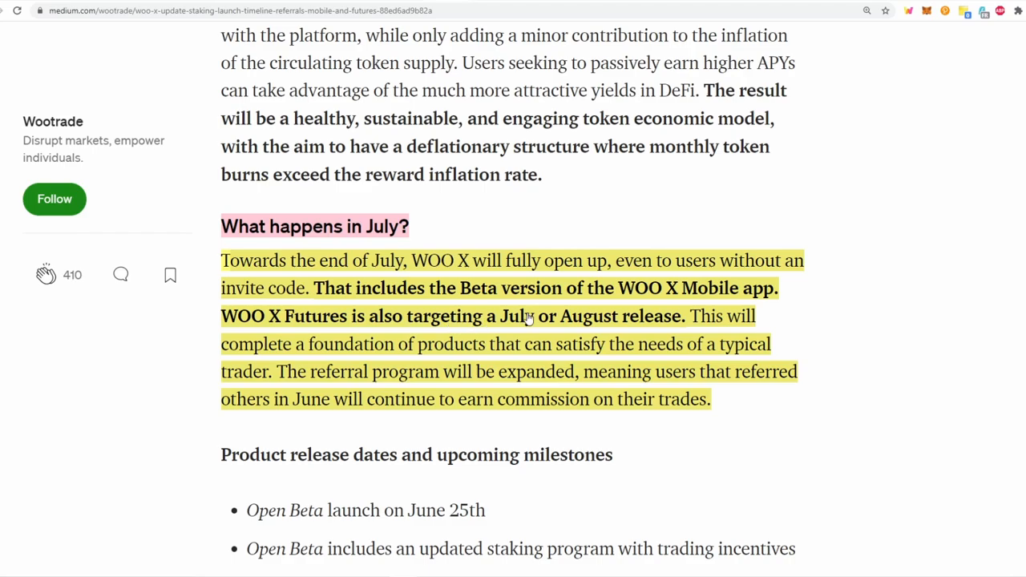
pyautogui.moveTo(446, 337)
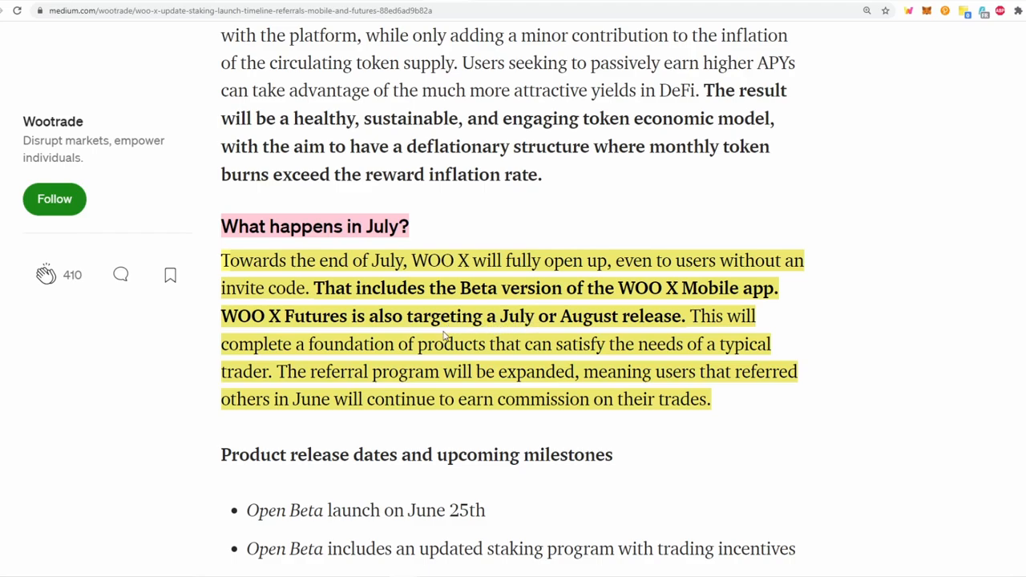
pyautogui.moveTo(535, 343)
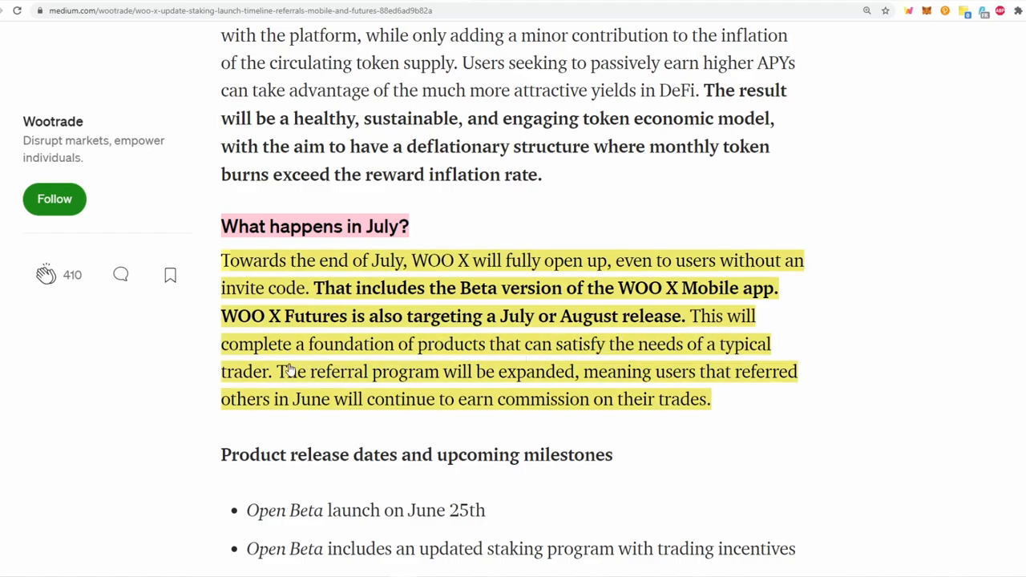
pyautogui.moveTo(447, 376)
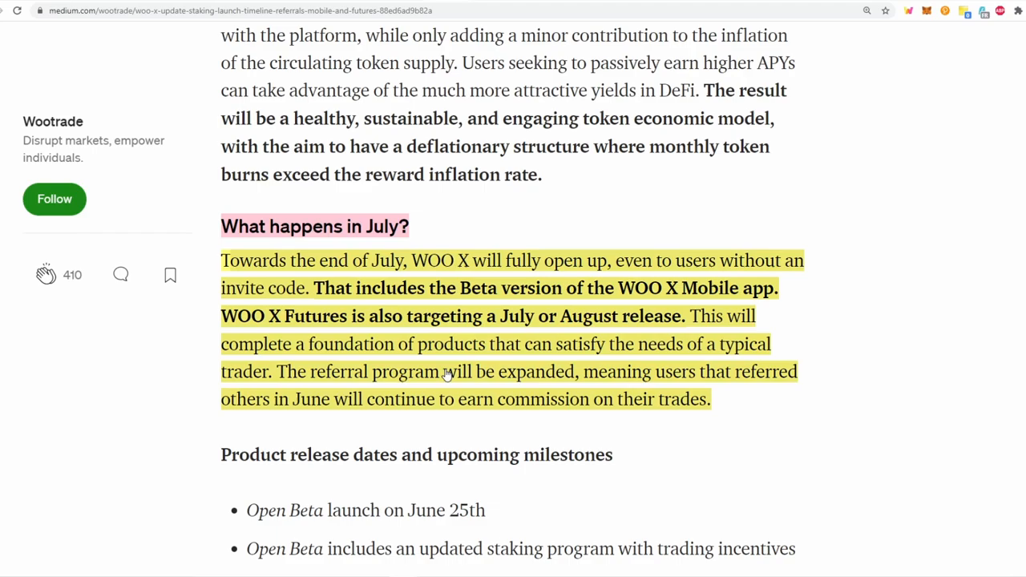
pyautogui.moveTo(559, 378)
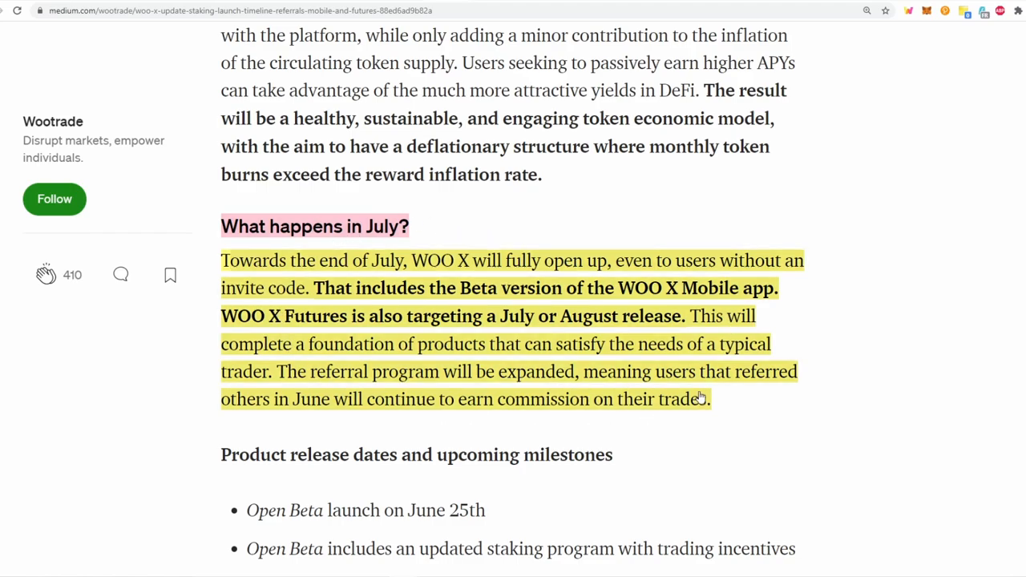
pyautogui.moveTo(539, 211)
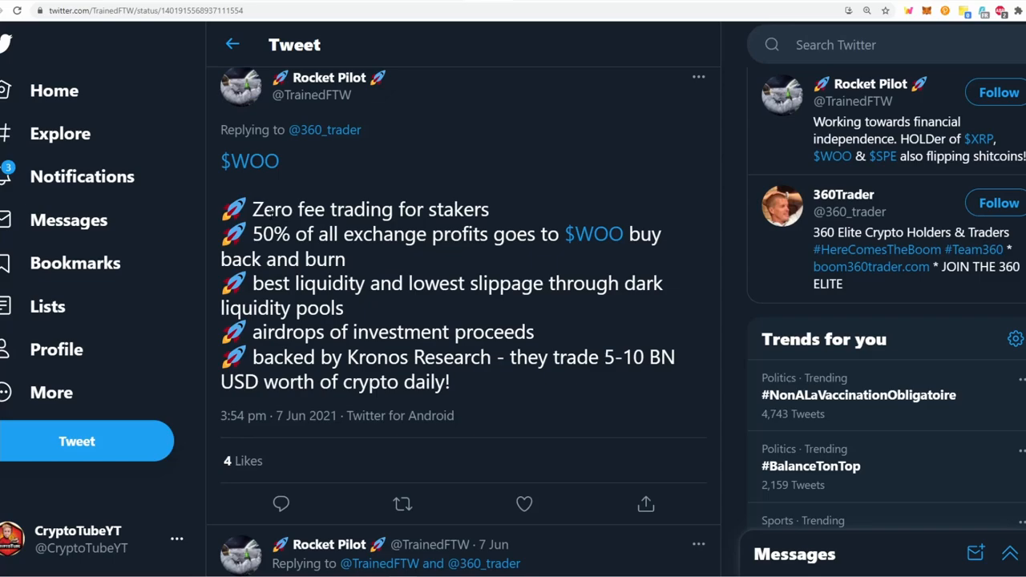
pyautogui.moveTo(246, 211)
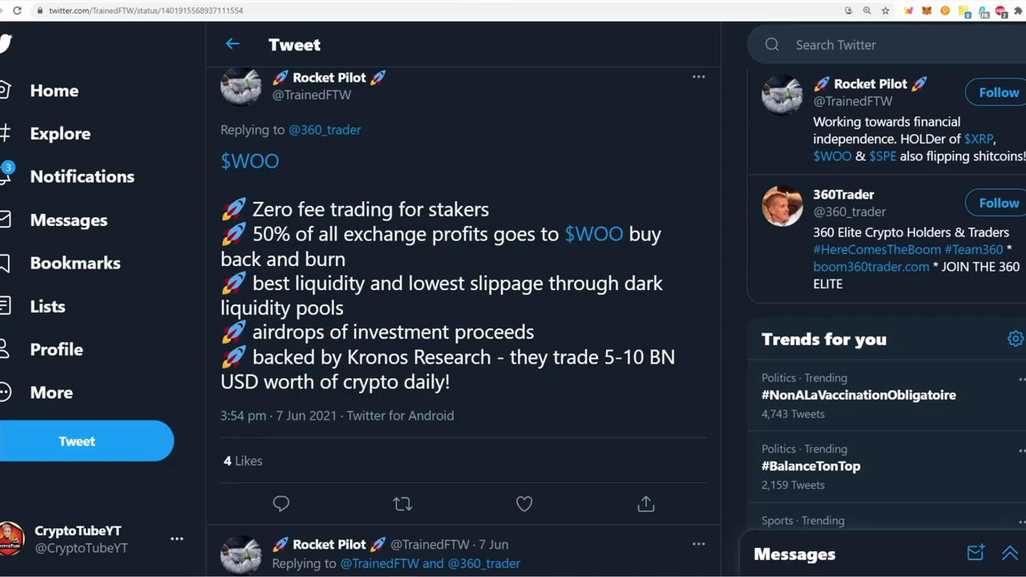
pyautogui.moveTo(594, 233)
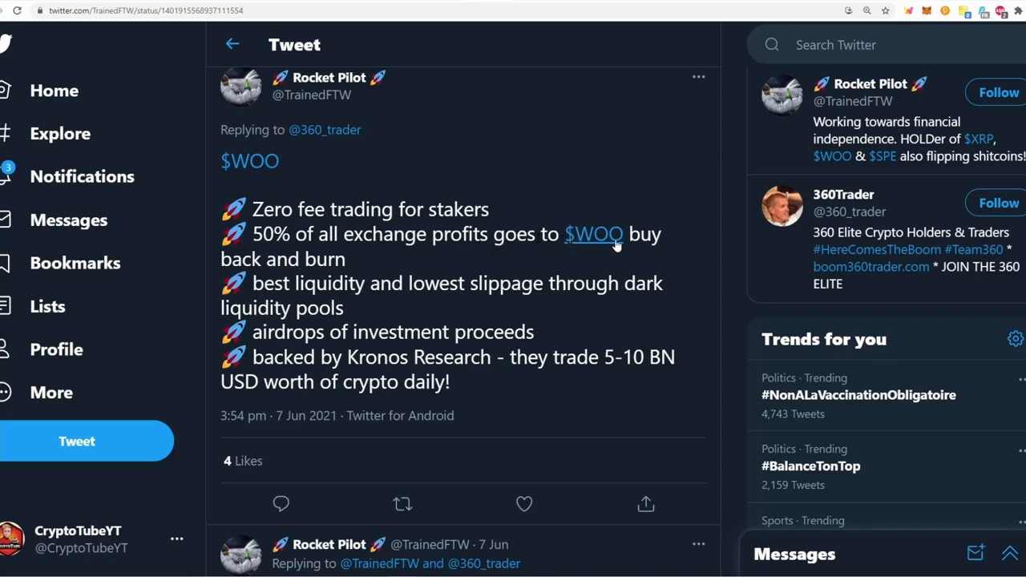
pyautogui.moveTo(365, 258)
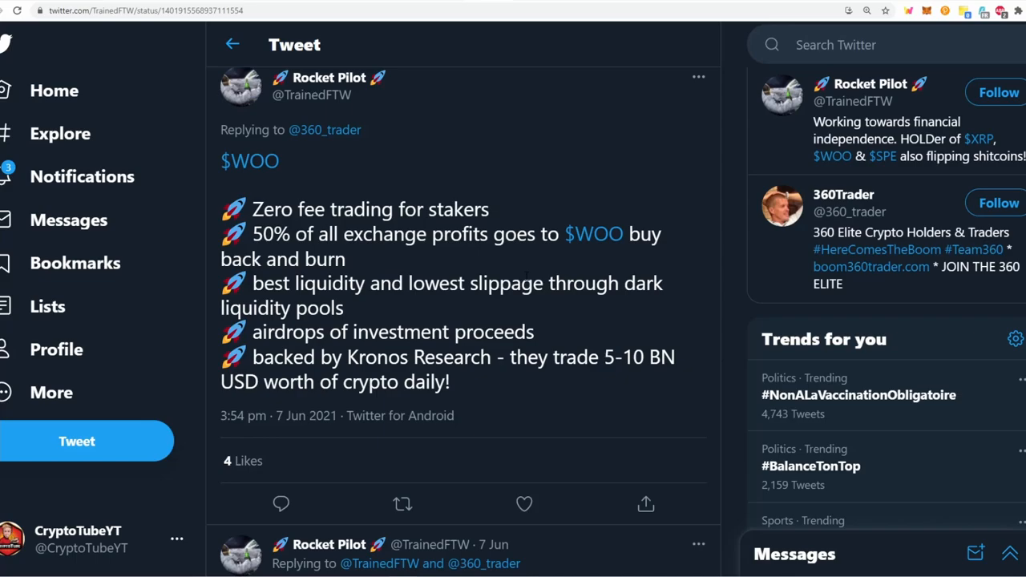
pyautogui.moveTo(552, 330)
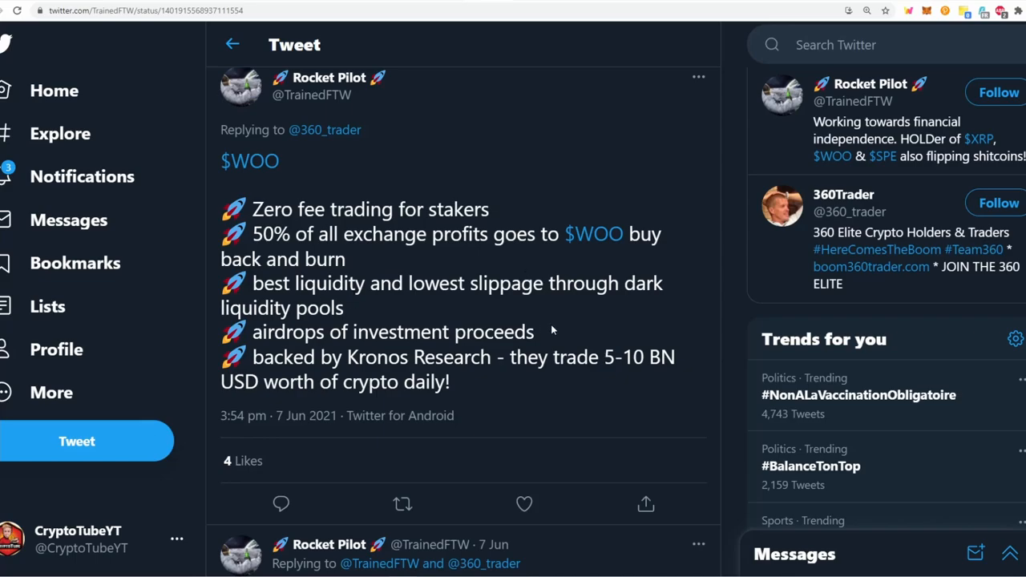
pyautogui.moveTo(541, 345)
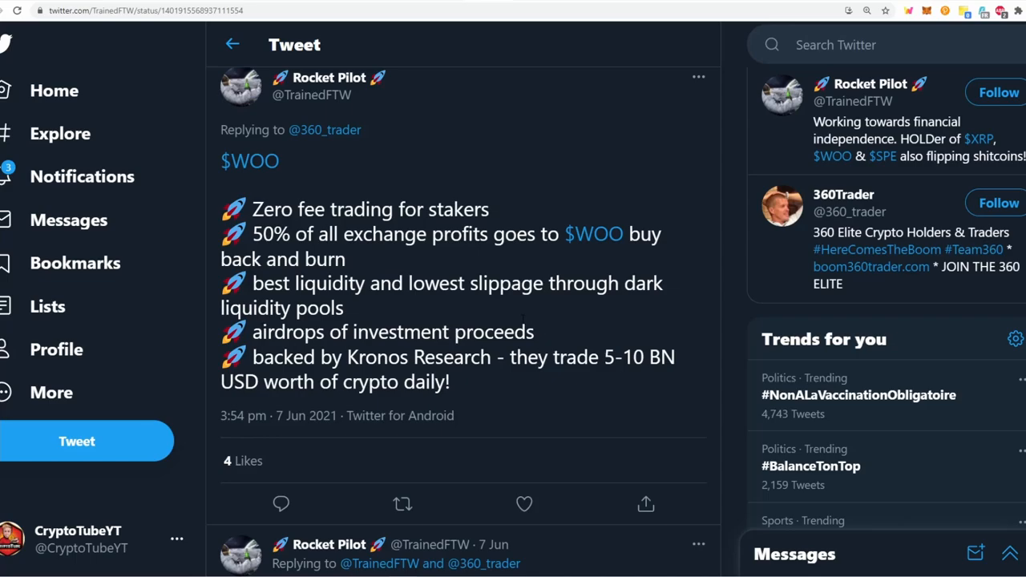
pyautogui.moveTo(544, 339)
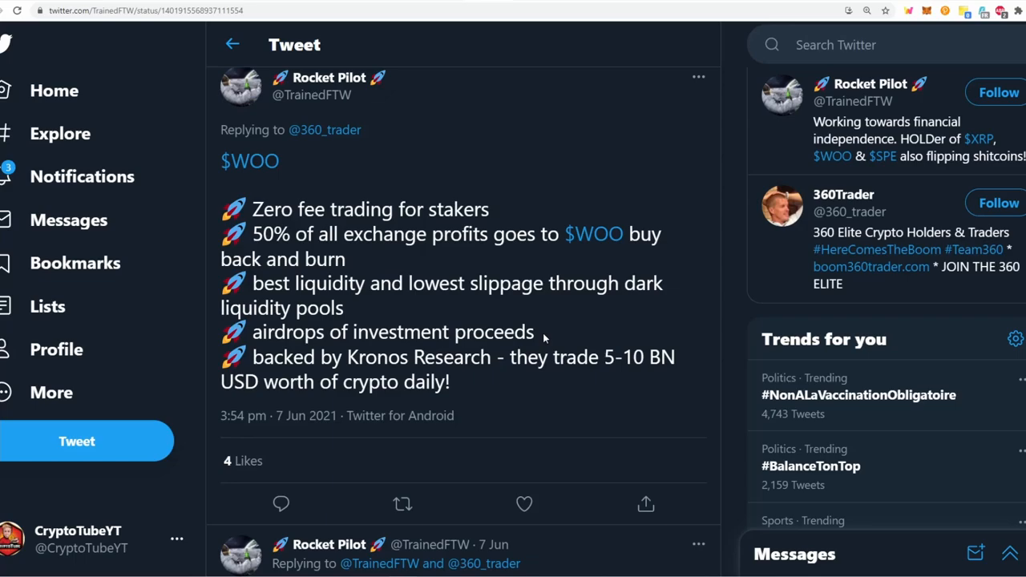
pyautogui.moveTo(406, 372)
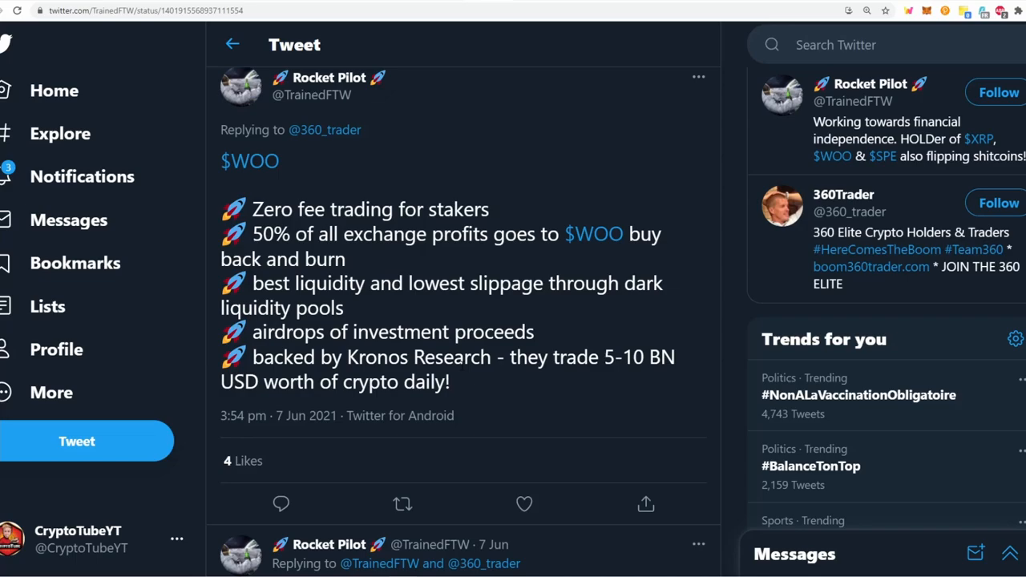
pyautogui.moveTo(615, 342)
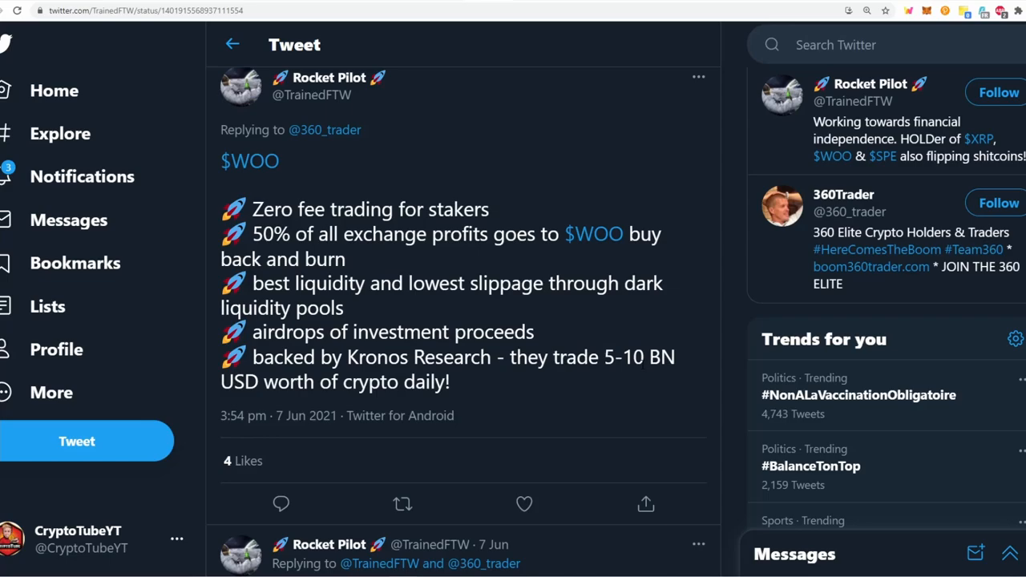
pyautogui.moveTo(538, 63)
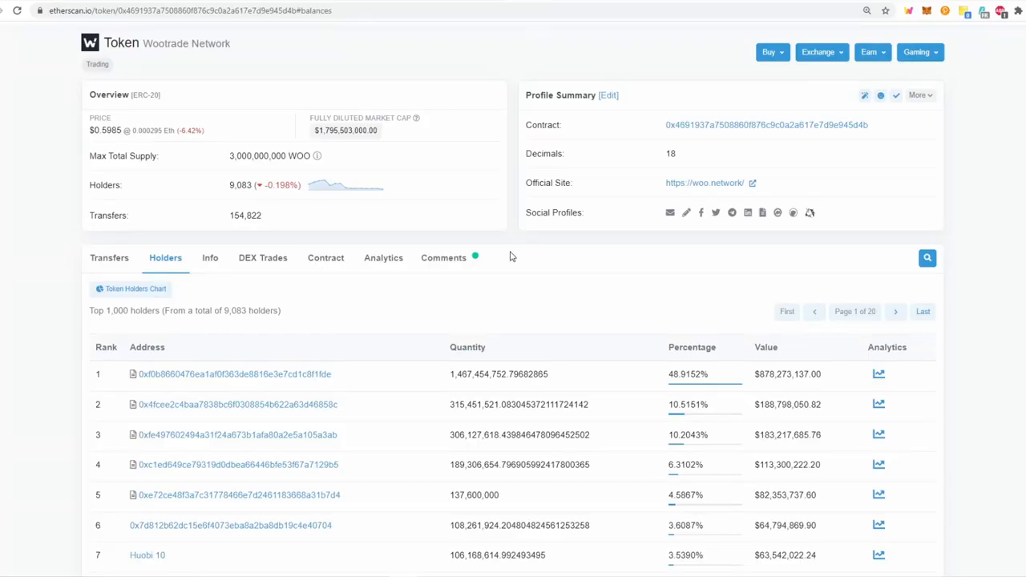
pyautogui.scroll(-3)
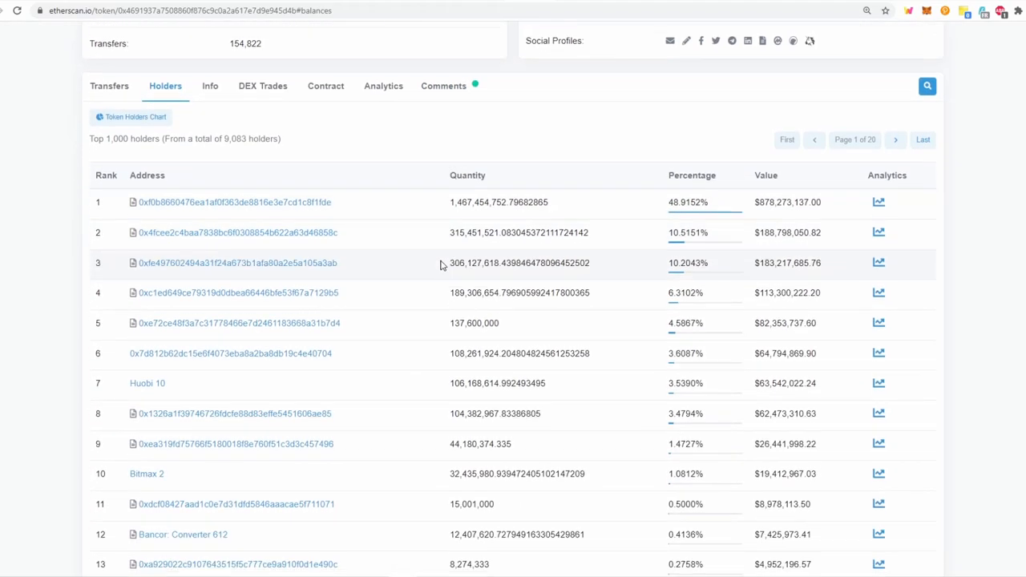
pyautogui.scroll(-3)
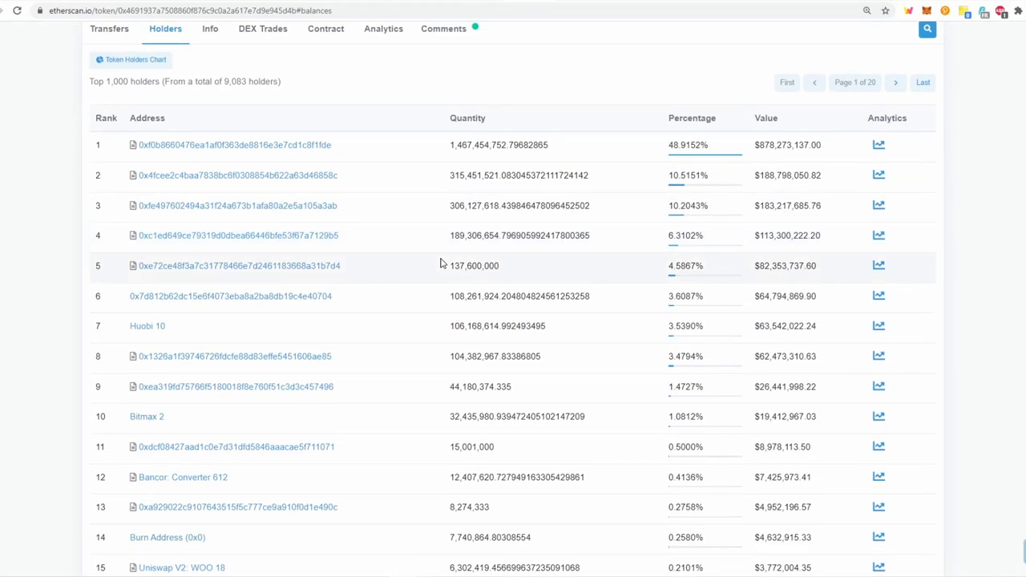
pyautogui.scroll(-3)
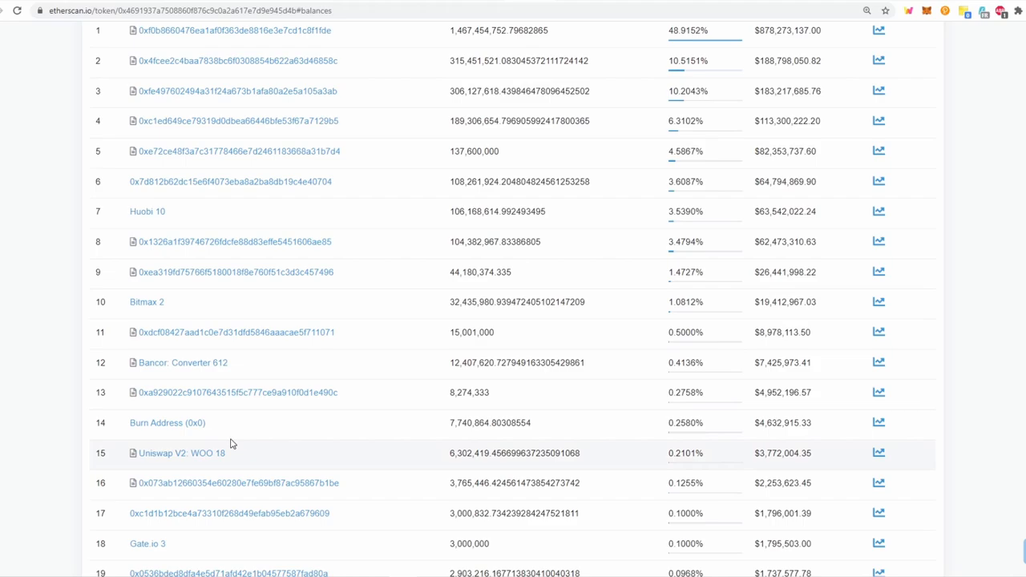
pyautogui.moveTo(167, 422)
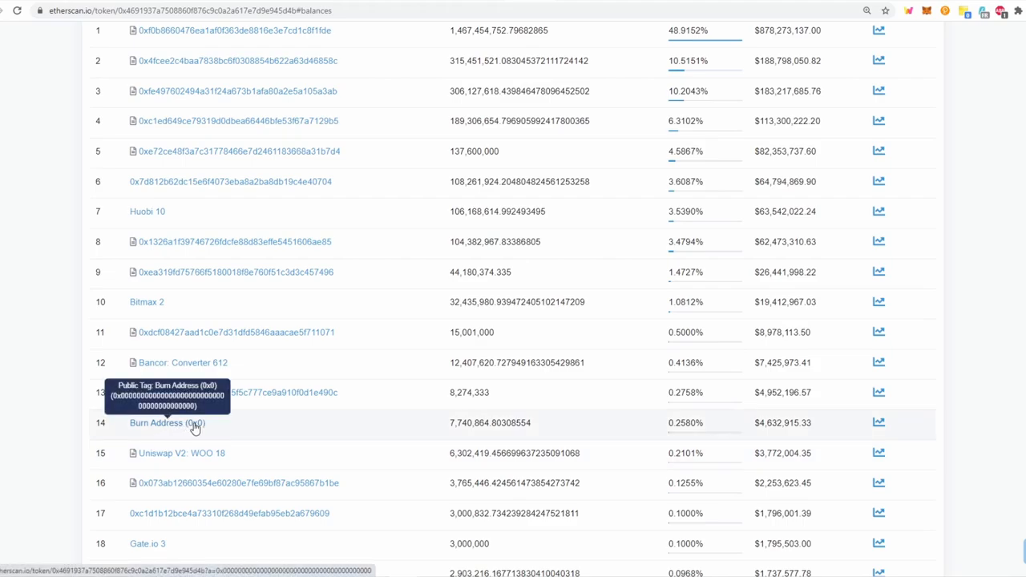
pyautogui.moveTo(451, 424)
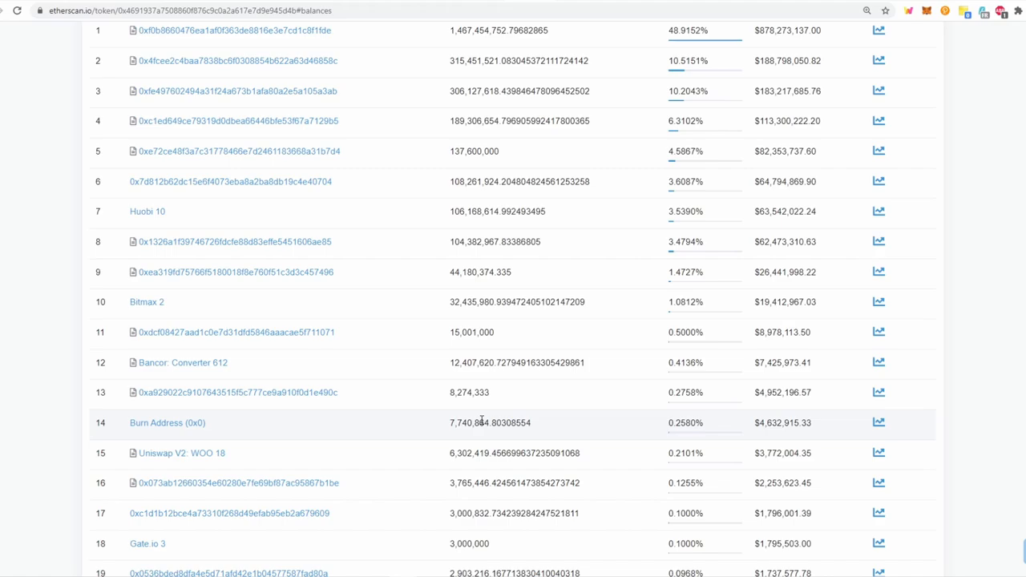
pyautogui.moveTo(680, 417)
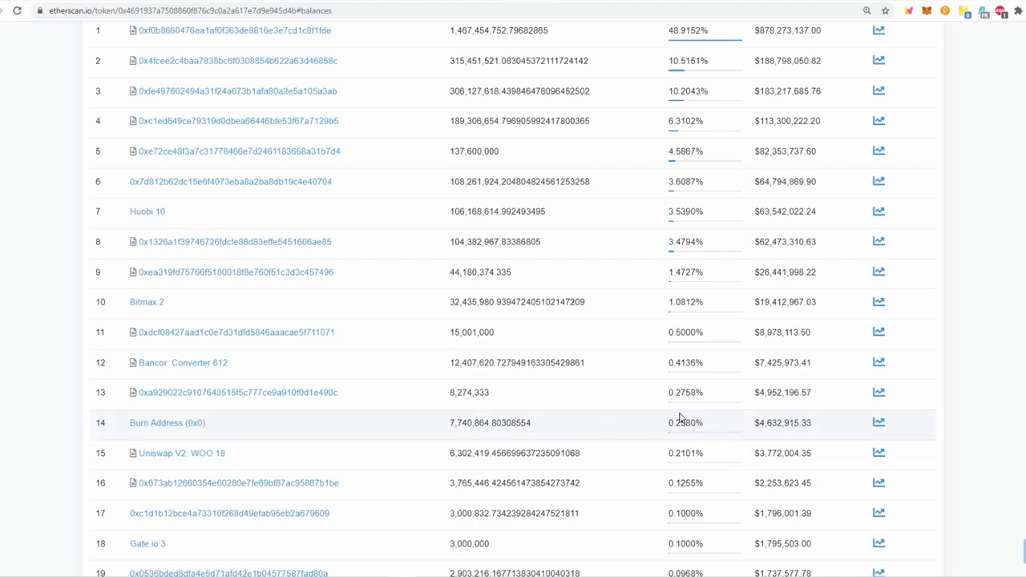
pyautogui.moveTo(696, 423)
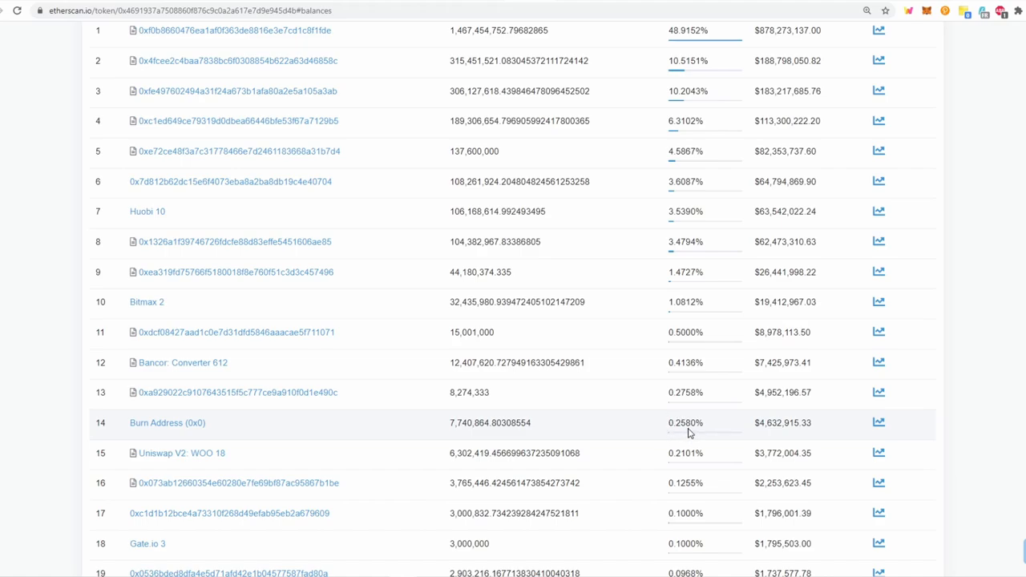
pyautogui.moveTo(680, 423)
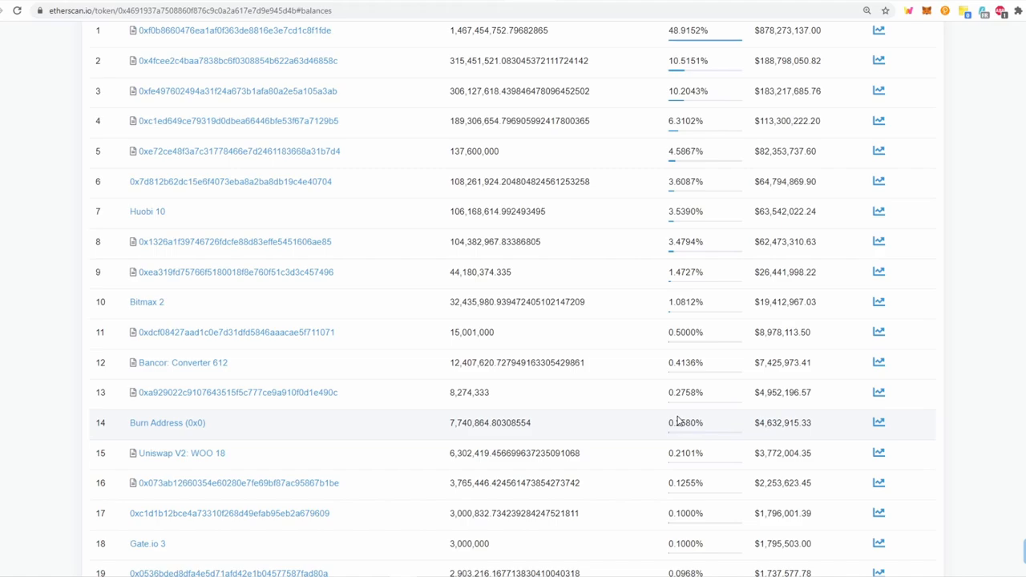
pyautogui.moveTo(682, 421)
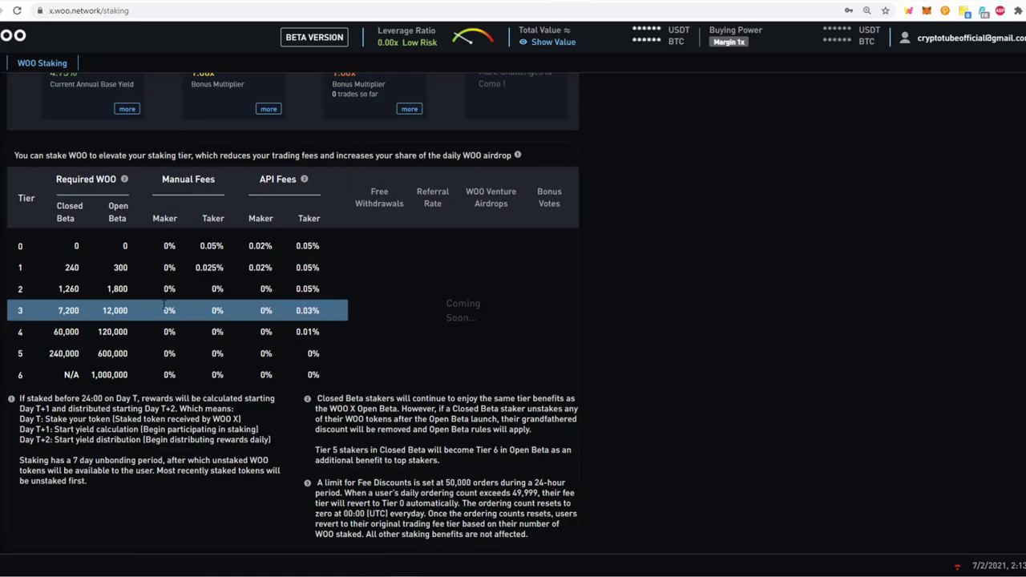
pyautogui.moveTo(32, 321)
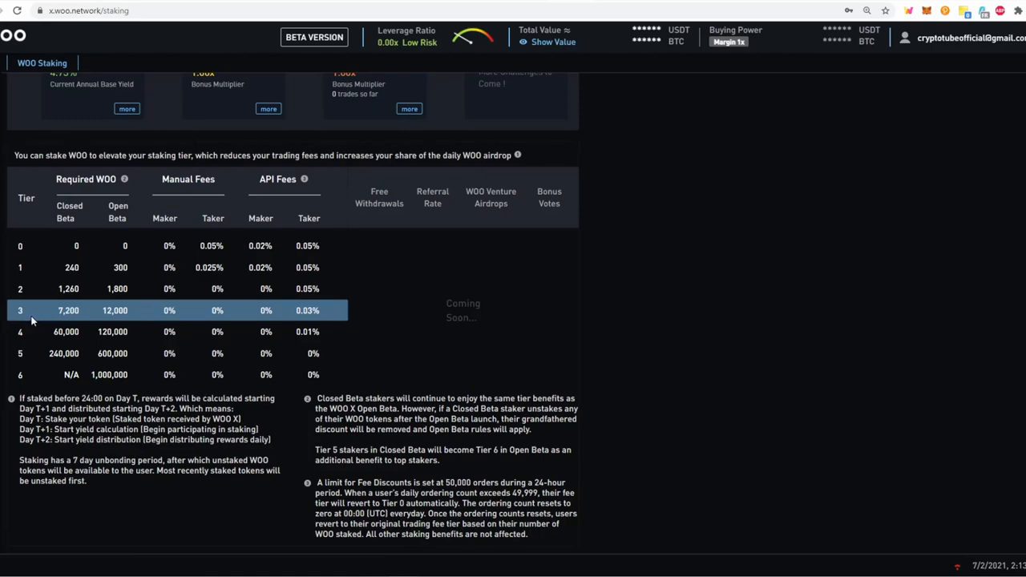
pyautogui.moveTo(99, 320)
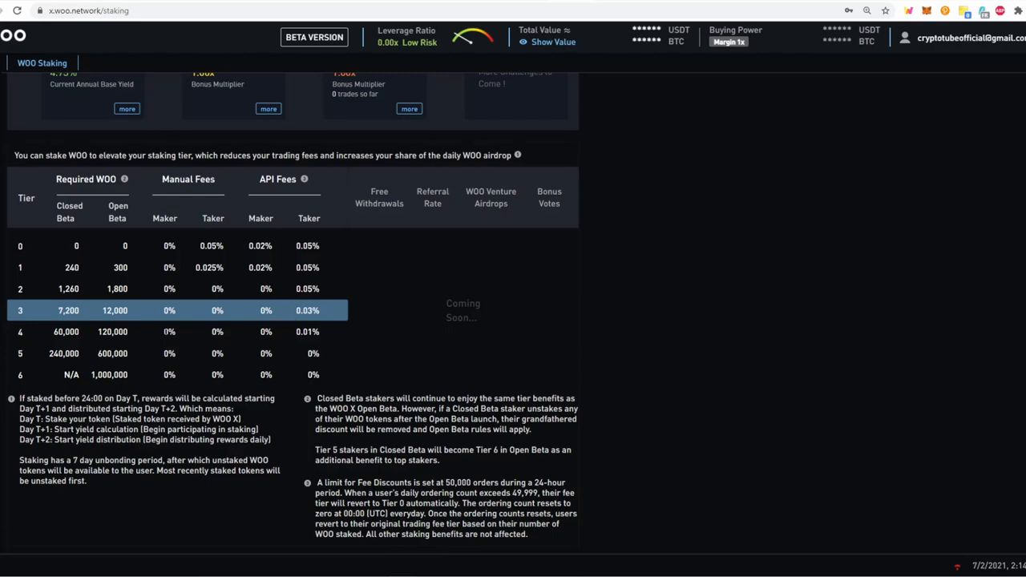
pyautogui.moveTo(121, 342)
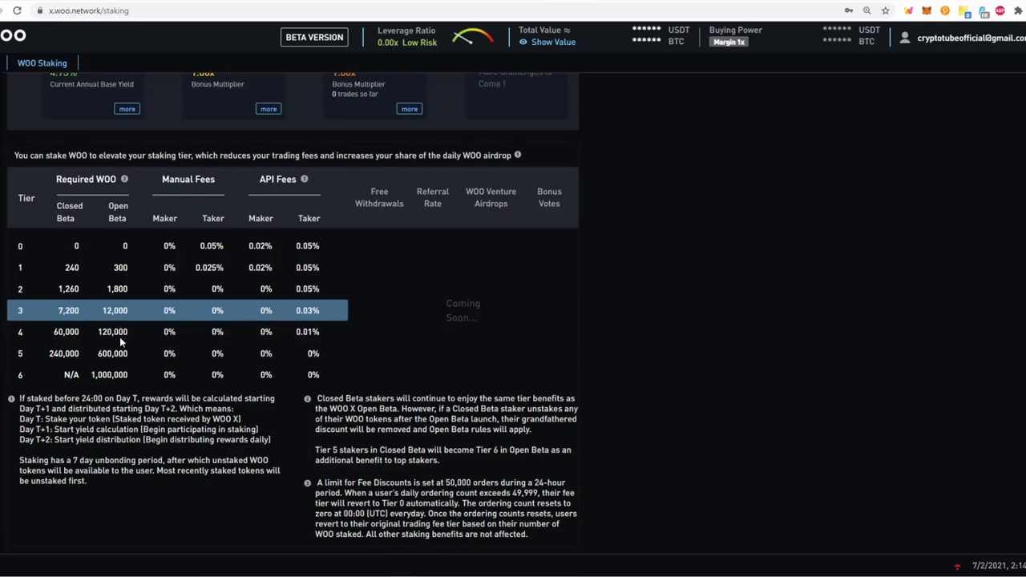
pyautogui.moveTo(143, 375)
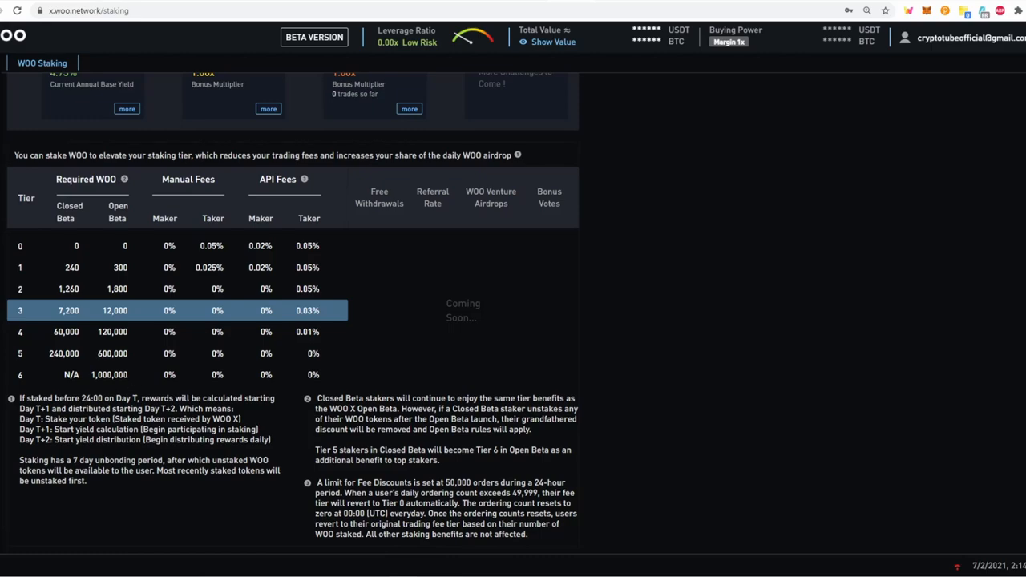
pyautogui.moveTo(133, 377)
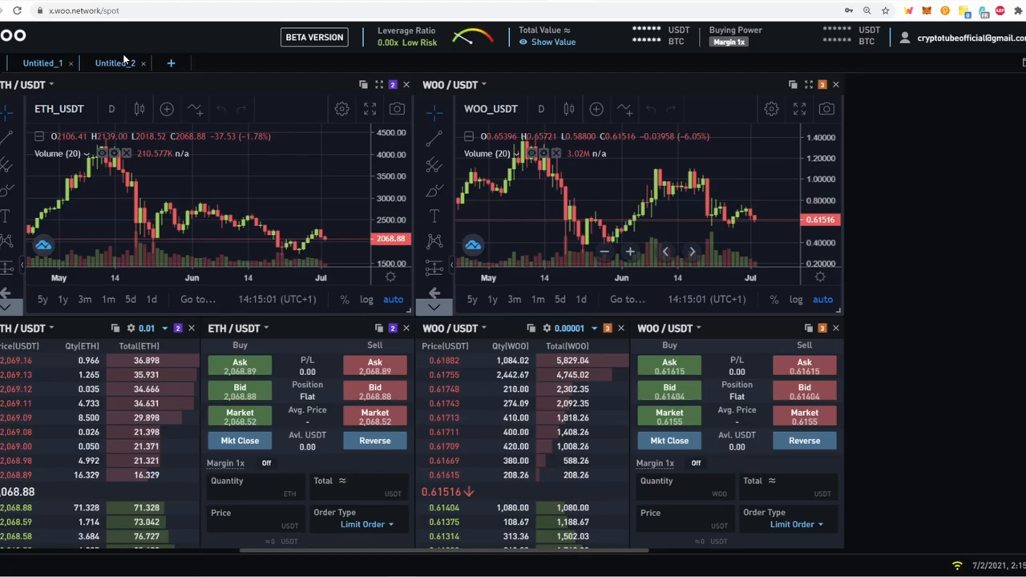
# - Switch between the Untitled_2 and Untitled_1 trading layouts in WOO X
pyautogui.click(114, 63)
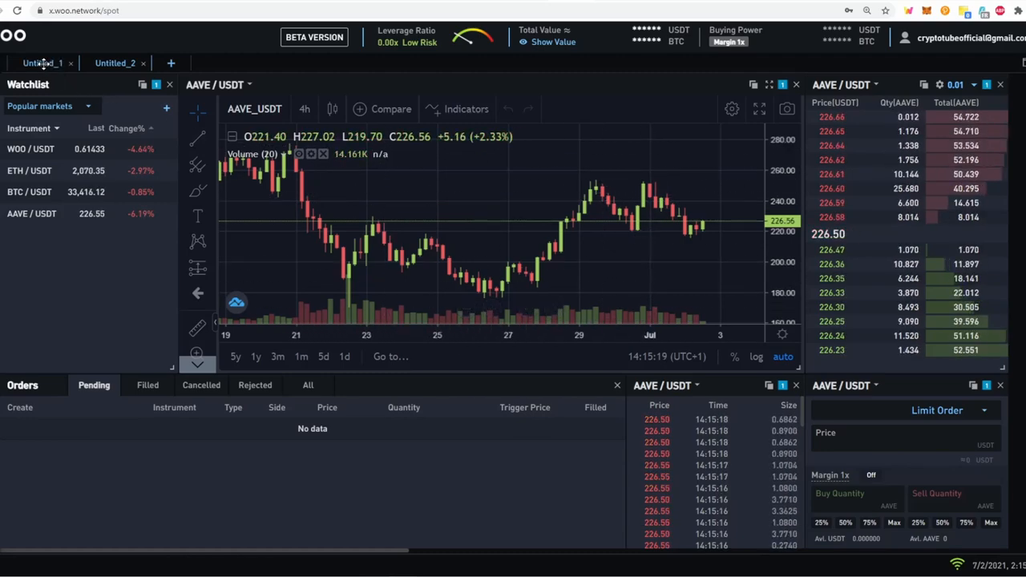
pyautogui.click(42, 63)
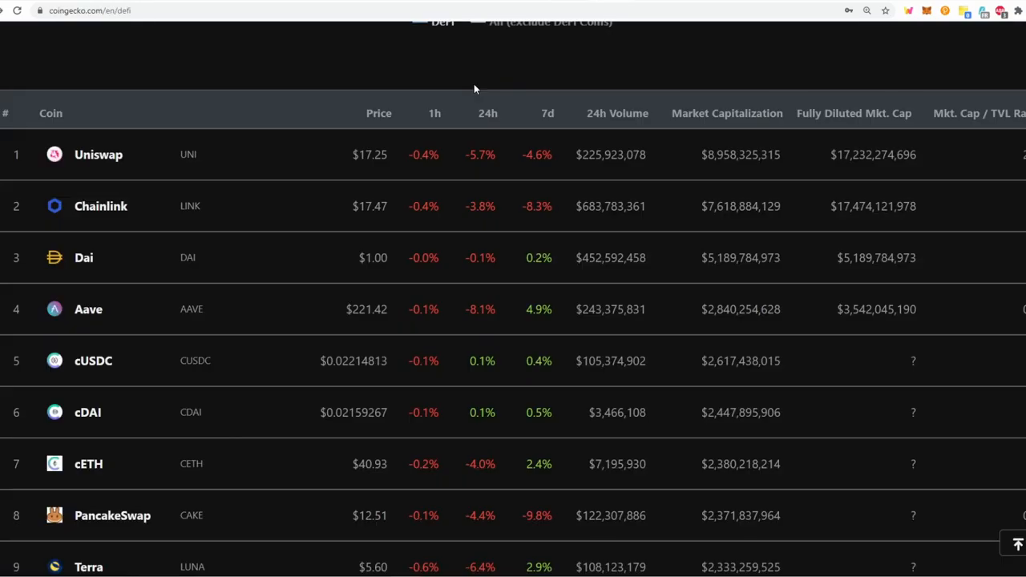
# - Scroll the DeFi coin ranking and open the Compound (COMP) page
pyautogui.scroll(-3)
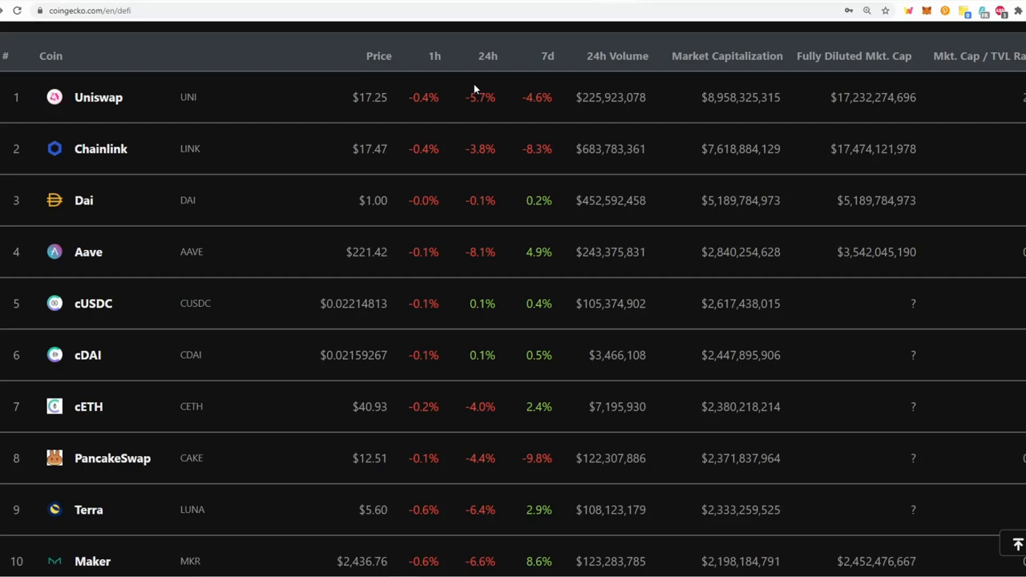
pyautogui.scroll(-3)
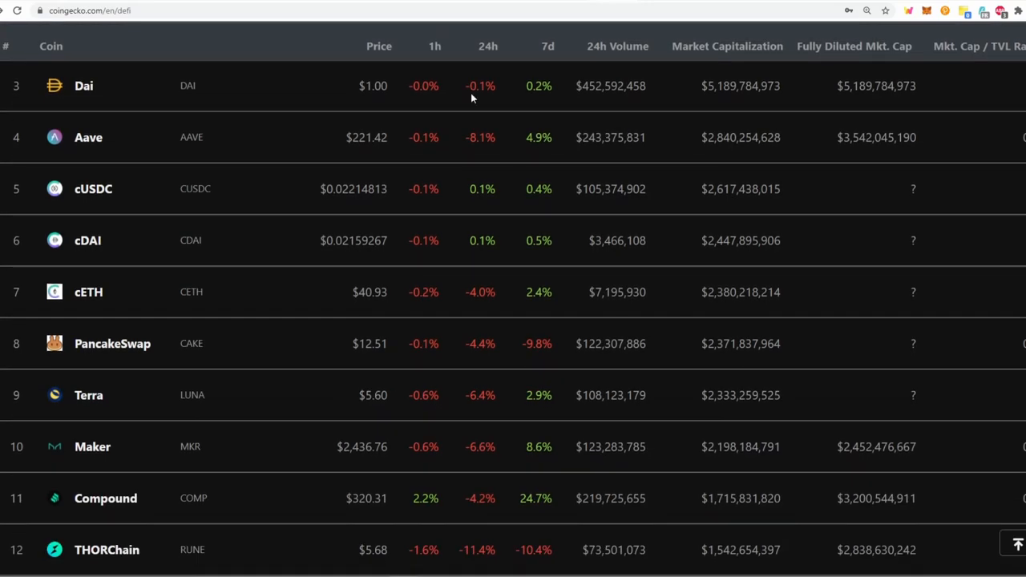
pyautogui.scroll(-3)
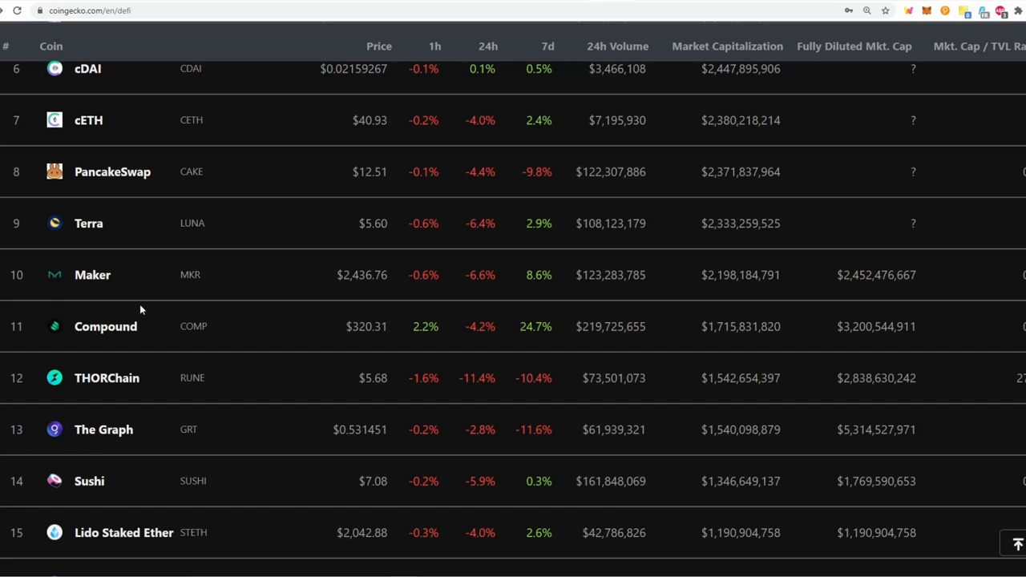
pyautogui.click(105, 326)
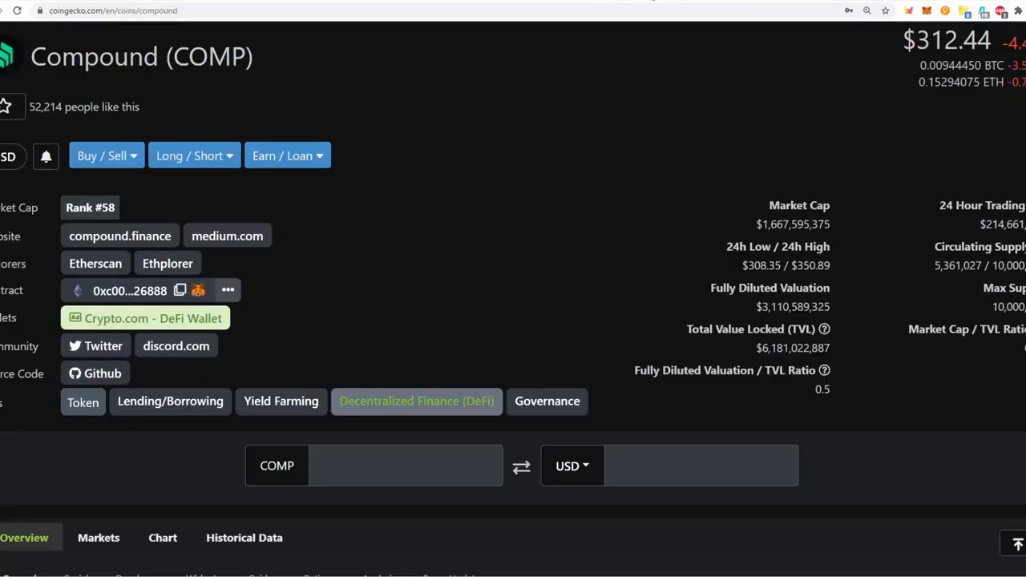
pyautogui.moveTo(544, 193)
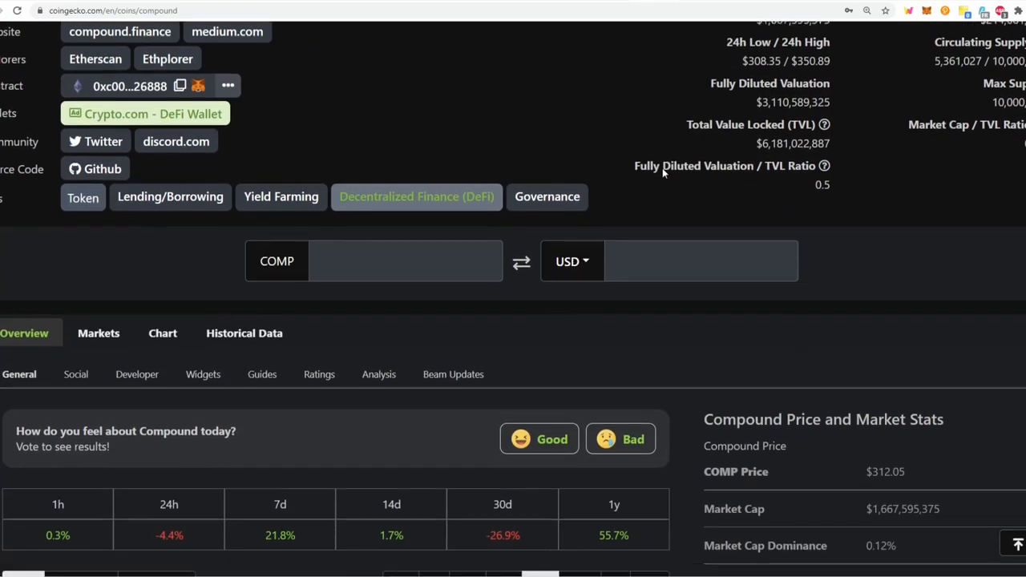
pyautogui.scroll(-3)
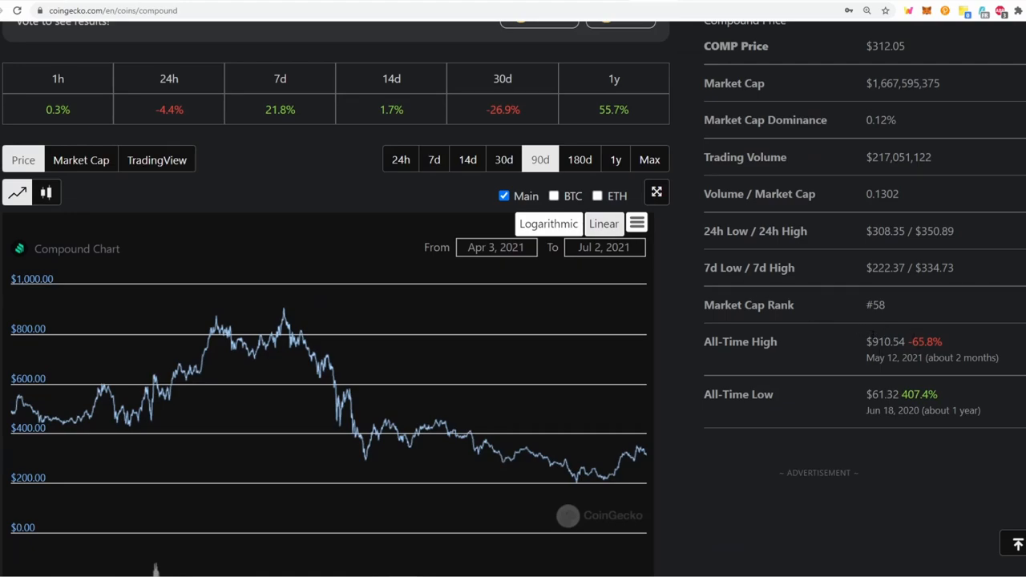
pyautogui.moveTo(938, 336)
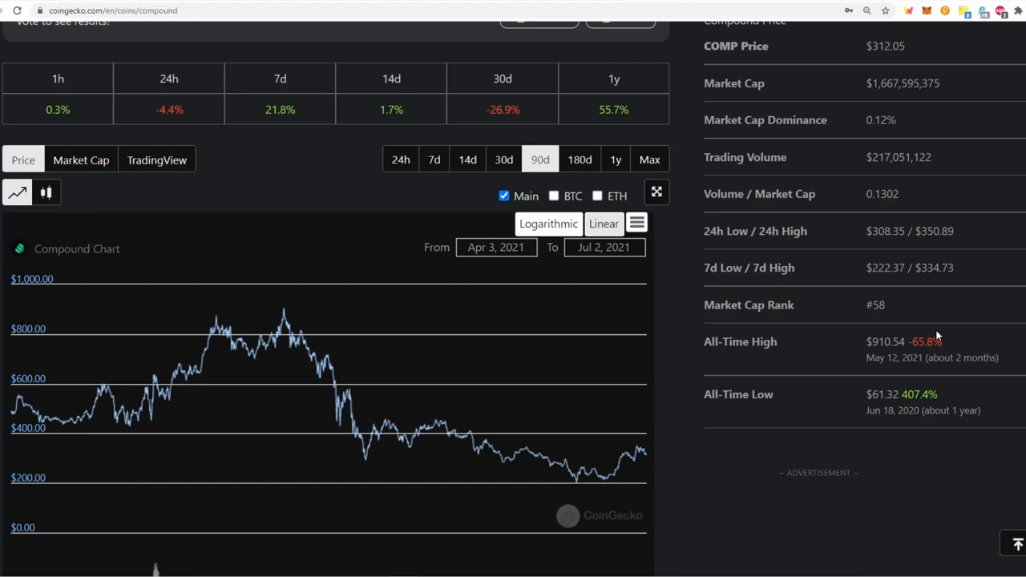
pyautogui.moveTo(625, 385)
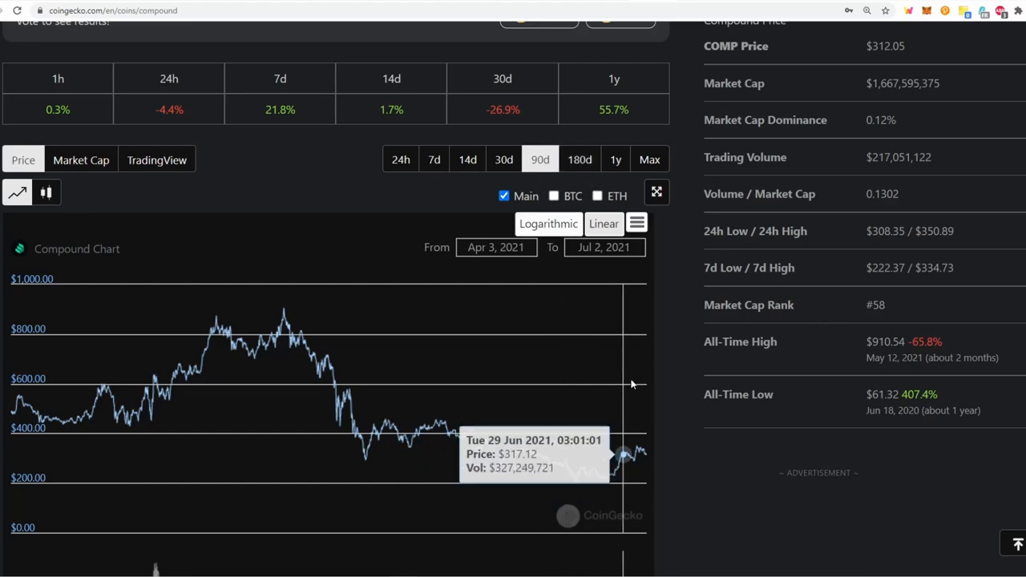
pyautogui.scroll(-3)
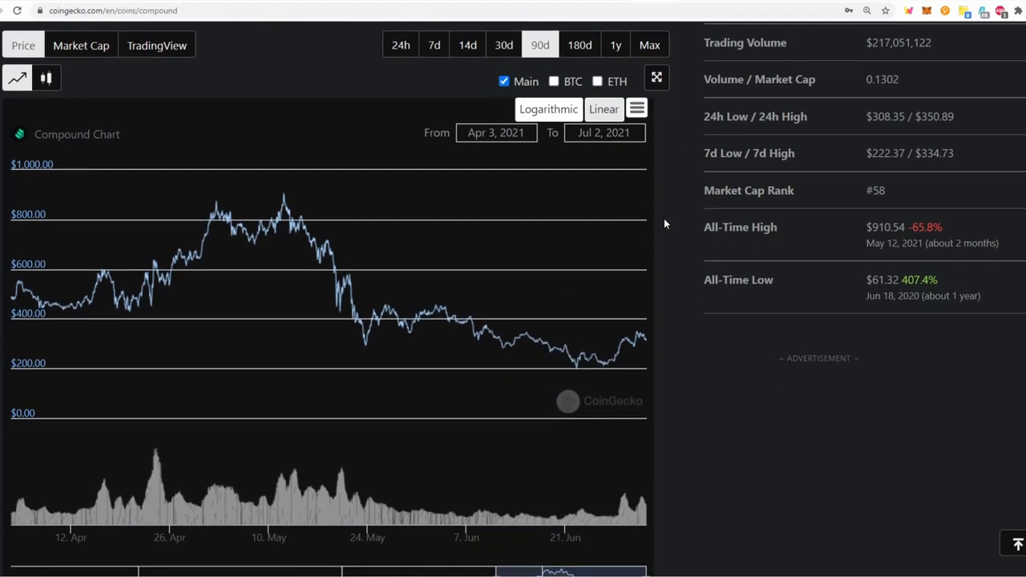
pyautogui.moveTo(633, 341)
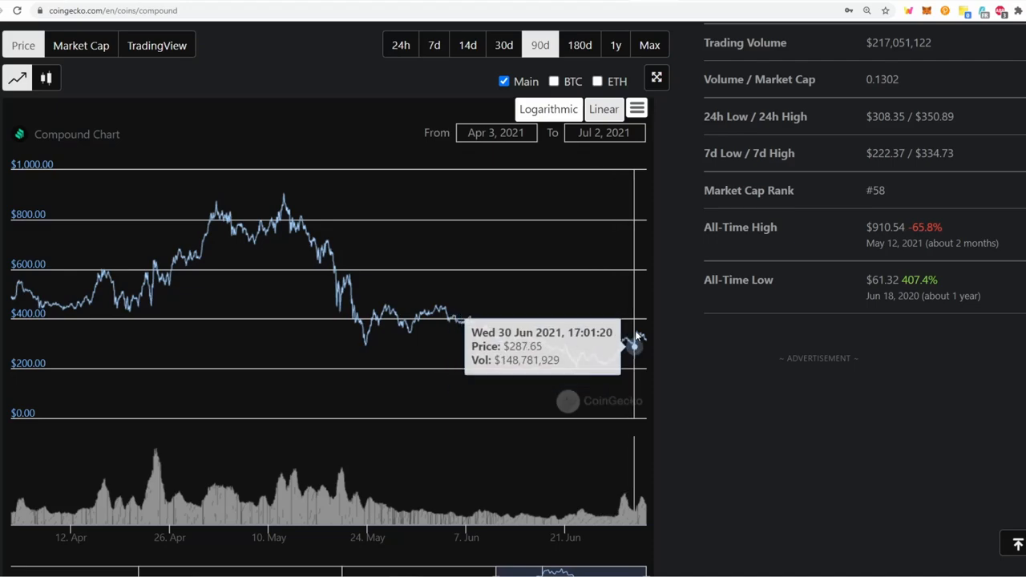
pyautogui.moveTo(637, 335)
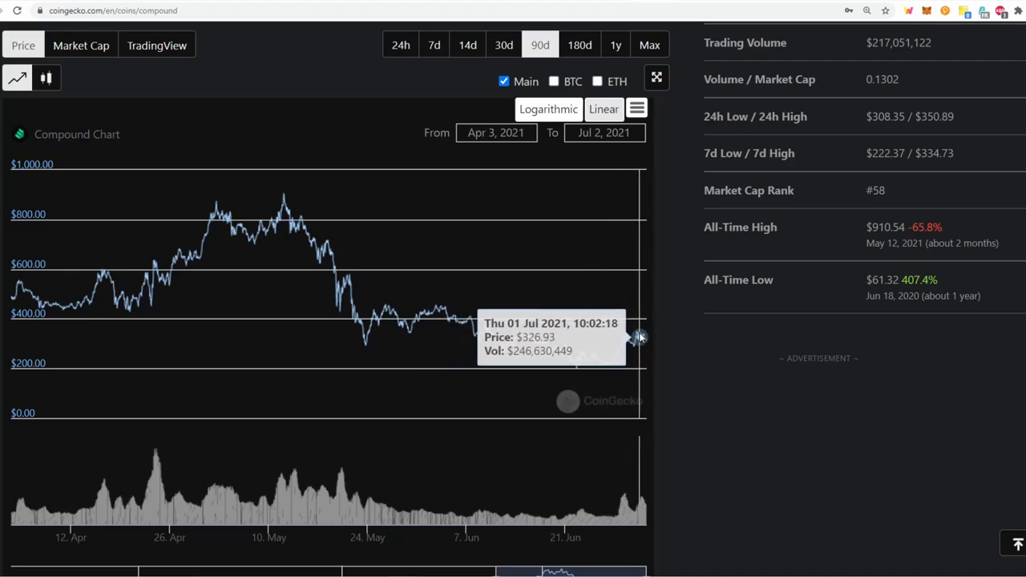
pyautogui.moveTo(649, 343)
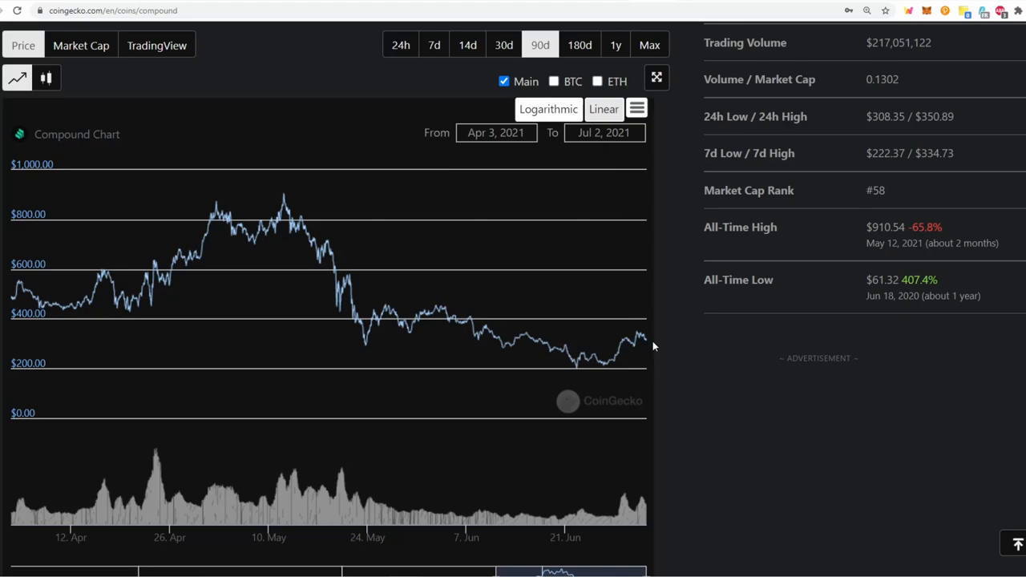
pyautogui.moveTo(694, 59)
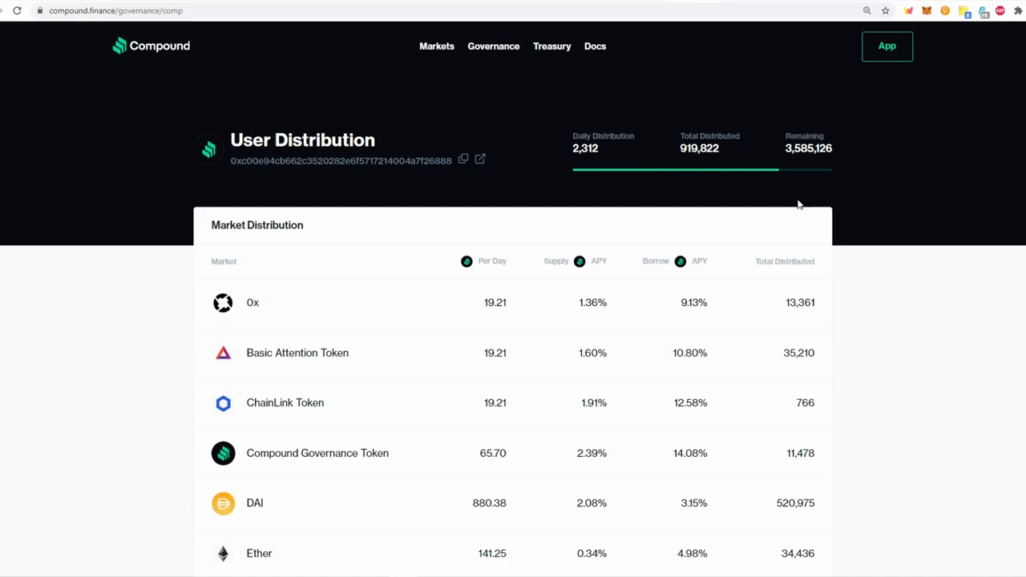
pyautogui.moveTo(829, 209)
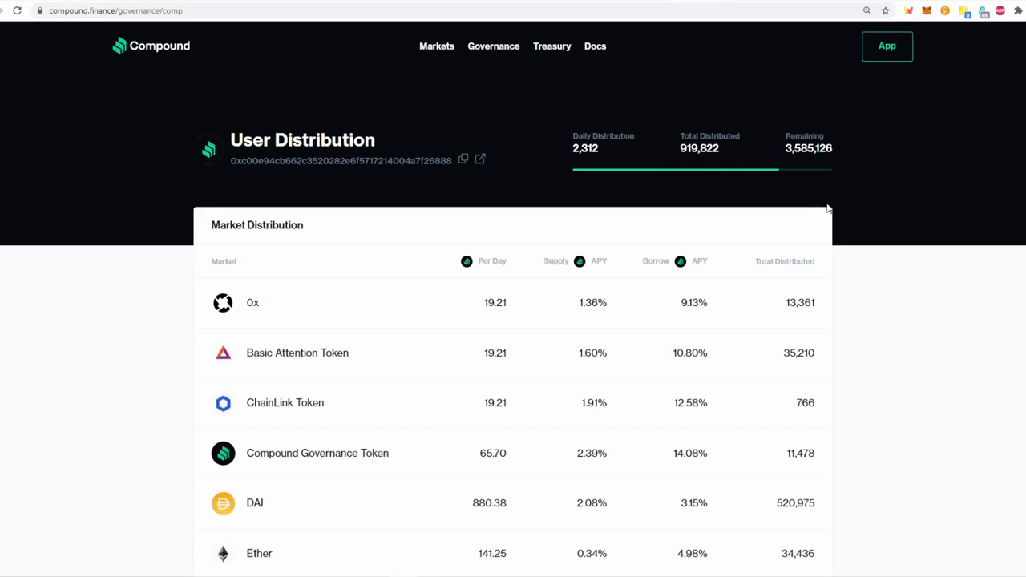
# - Scroll the COMP distribution table and follow the tweet's link to the Compound Treasury announcement
pyautogui.scroll(-3)
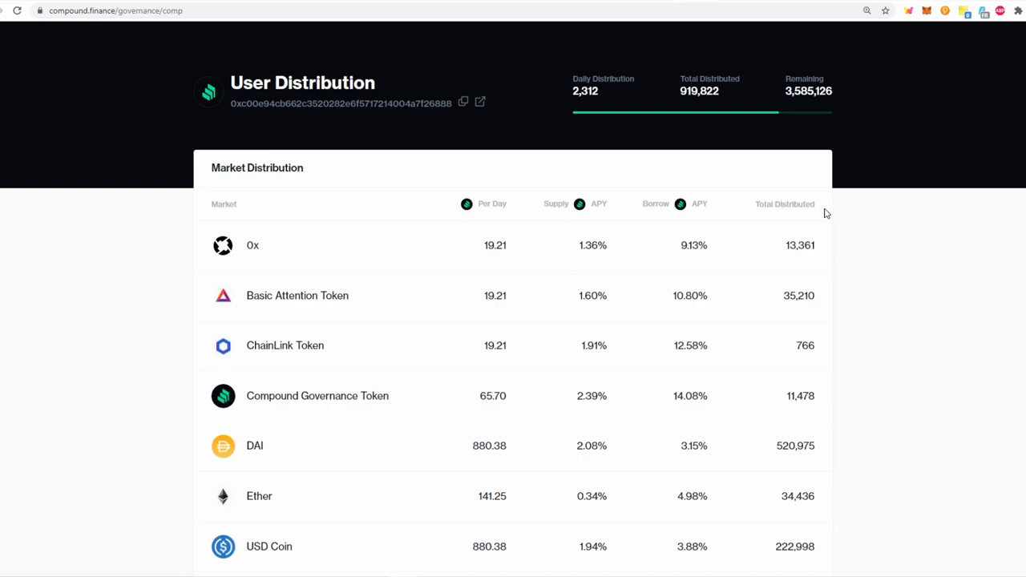
pyautogui.scroll(-3)
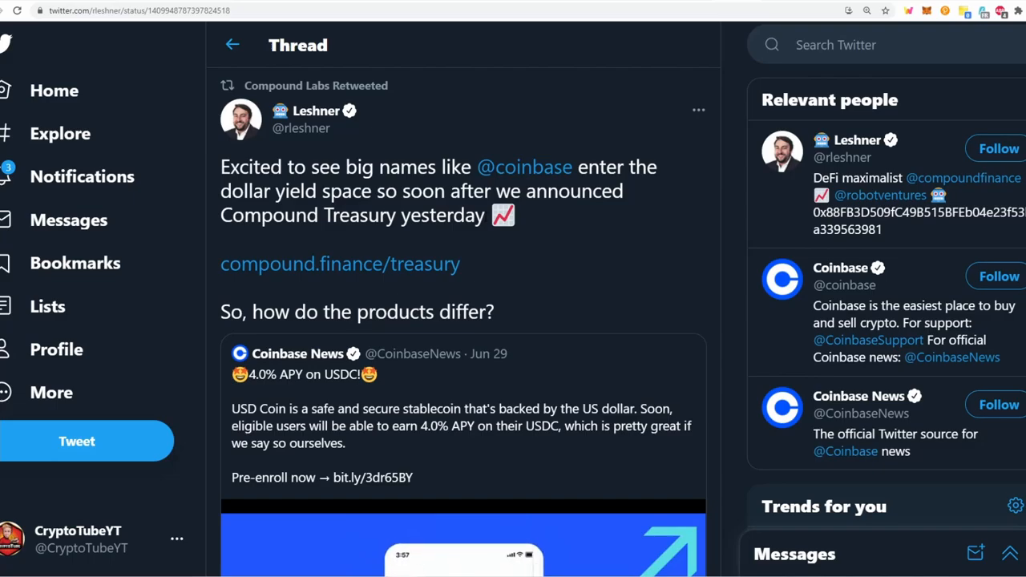
pyautogui.click(340, 264)
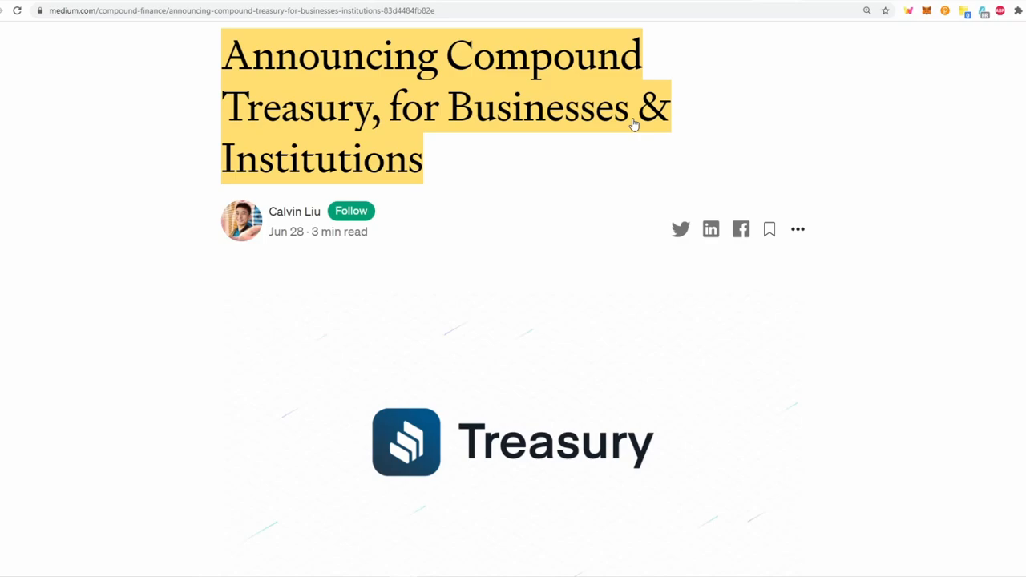
# - Read the Compound Treasury article down to the 4% High-Yield Interest Powered by USDC features
pyautogui.scroll(-3)
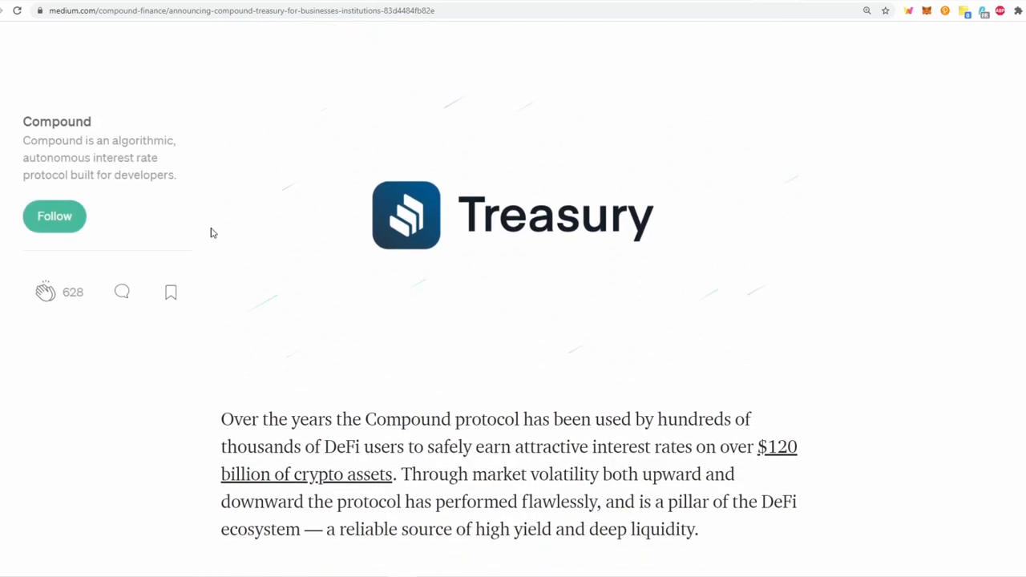
pyautogui.scroll(-3)
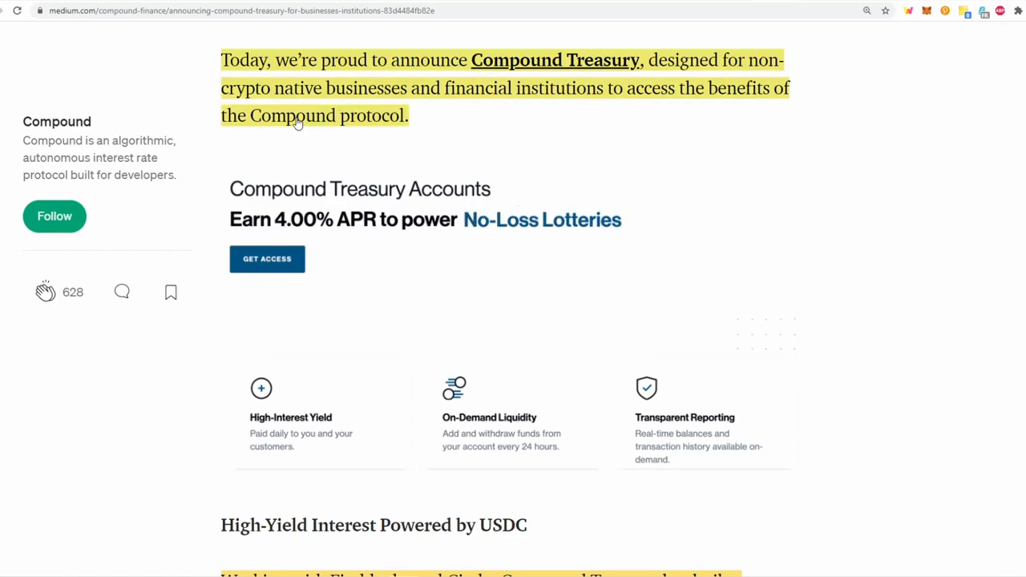
pyautogui.scroll(-3)
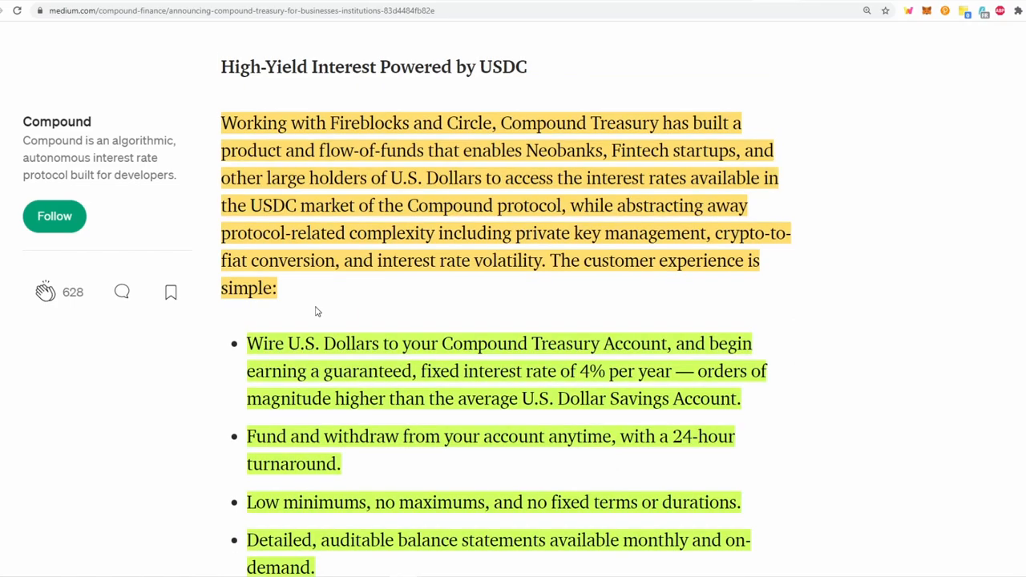
pyautogui.moveTo(416, 132)
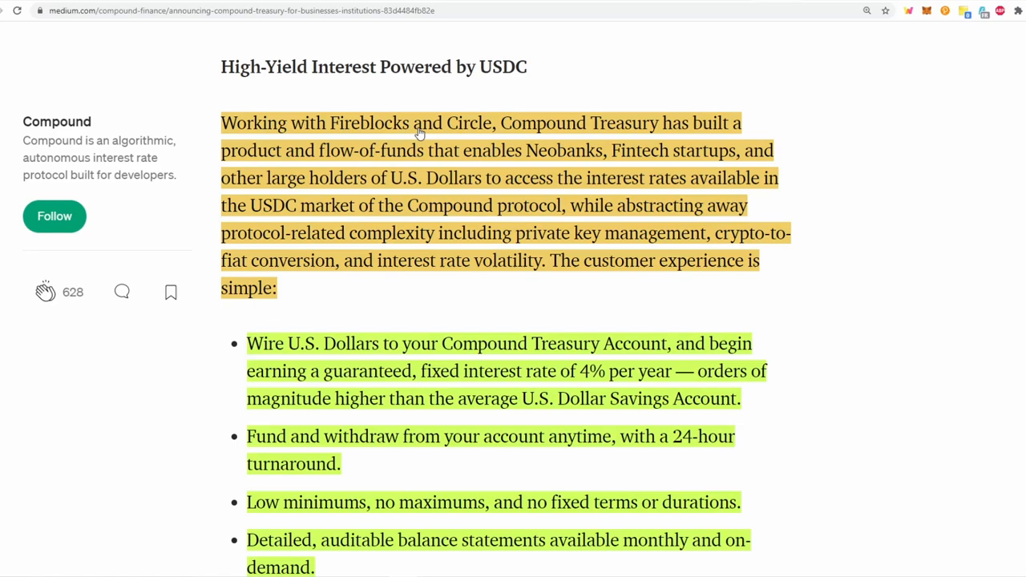
pyautogui.moveTo(696, 122)
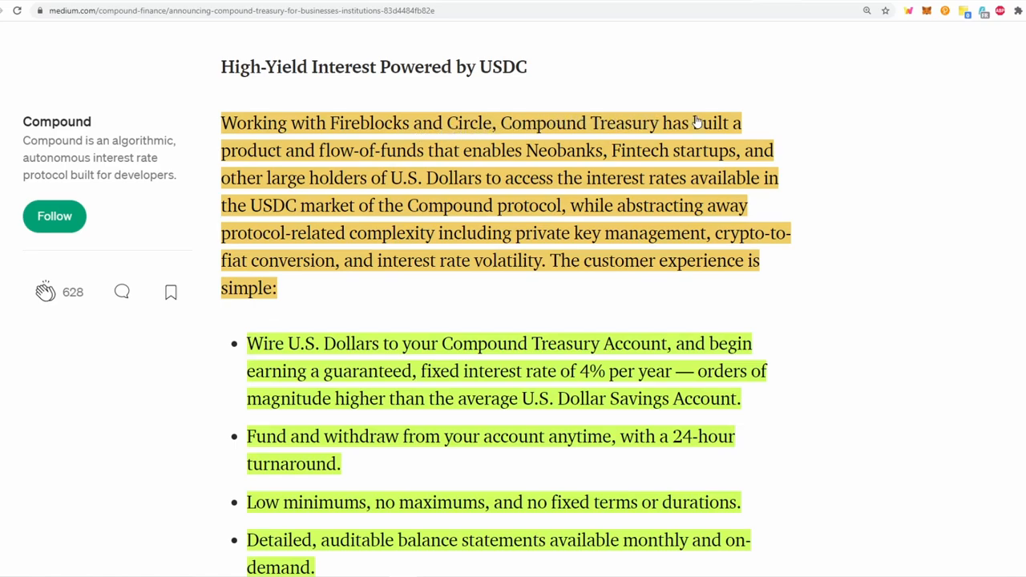
pyautogui.moveTo(497, 154)
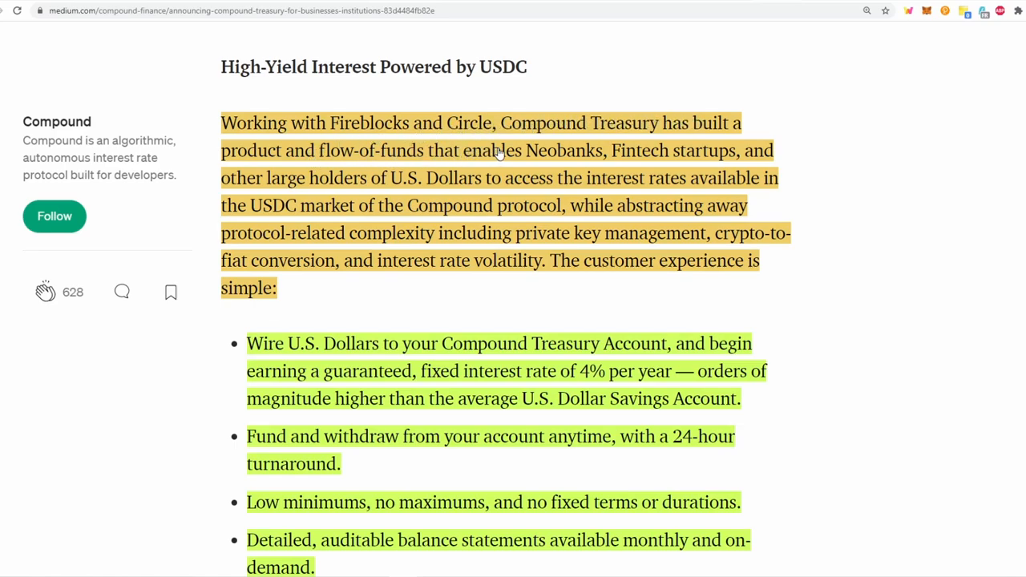
pyautogui.moveTo(716, 157)
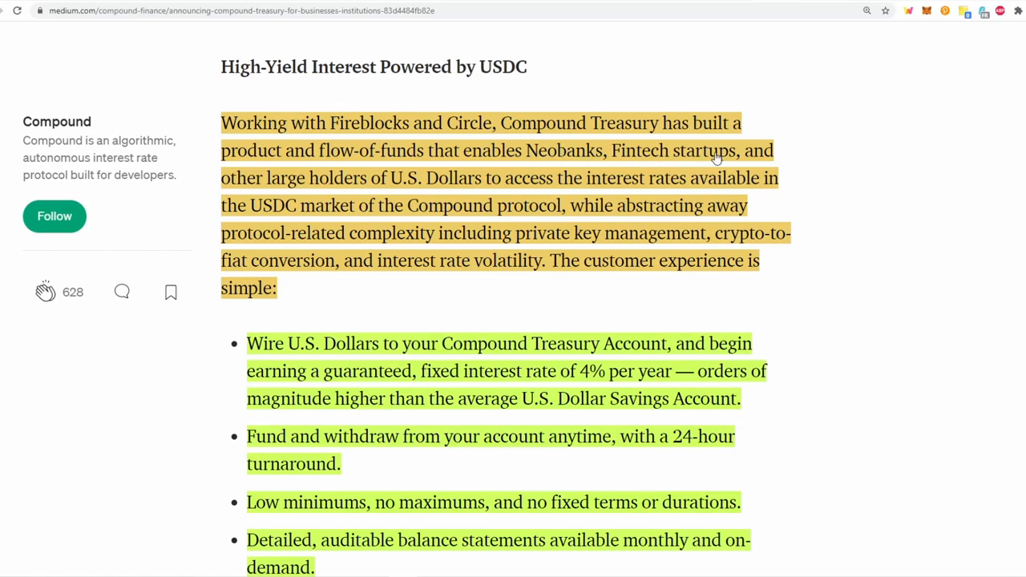
pyautogui.moveTo(445, 185)
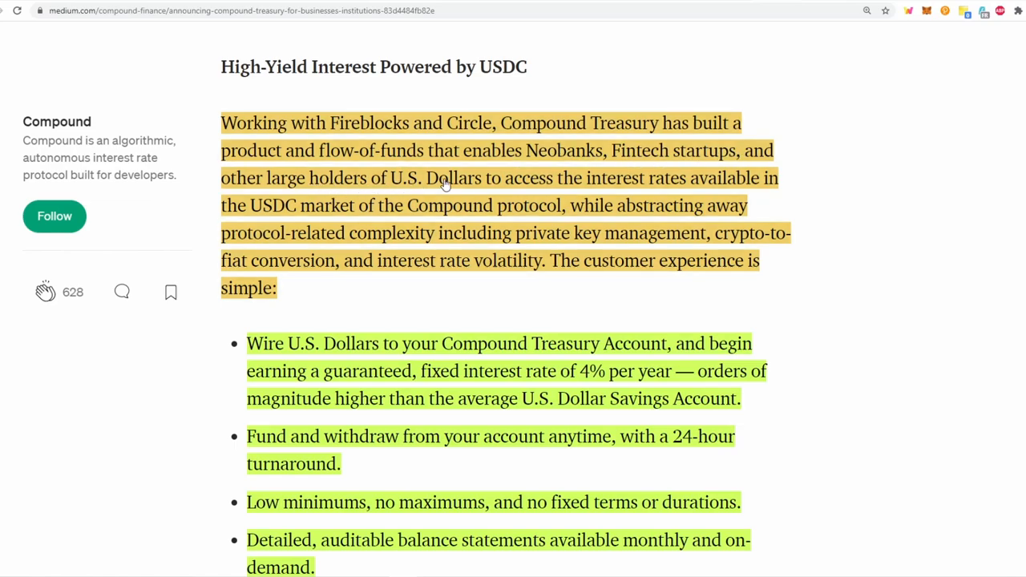
pyautogui.moveTo(706, 185)
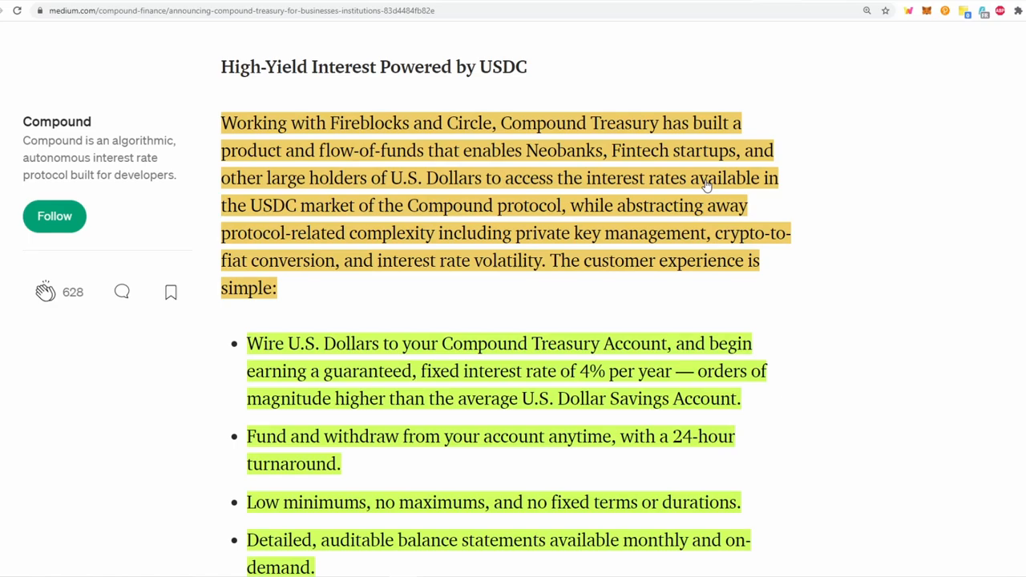
pyautogui.moveTo(311, 215)
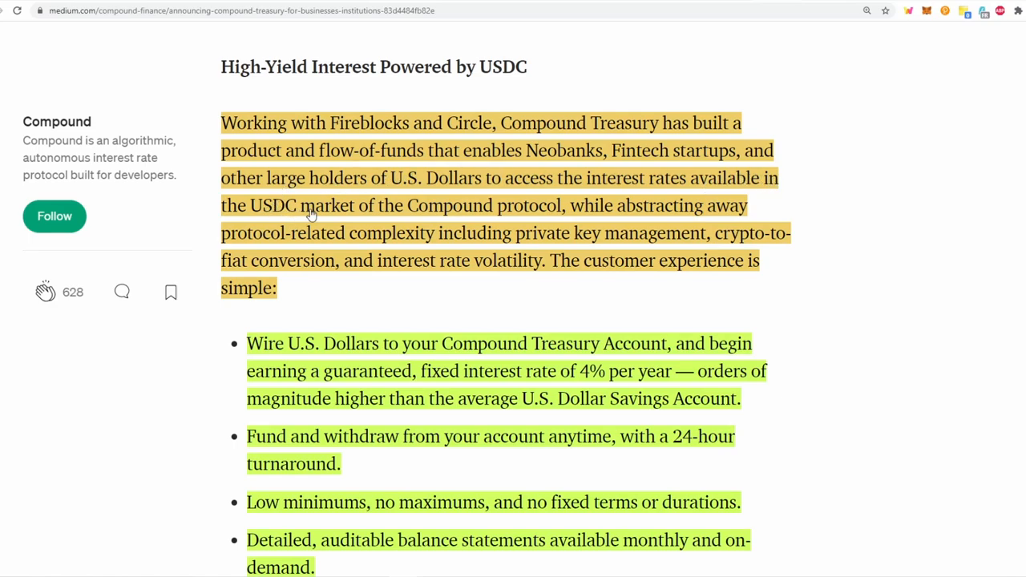
pyautogui.moveTo(556, 217)
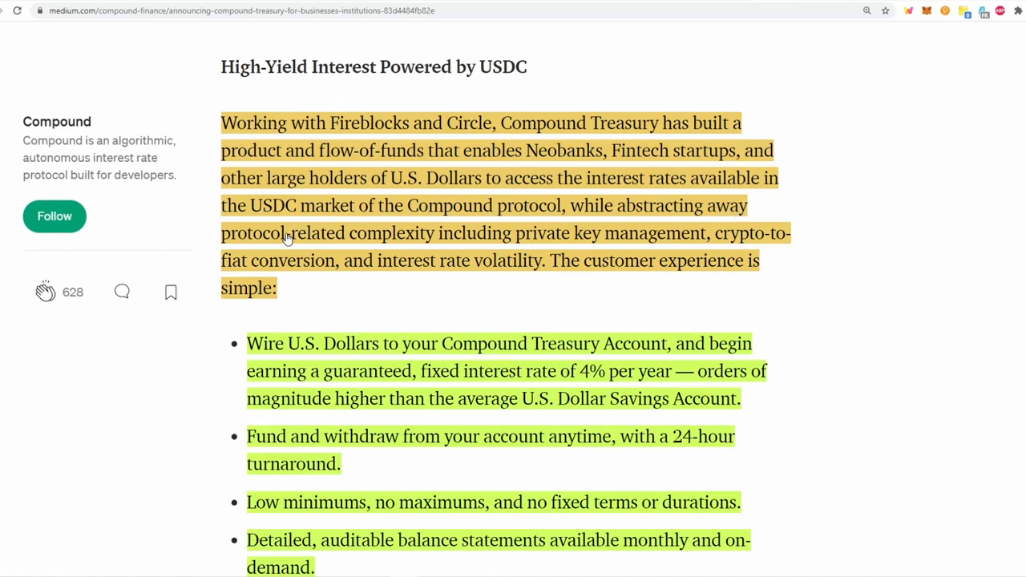
pyautogui.moveTo(497, 241)
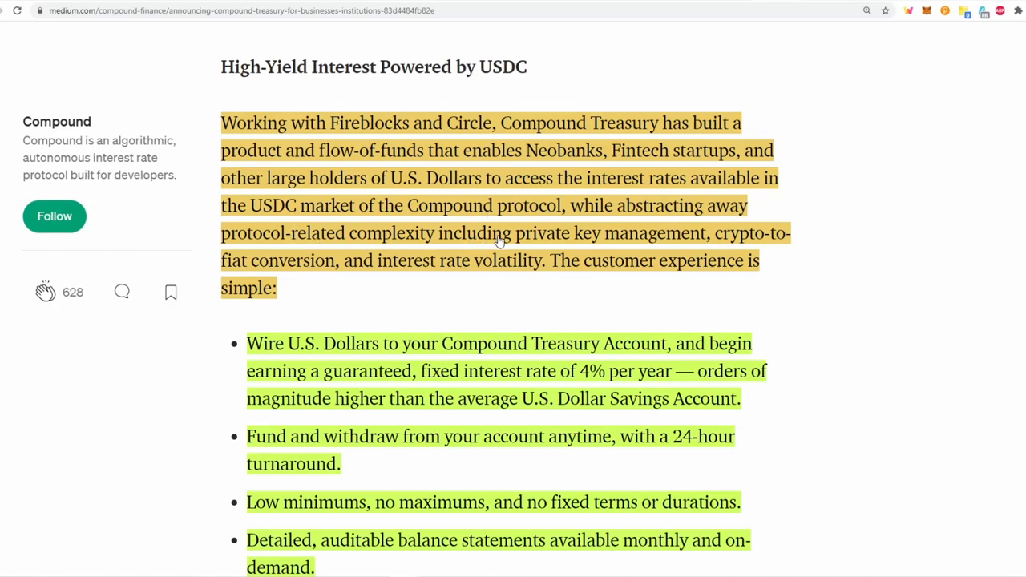
pyautogui.moveTo(286, 261)
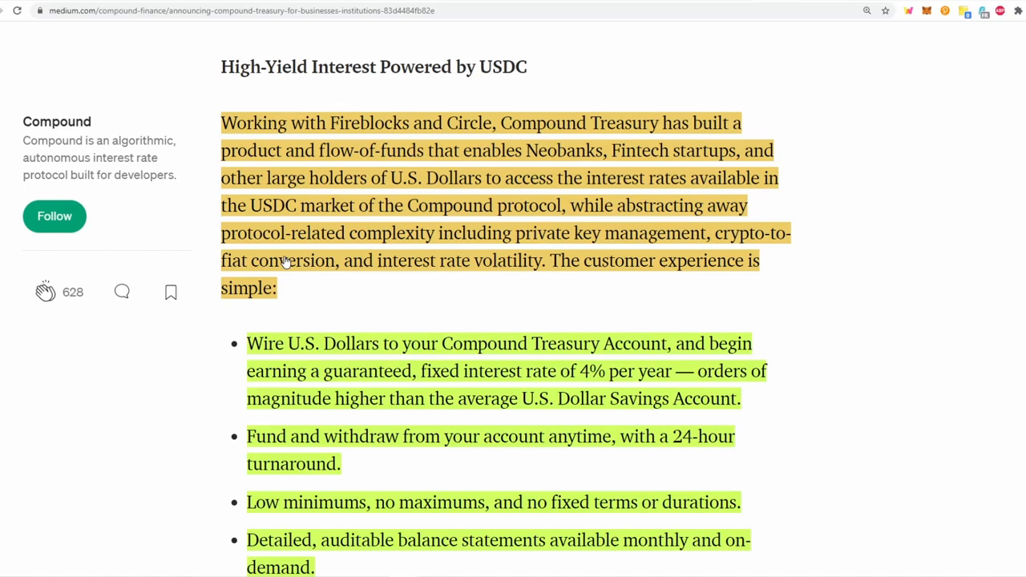
pyautogui.moveTo(703, 271)
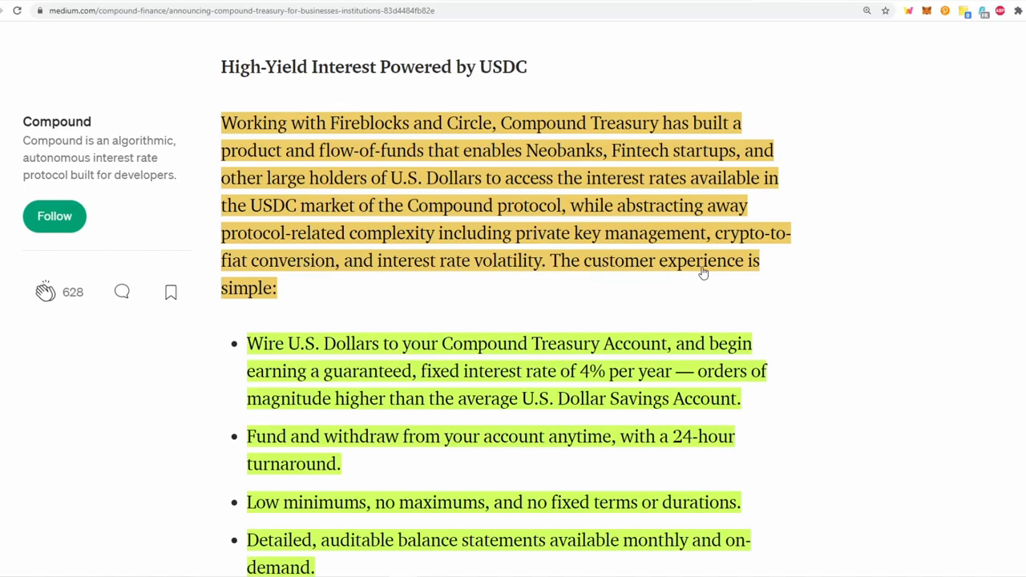
pyautogui.moveTo(629, 265)
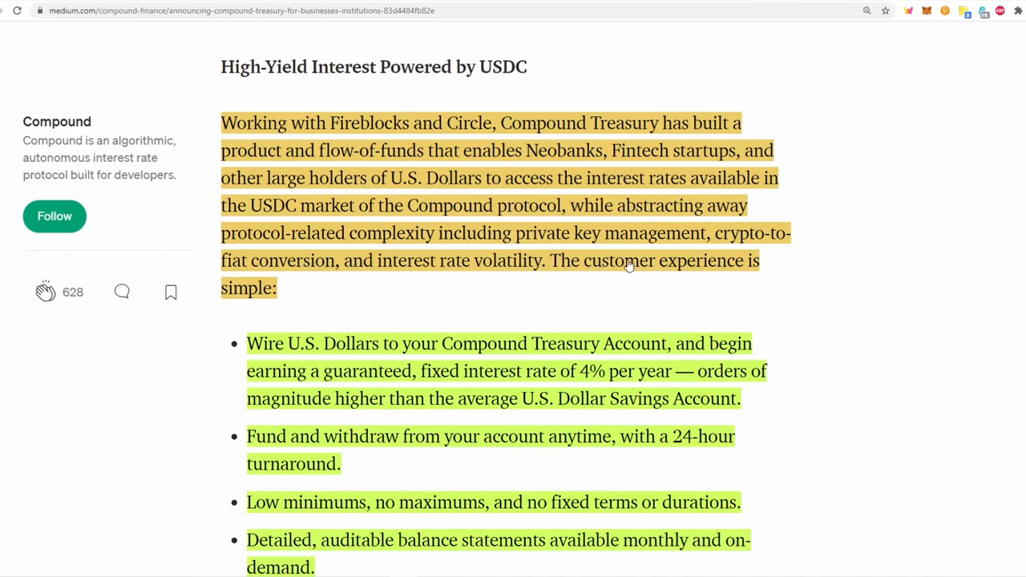
pyautogui.scroll(-3)
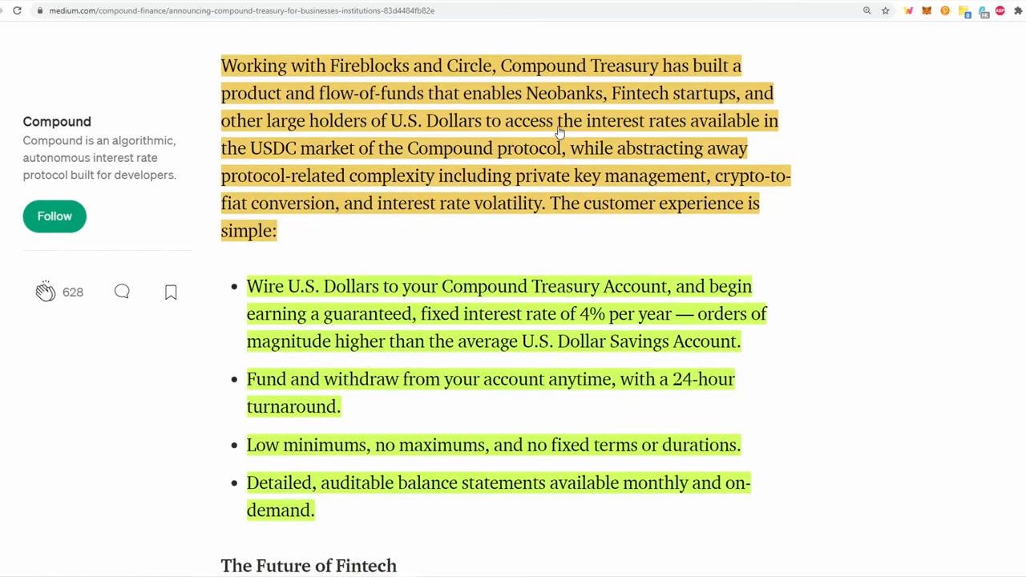
pyautogui.moveTo(630, 105)
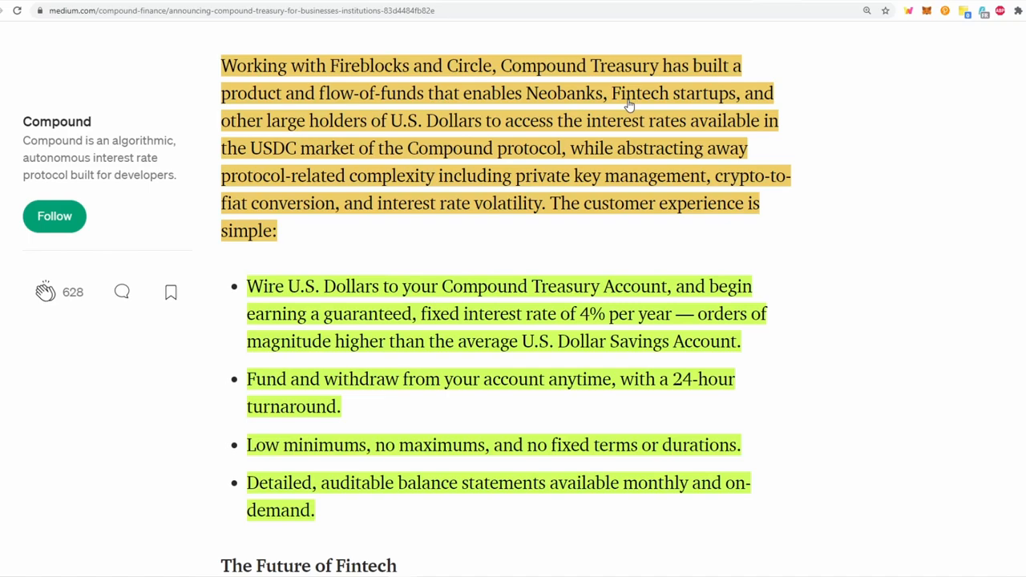
pyautogui.scroll(-3)
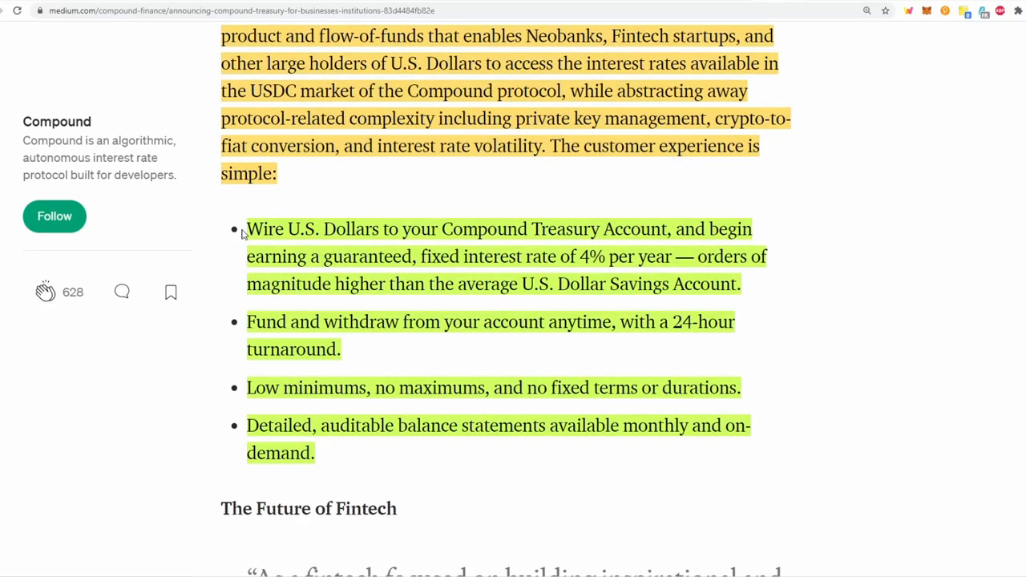
pyautogui.moveTo(398, 243)
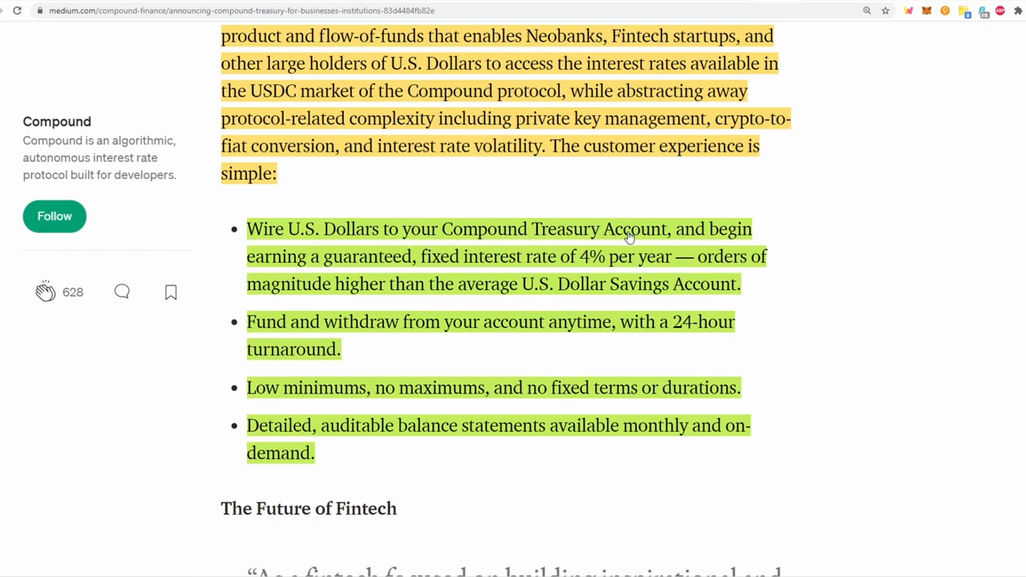
pyautogui.moveTo(433, 262)
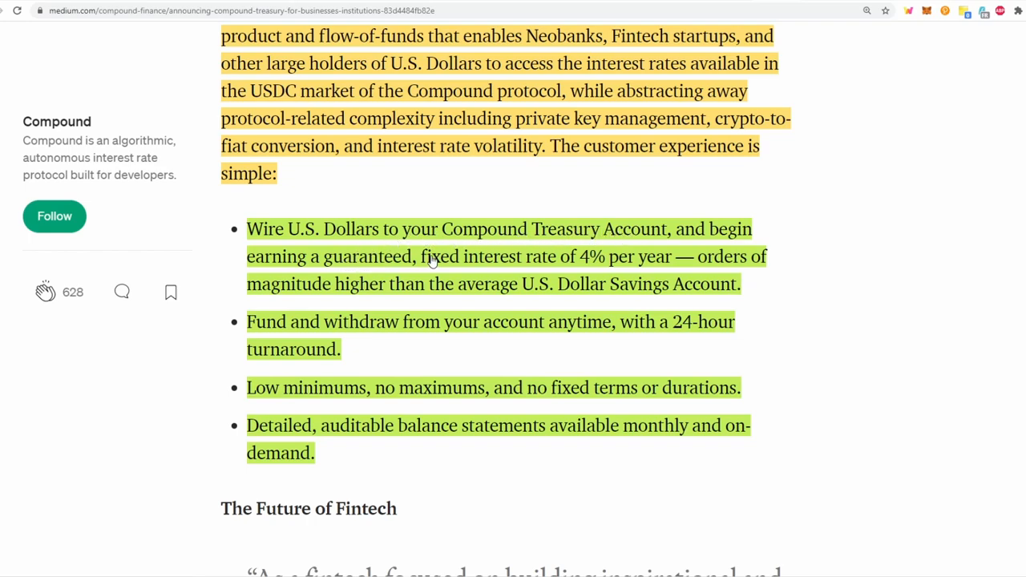
pyautogui.moveTo(579, 271)
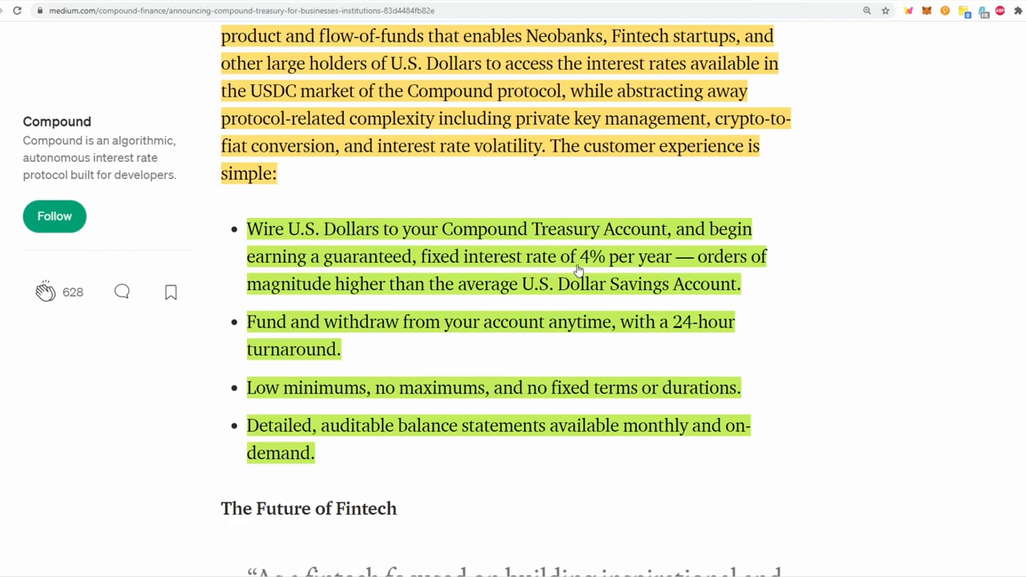
pyautogui.moveTo(645, 269)
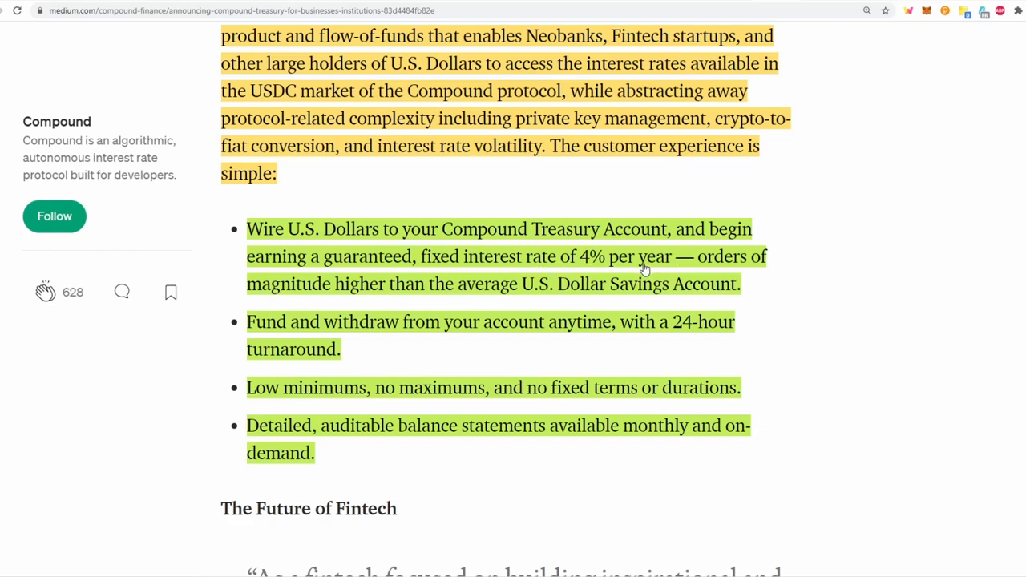
pyautogui.moveTo(633, 298)
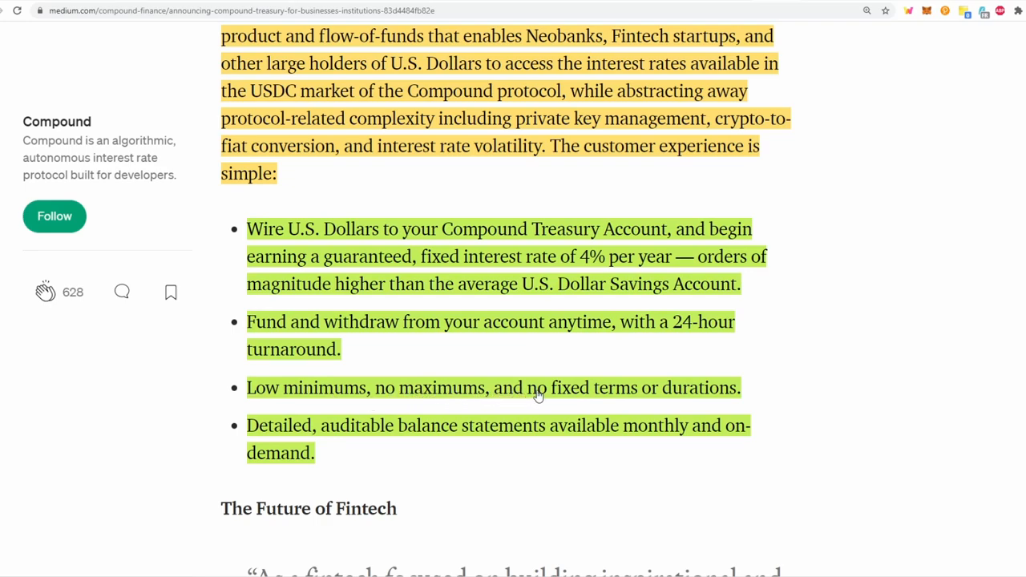
pyautogui.moveTo(709, 391)
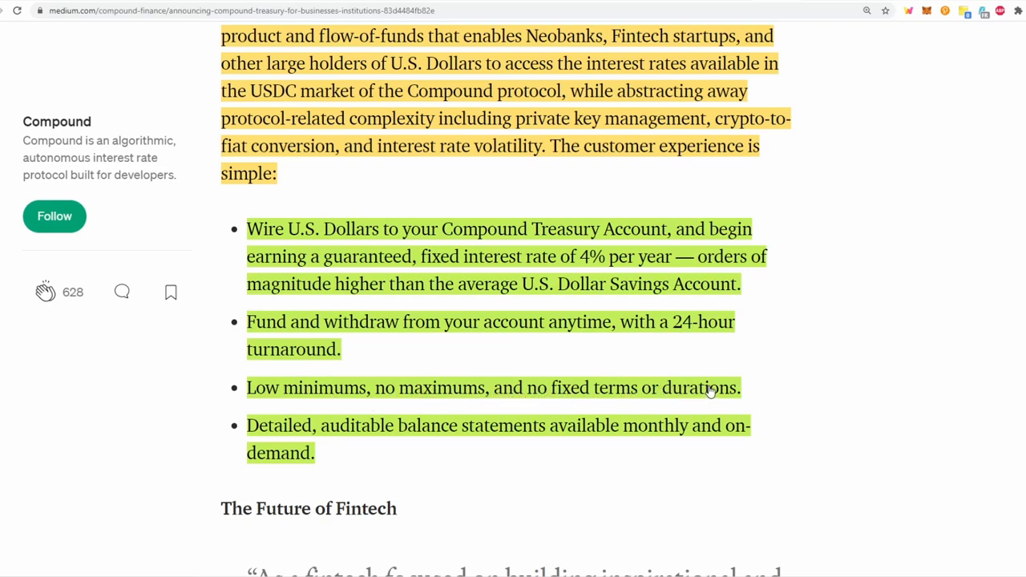
pyautogui.moveTo(477, 447)
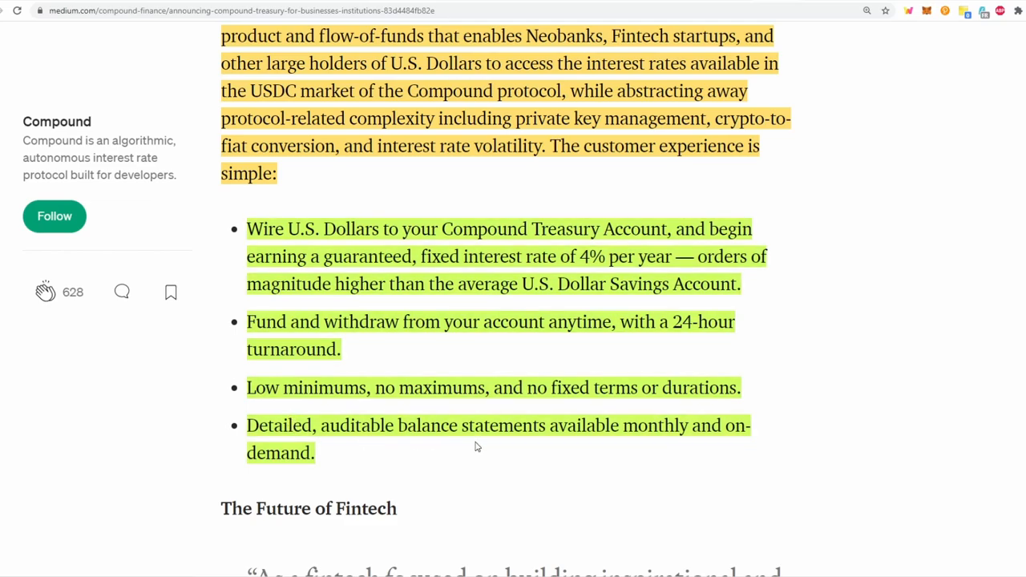
pyautogui.moveTo(731, 422)
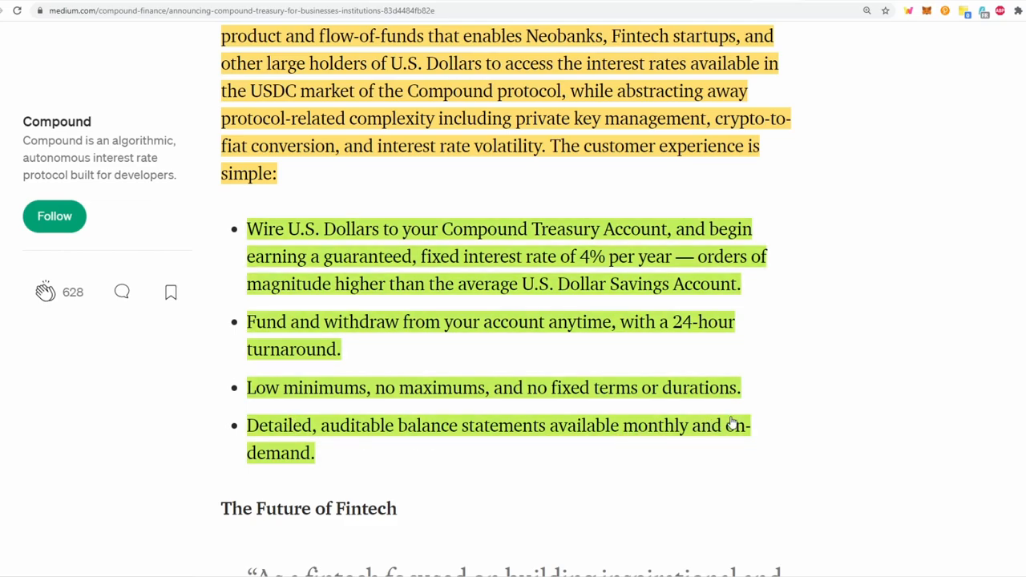
pyautogui.scroll(-3)
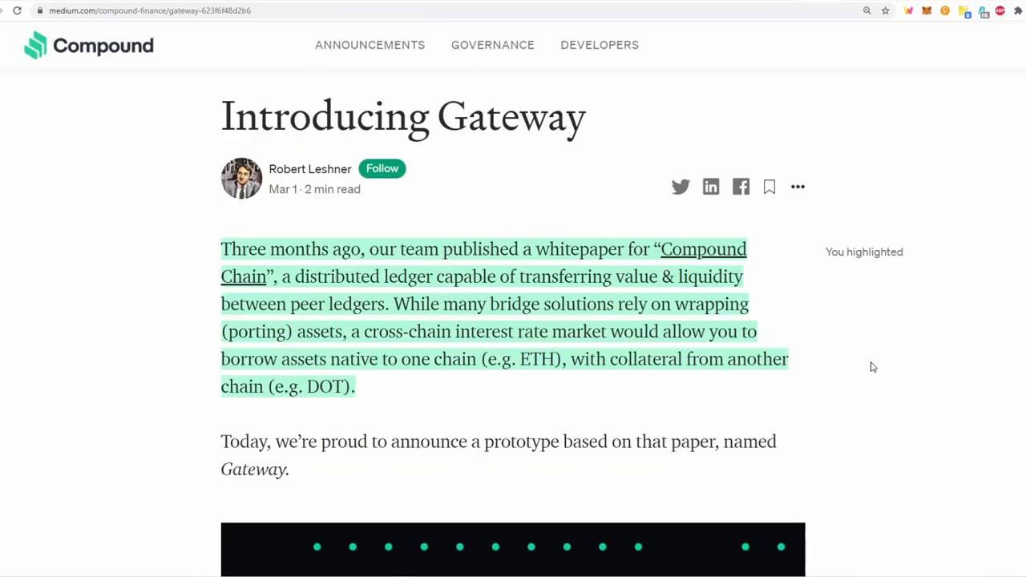
pyautogui.moveTo(552, 157)
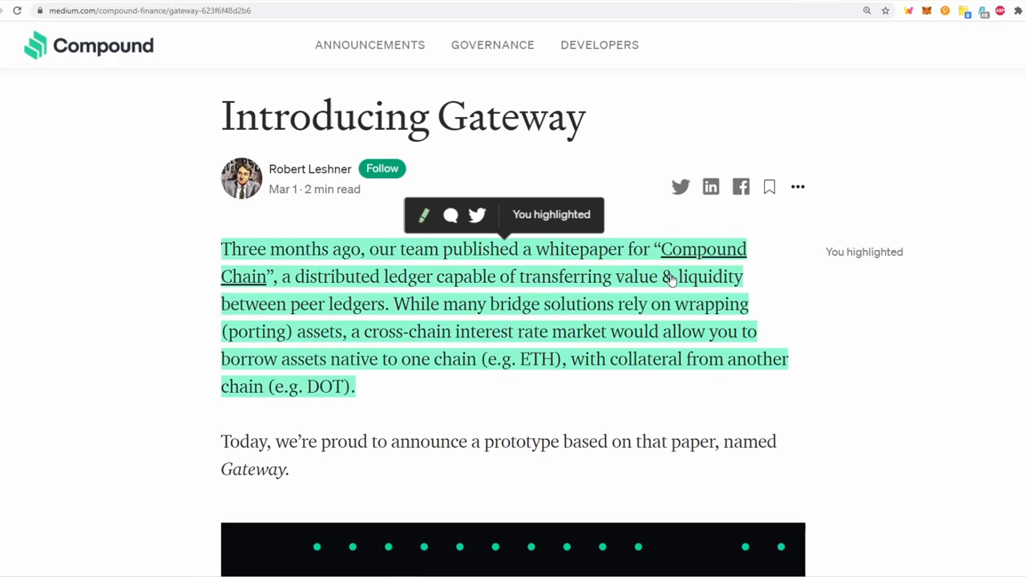
pyautogui.moveTo(258, 271)
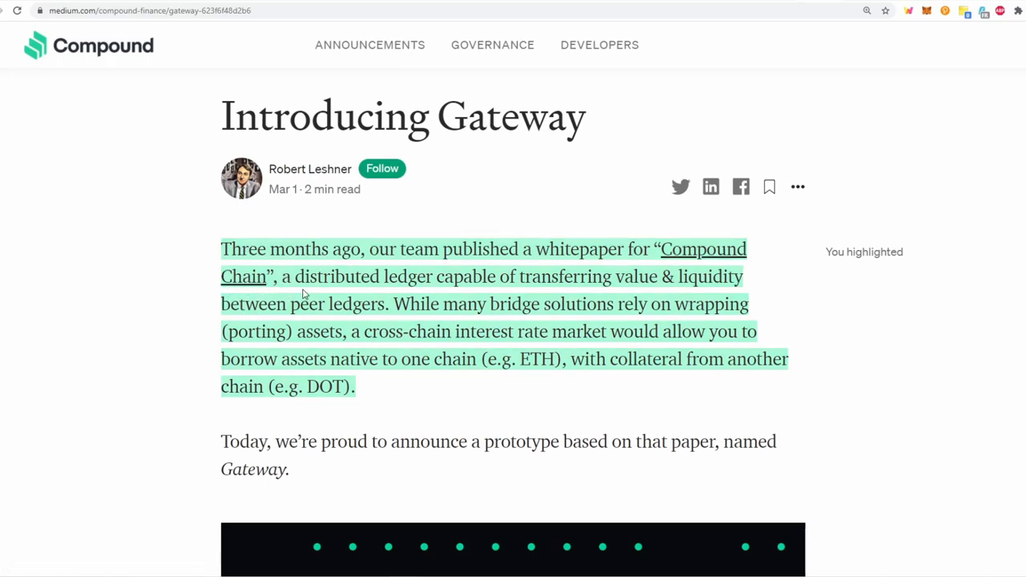
# - Scroll the Gateway article past the intro to the Substrate rationale and Functionality section
pyautogui.click(607, 292)
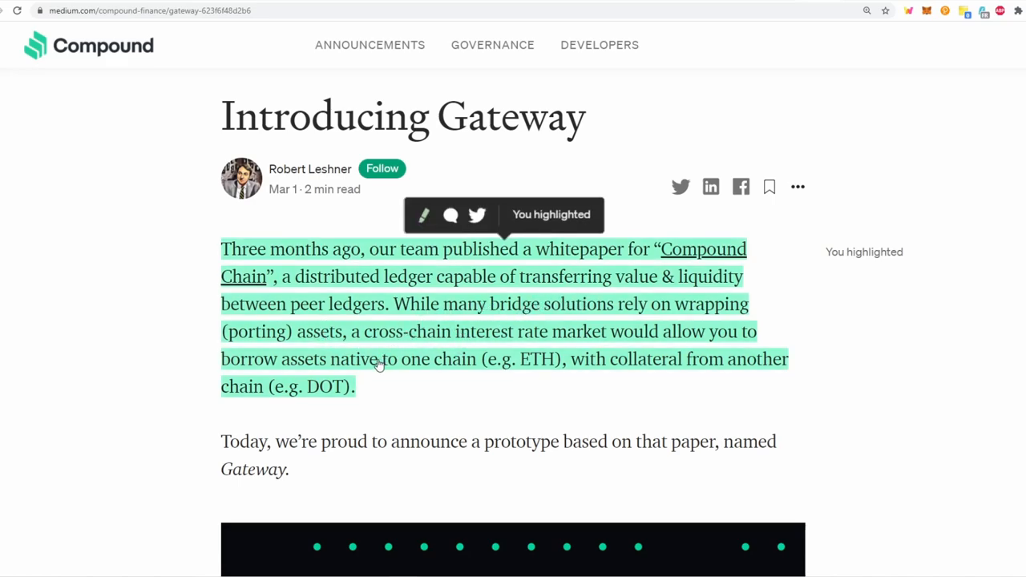
pyautogui.moveTo(564, 383)
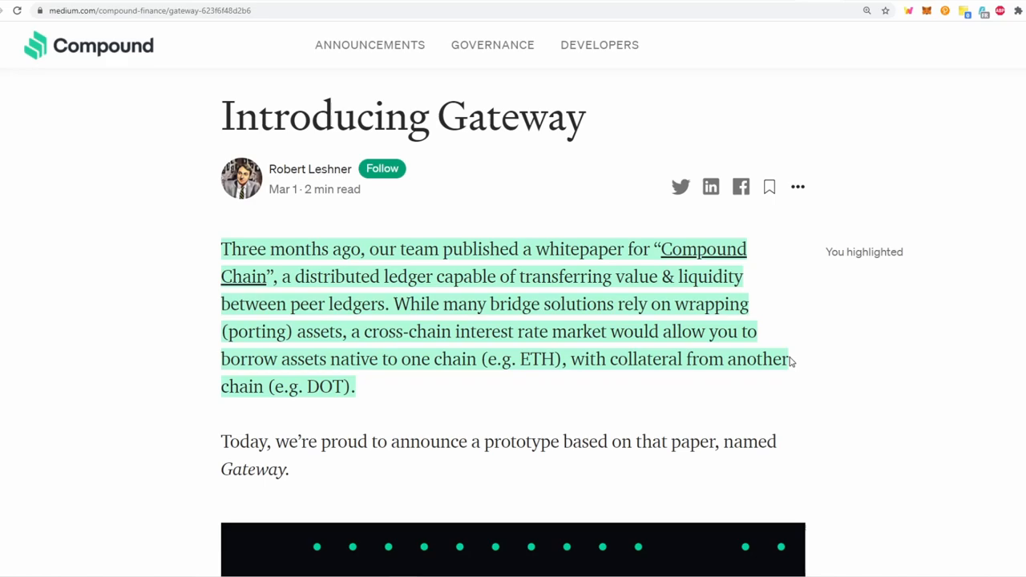
pyautogui.scroll(-3)
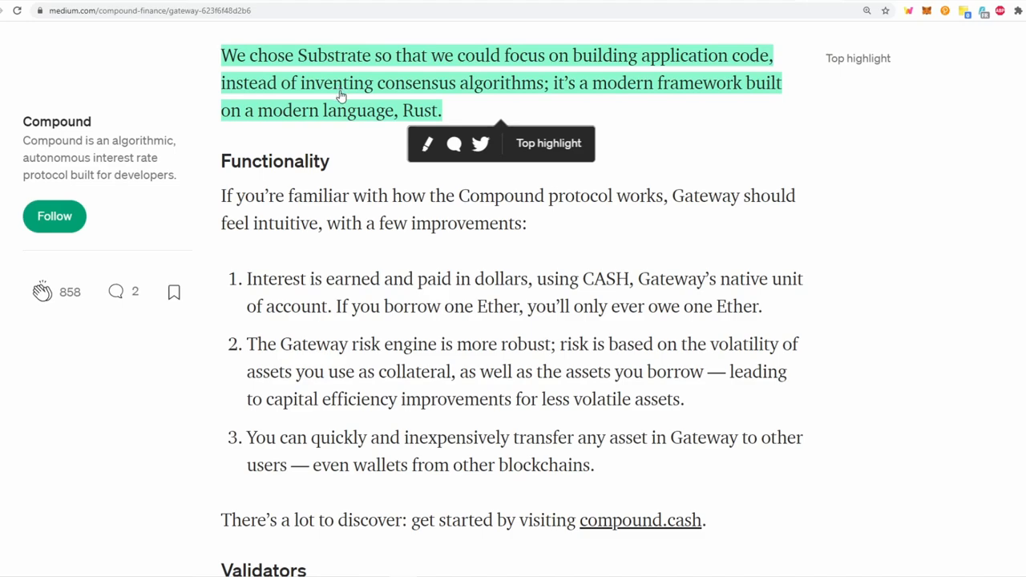
pyautogui.moveTo(353, 111)
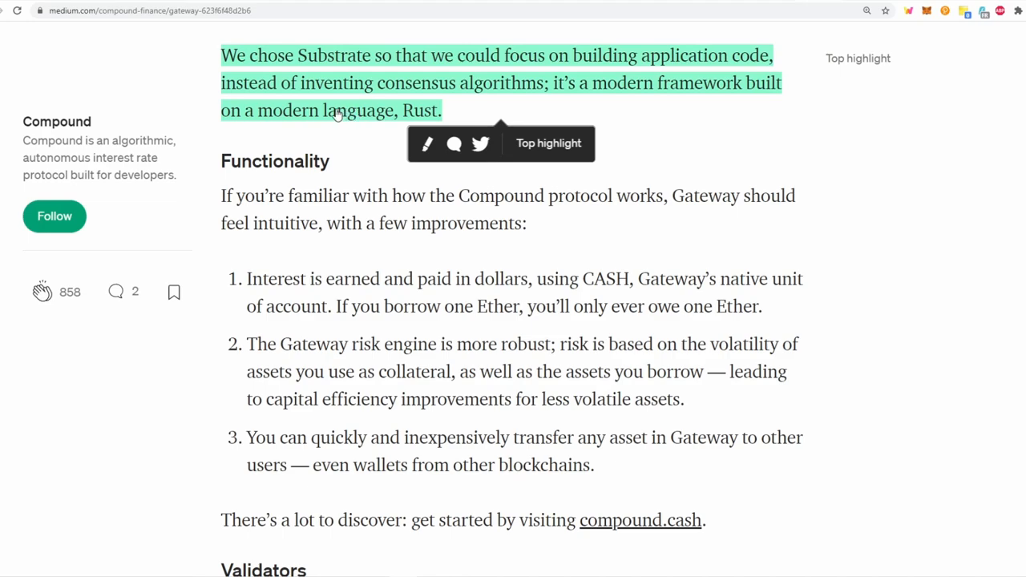
# - Scroll down to the Next Steps section about Ropsten testnet and future Starports
pyautogui.scroll(-3)
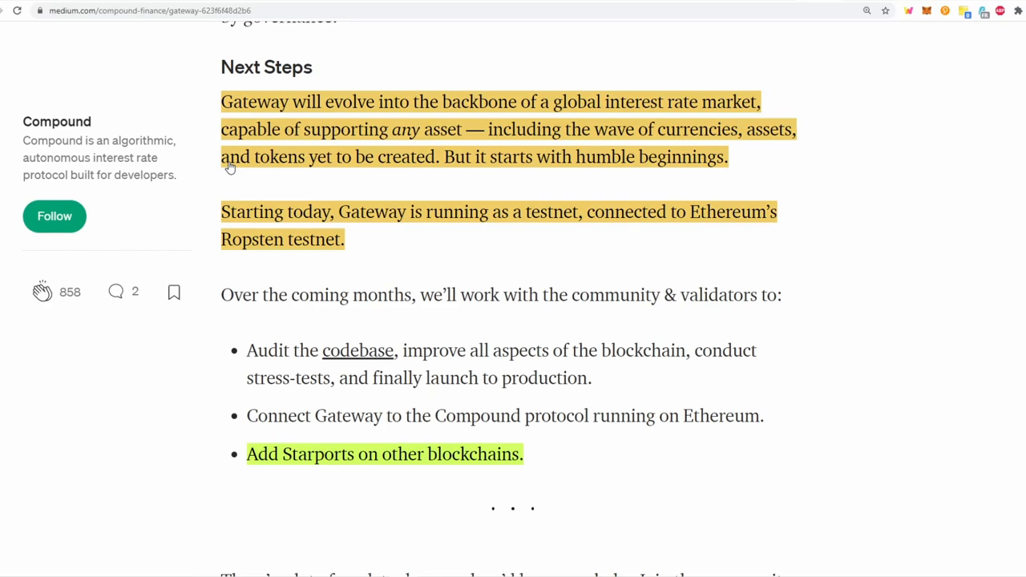
pyautogui.moveTo(529, 129)
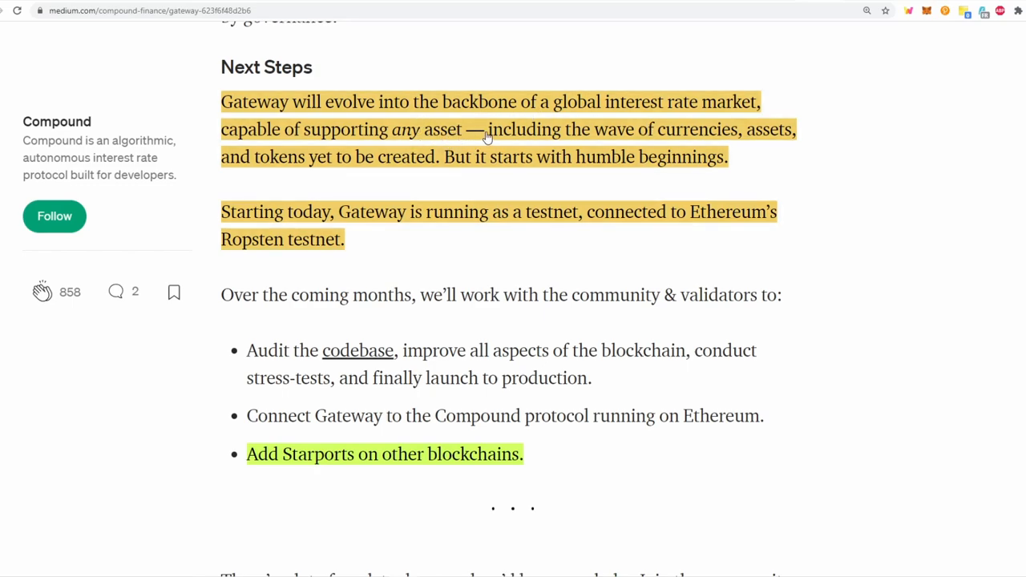
pyautogui.moveTo(742, 135)
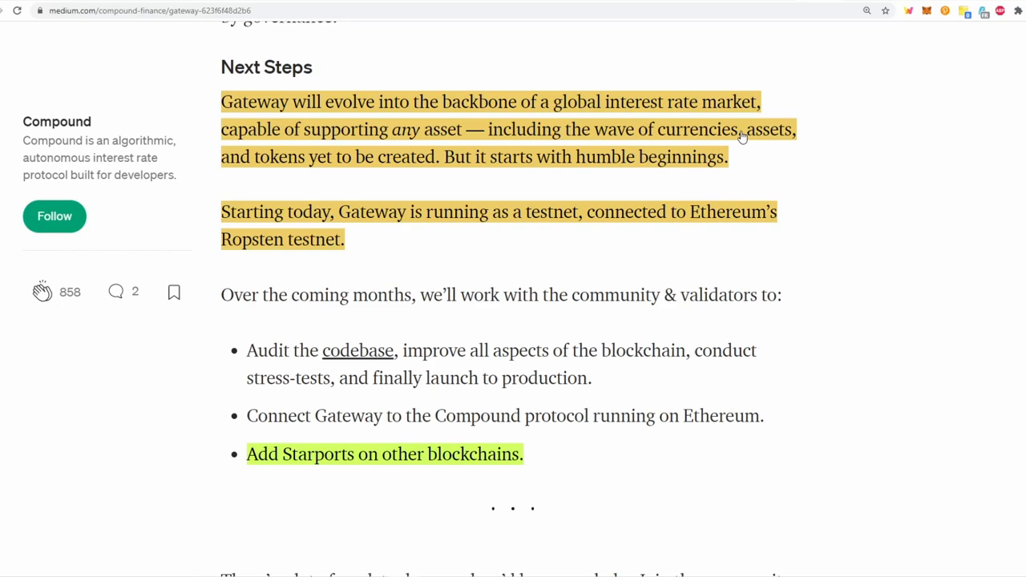
pyautogui.moveTo(463, 147)
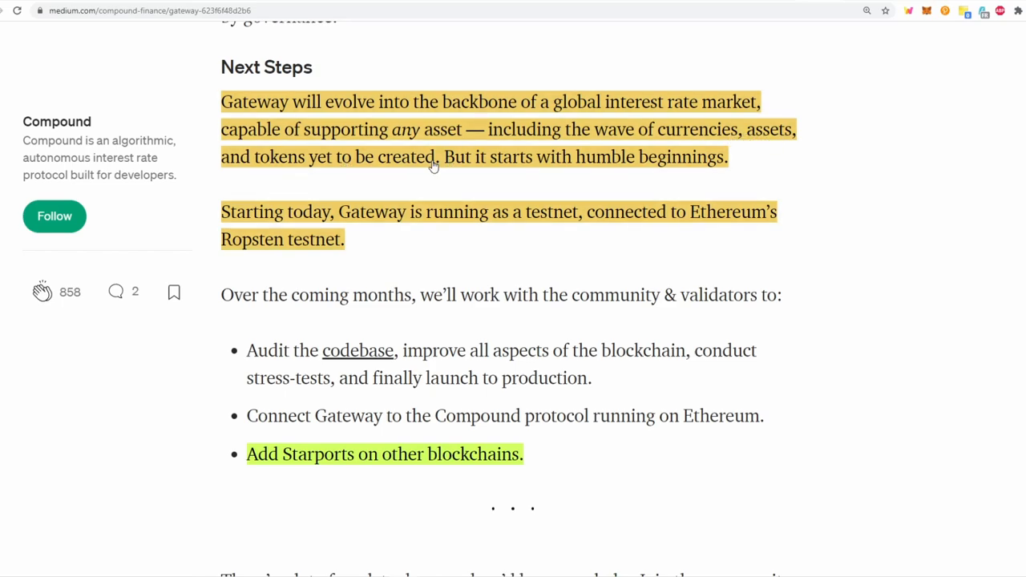
pyautogui.moveTo(279, 445)
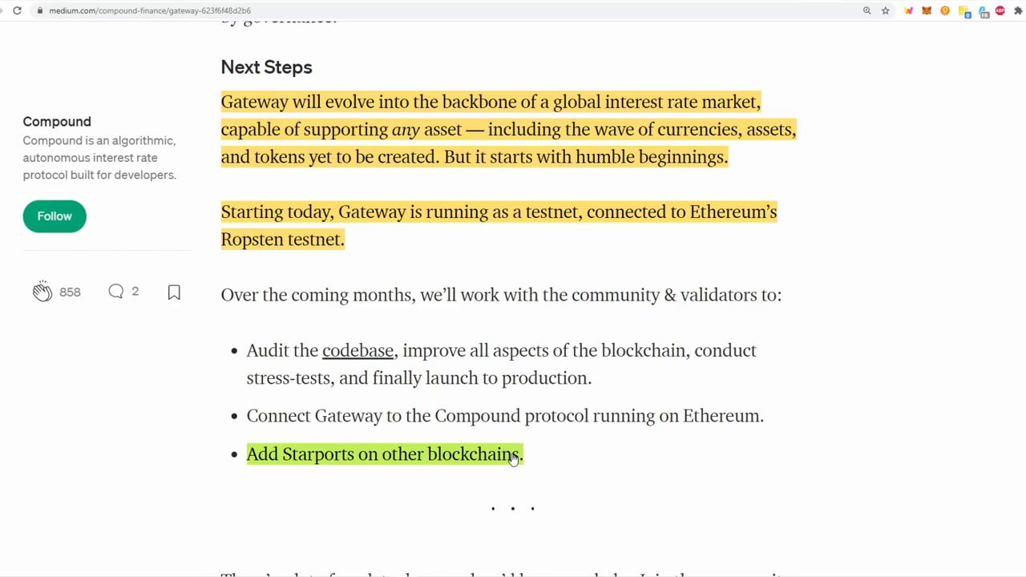
# - Open the Polygon/Matic Starport thread, highlight its opening sentences, and scroll to wayne's pull requests
pyautogui.click(513, 459)
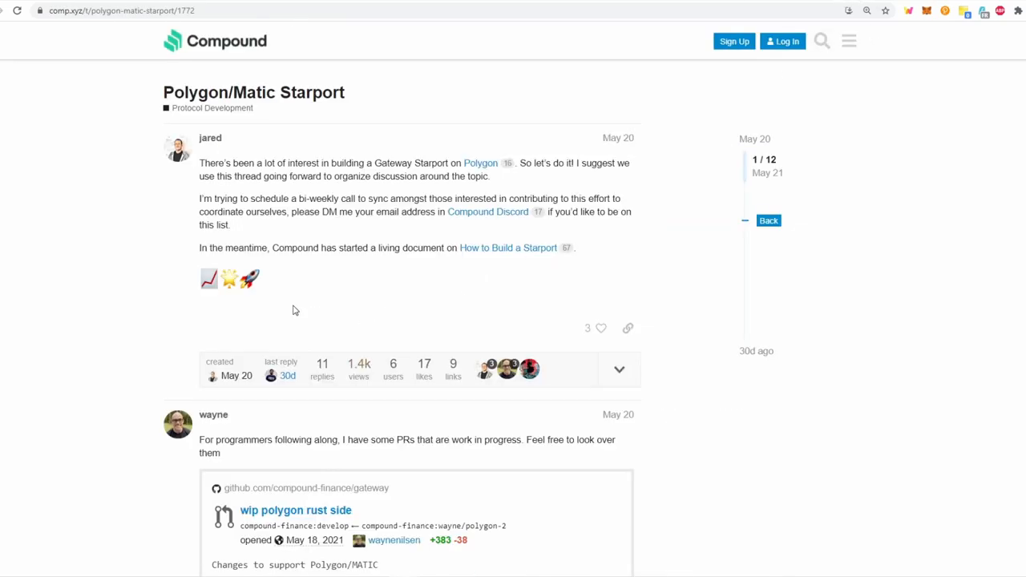
pyautogui.moveTo(641, 141)
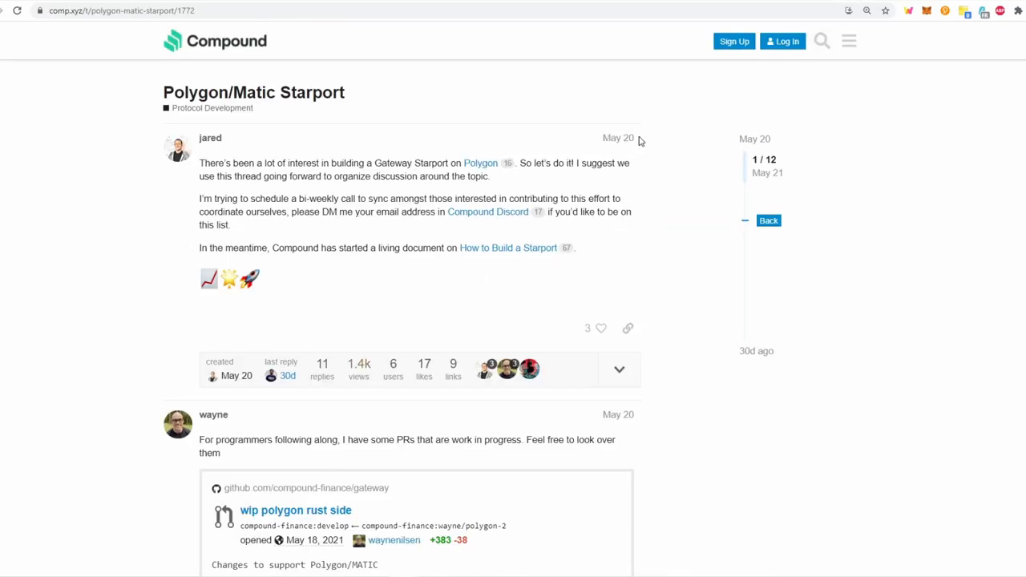
pyautogui.moveTo(199, 163); pyautogui.dragTo(496, 176)
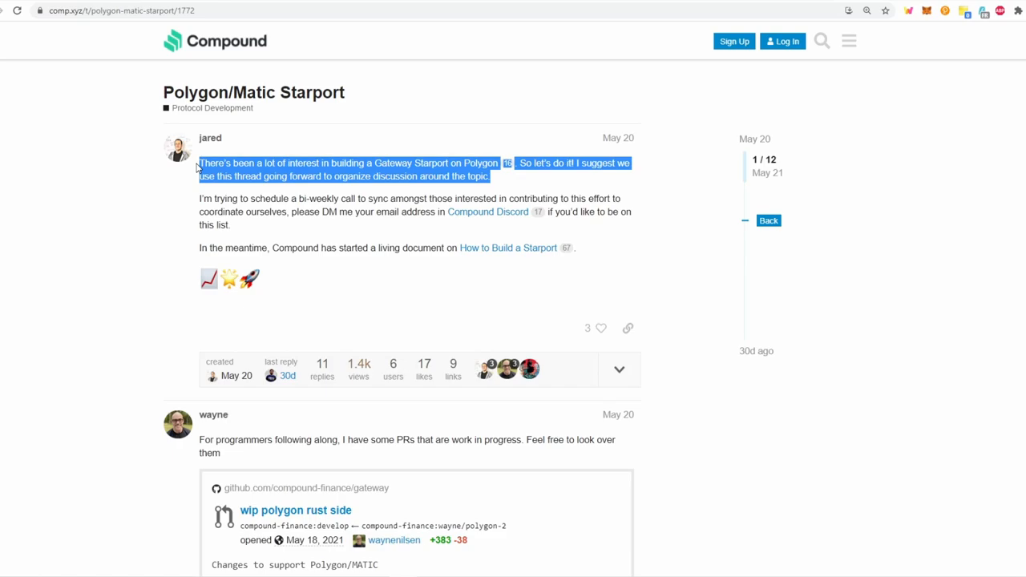
pyautogui.moveTo(196, 166)
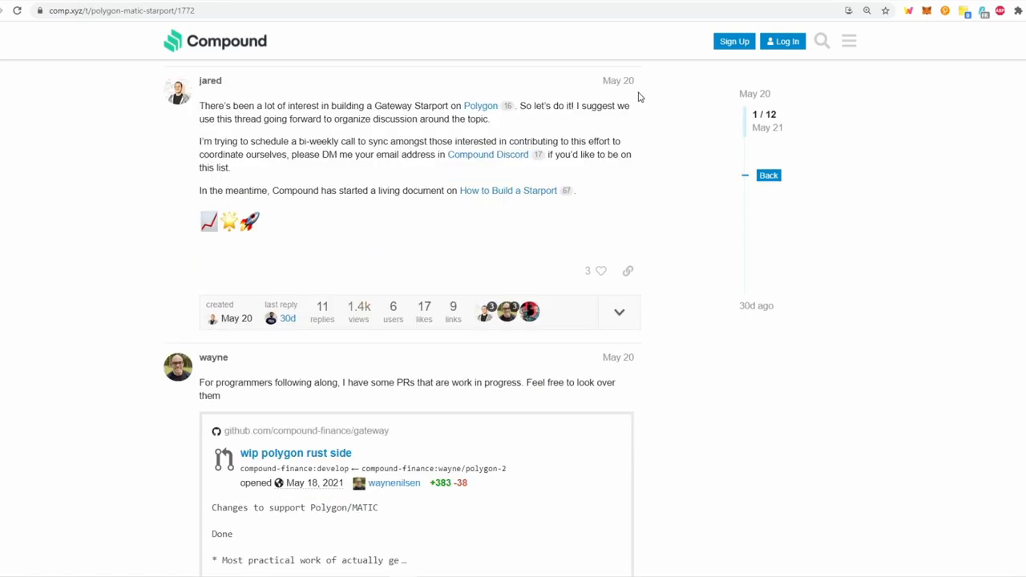
pyautogui.moveTo(614, 99)
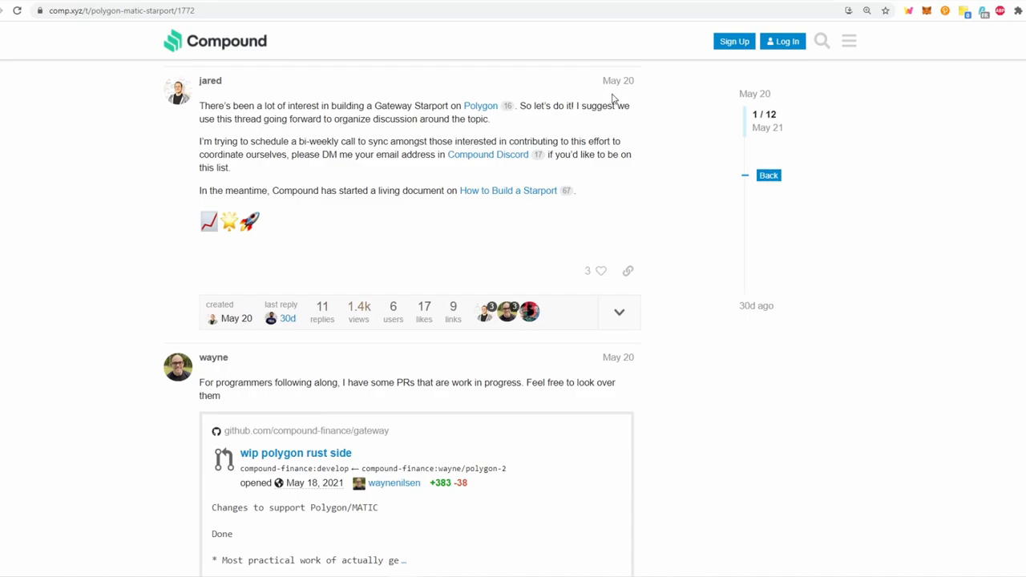
pyautogui.scroll(-3)
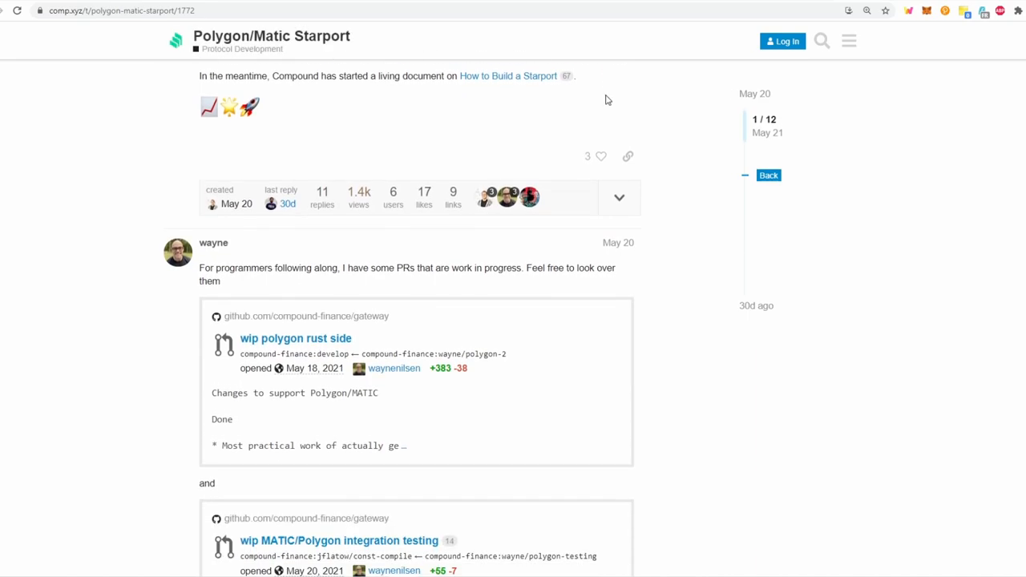
pyautogui.scroll(-3)
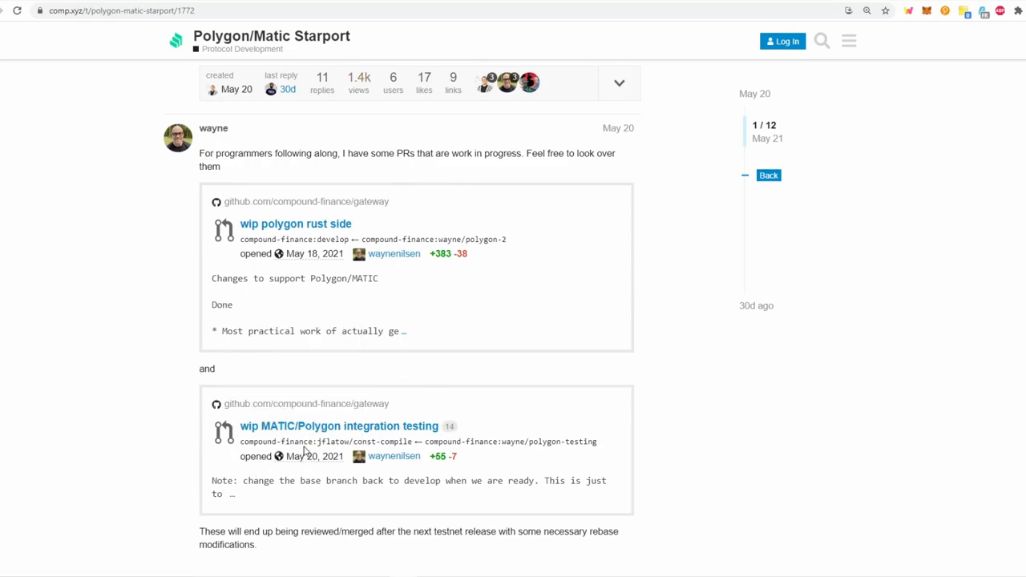
pyautogui.moveTo(382, 385)
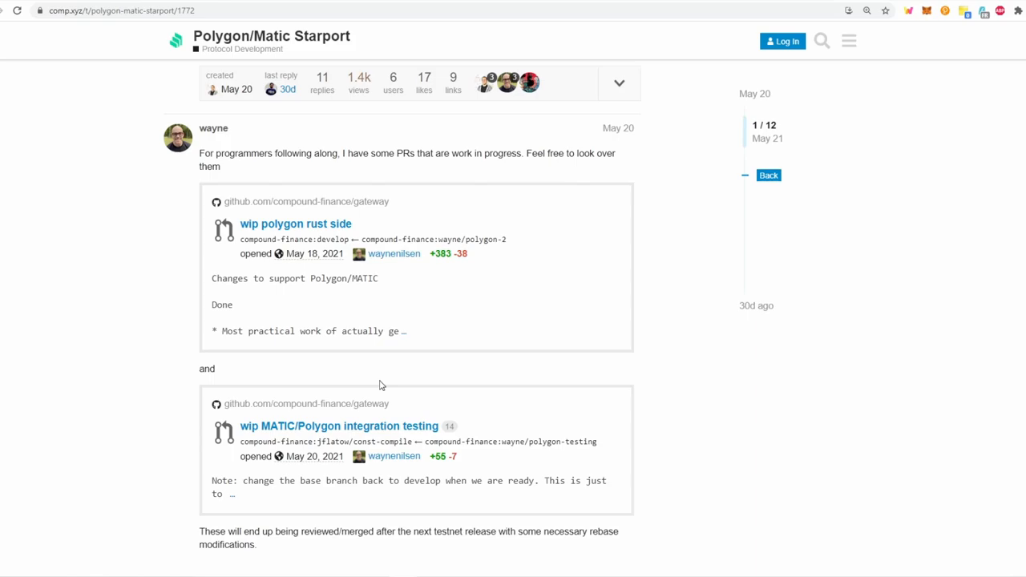
pyautogui.moveTo(576, 372)
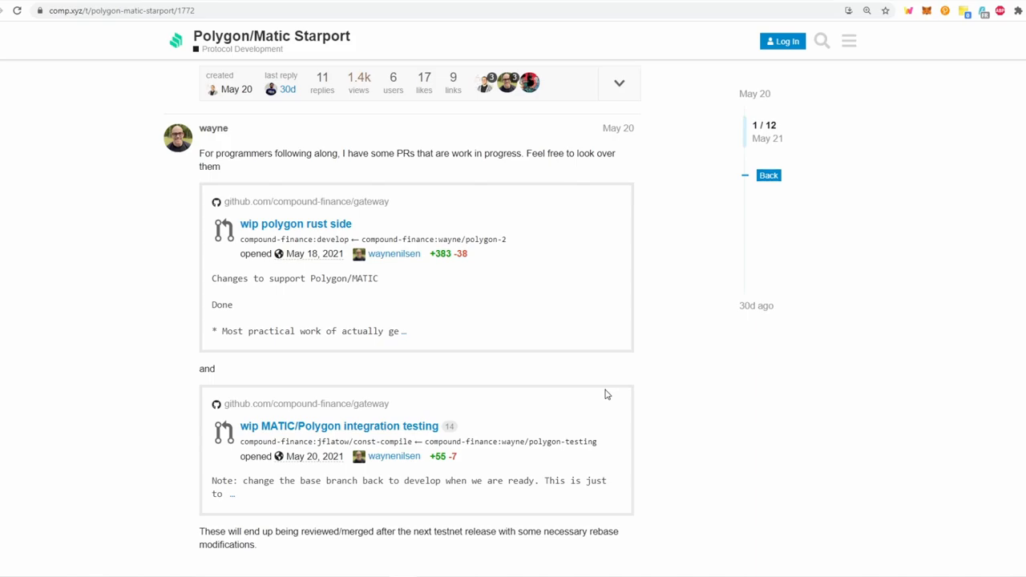
pyautogui.moveTo(611, 391)
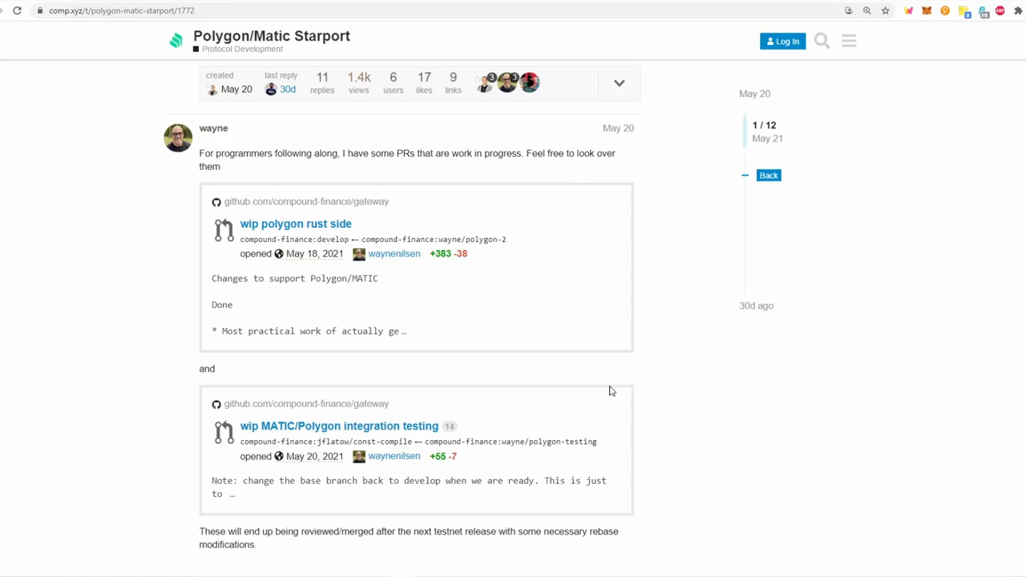
pyautogui.moveTo(731, 75)
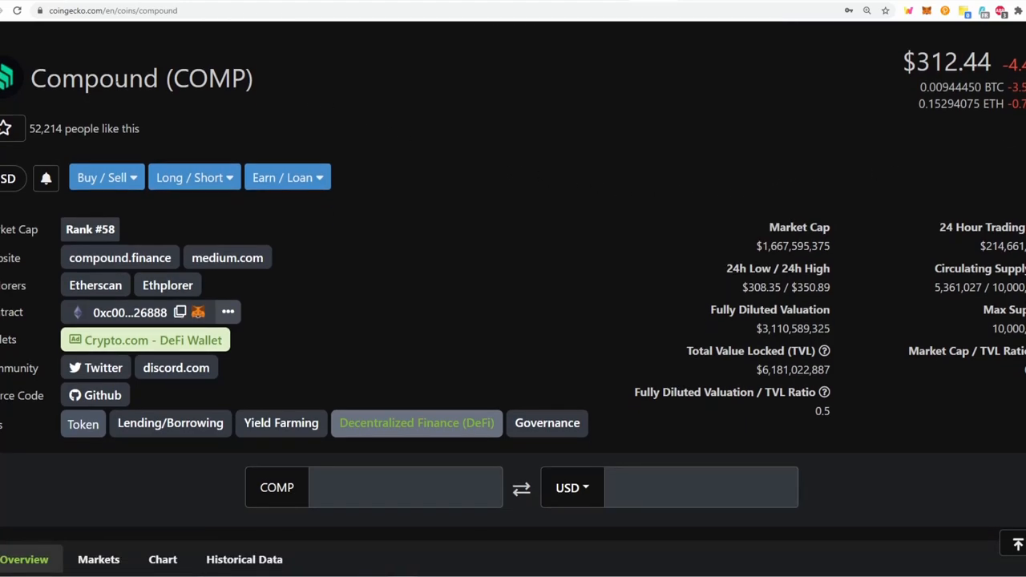
pyautogui.moveTo(610, 557)
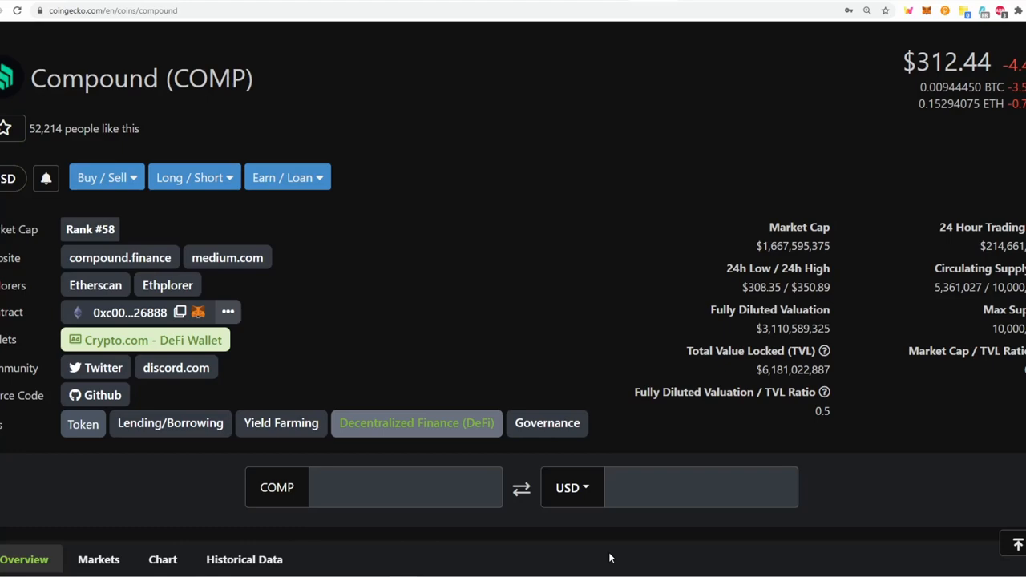
pyautogui.moveTo(721, 552)
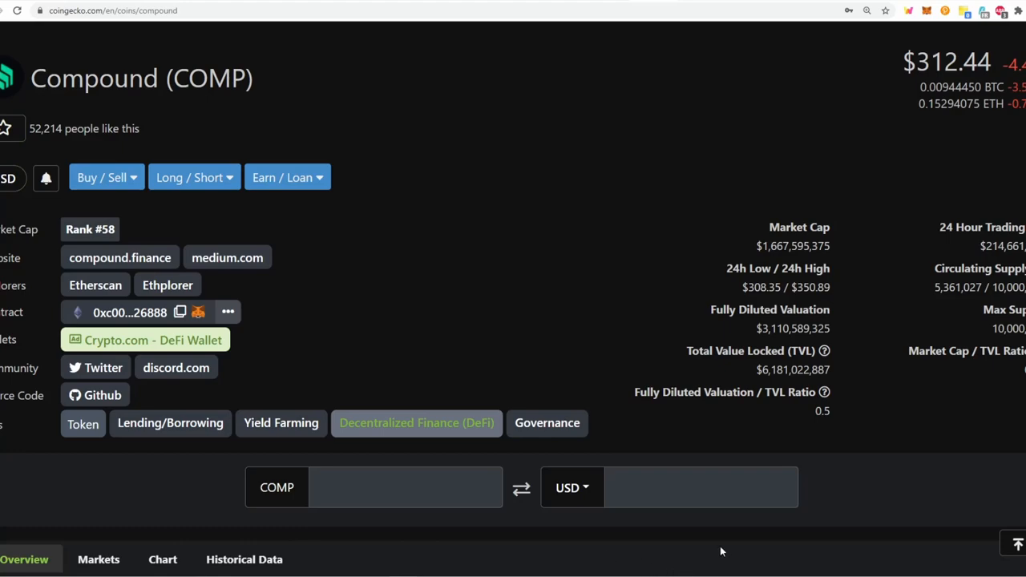